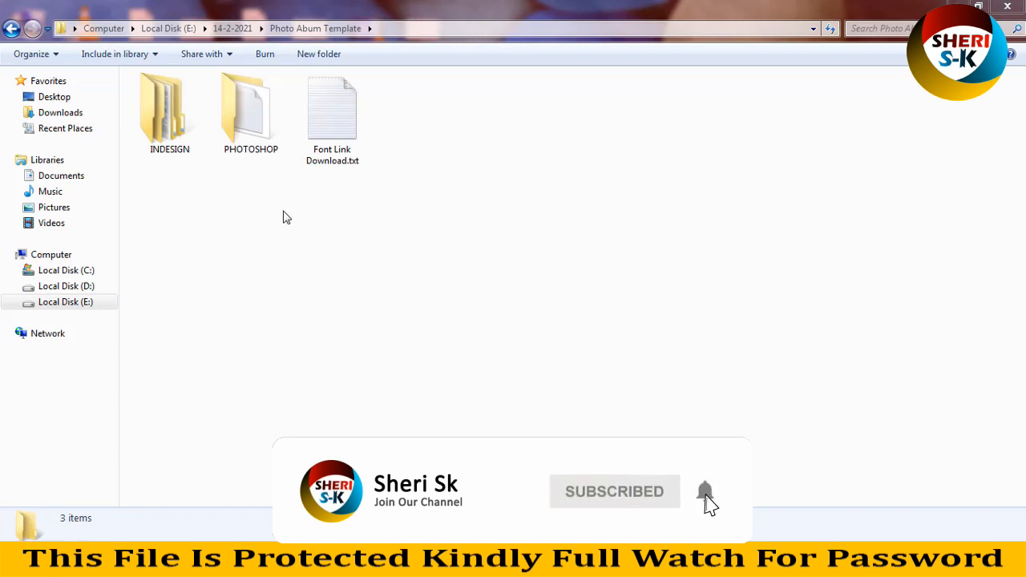
# Step: Browse the INDESIGN A4 and US Letter template folders, then return to the template root
pyautogui.click(169, 112)
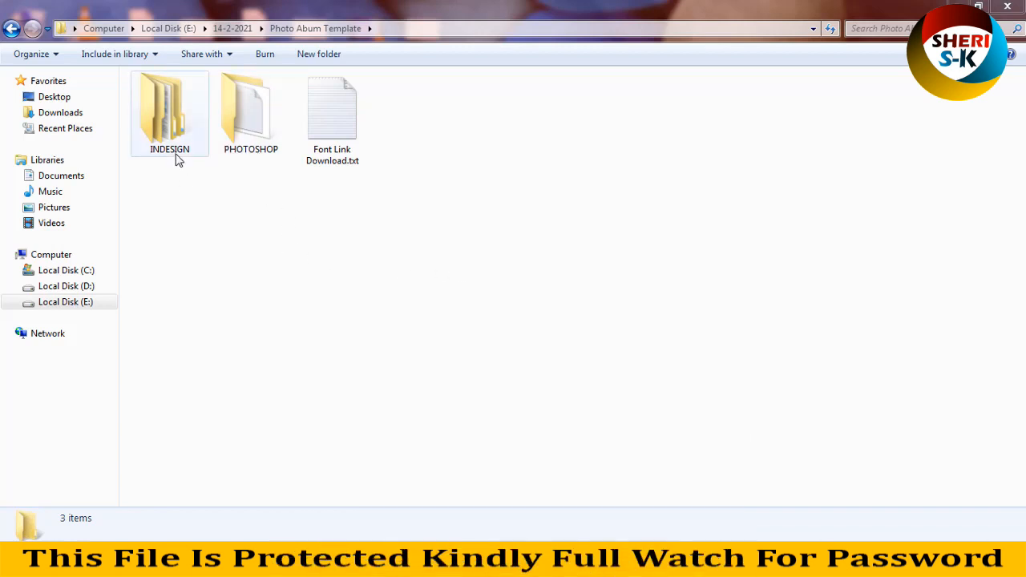
pyautogui.doubleClick(169, 112)
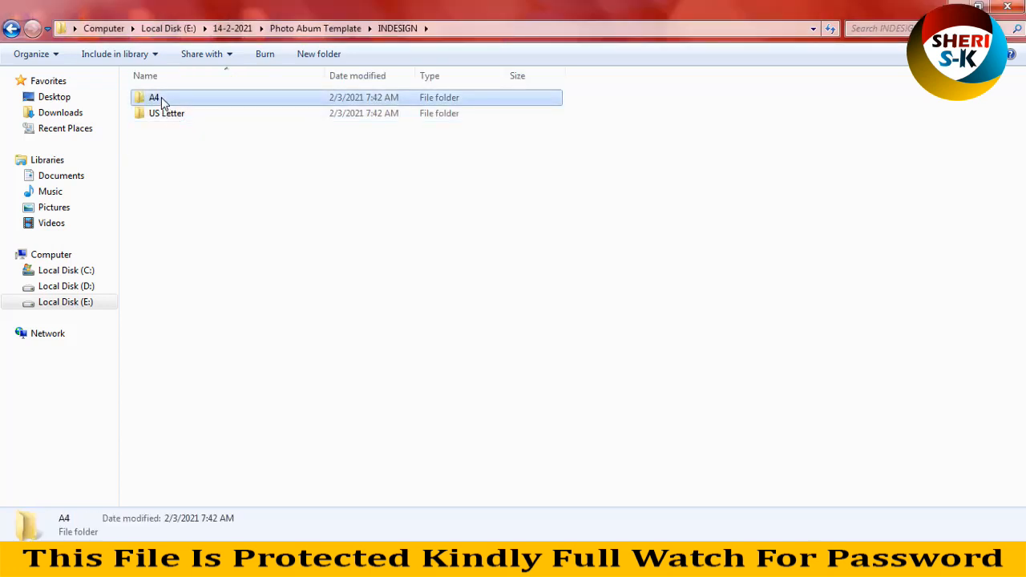
pyautogui.doubleClick(154, 97)
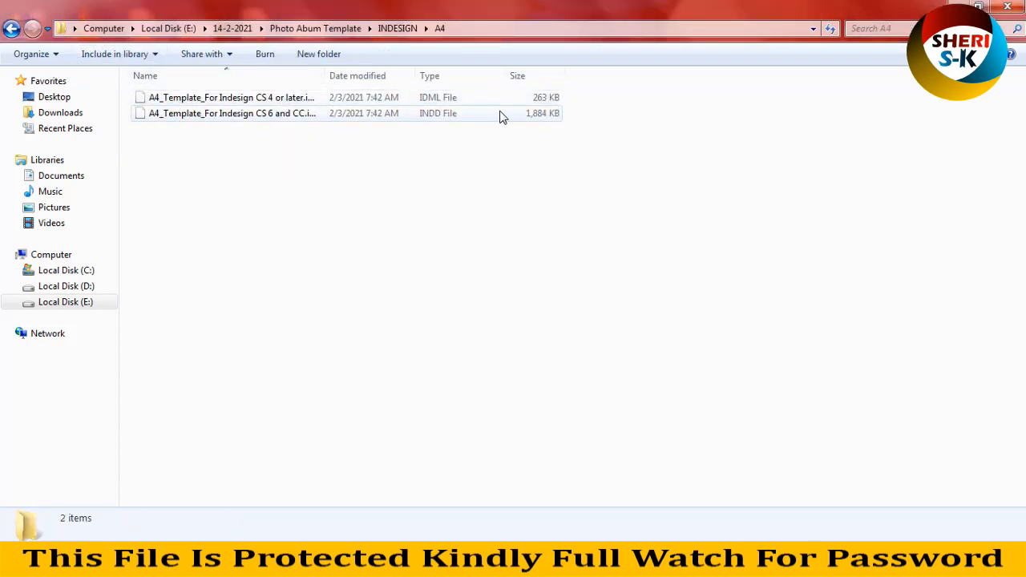
pyautogui.moveTo(433, 114)
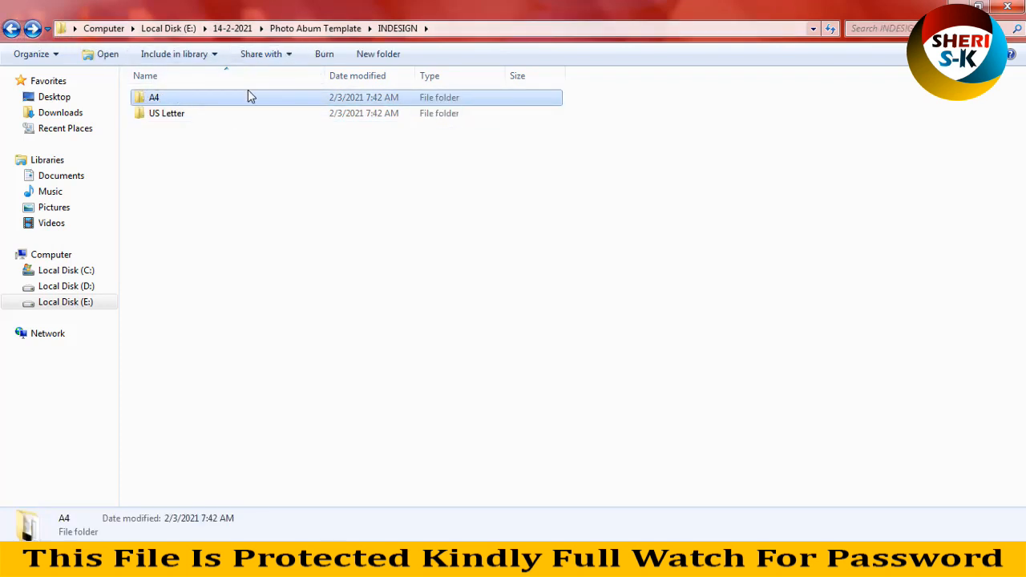
pyautogui.doubleClick(167, 113)
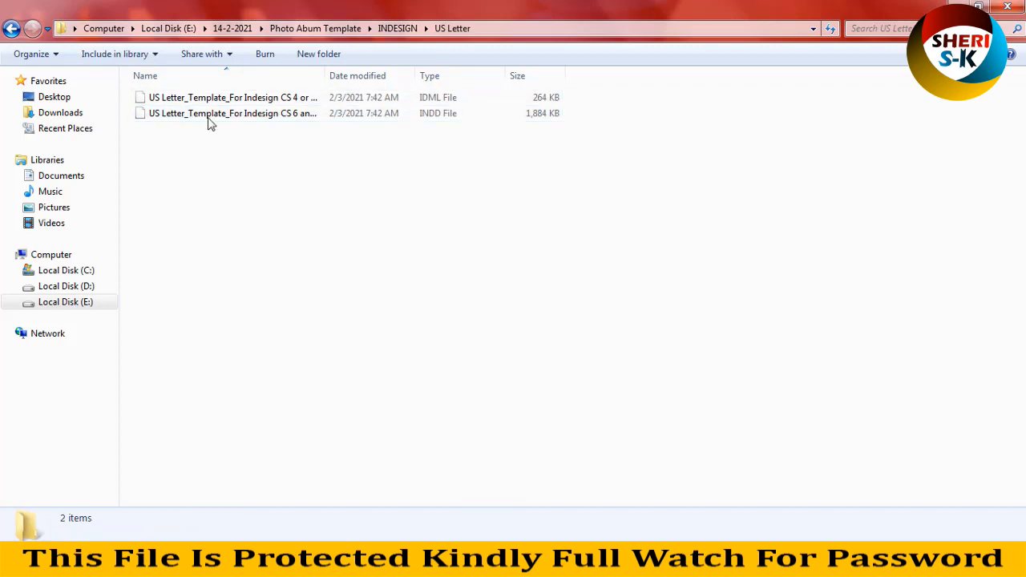
pyautogui.click(11, 28)
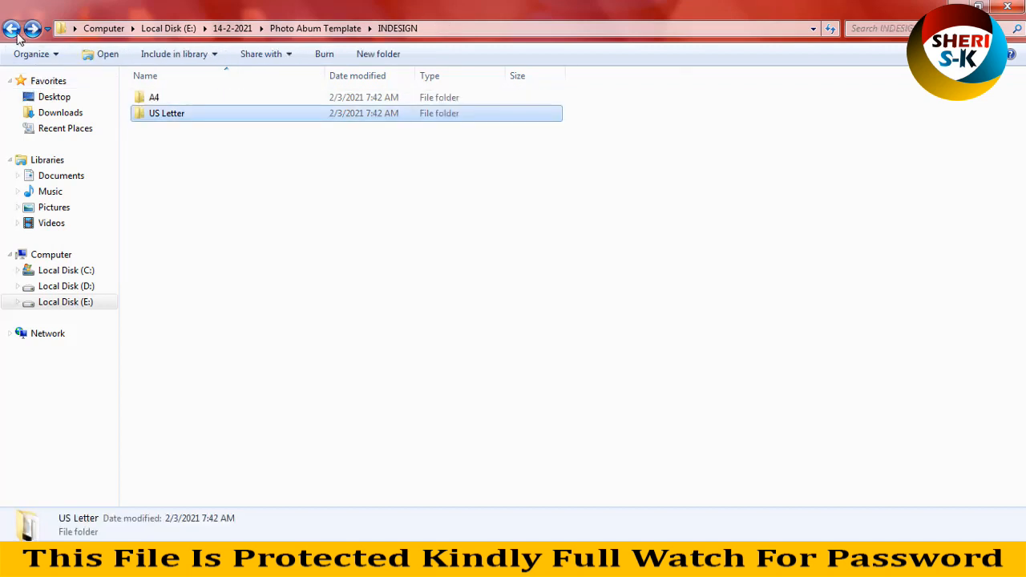
pyautogui.click(12, 28)
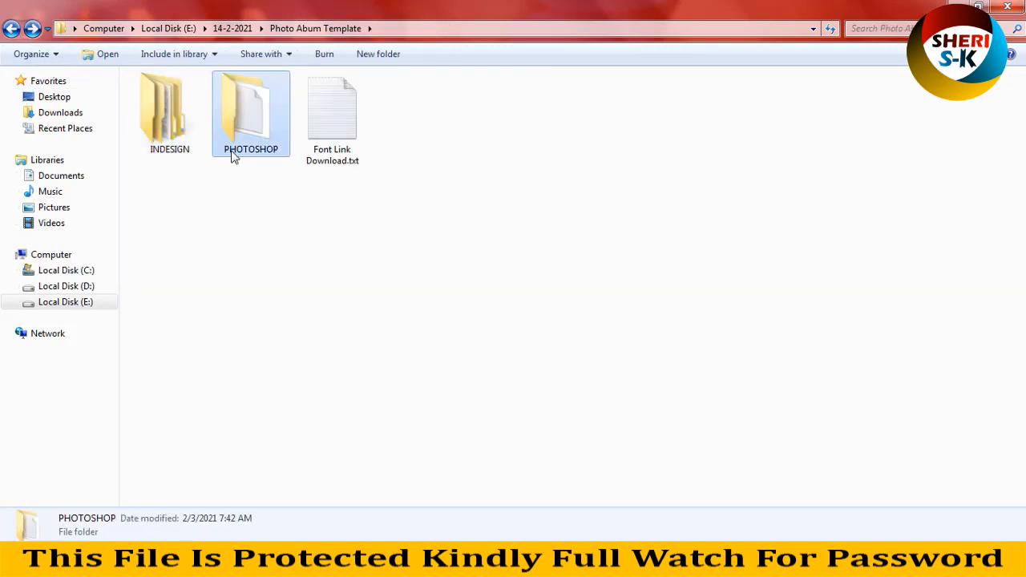
pyautogui.moveTo(255, 119)
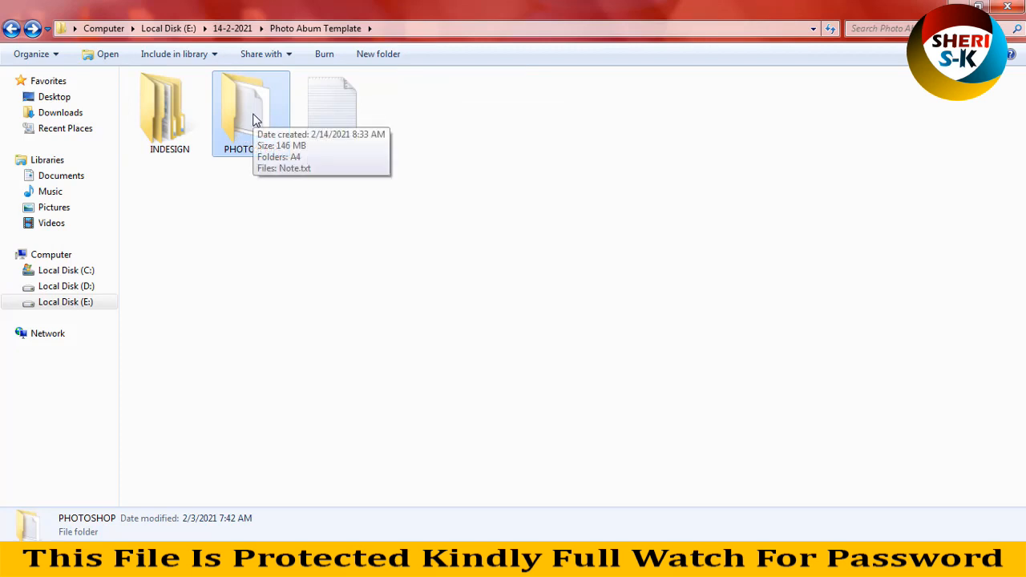
# Step: Open PHOTOSHOP > A4 and select 01_Back and Front Cover.psd
pyautogui.doubleClick(251, 112)
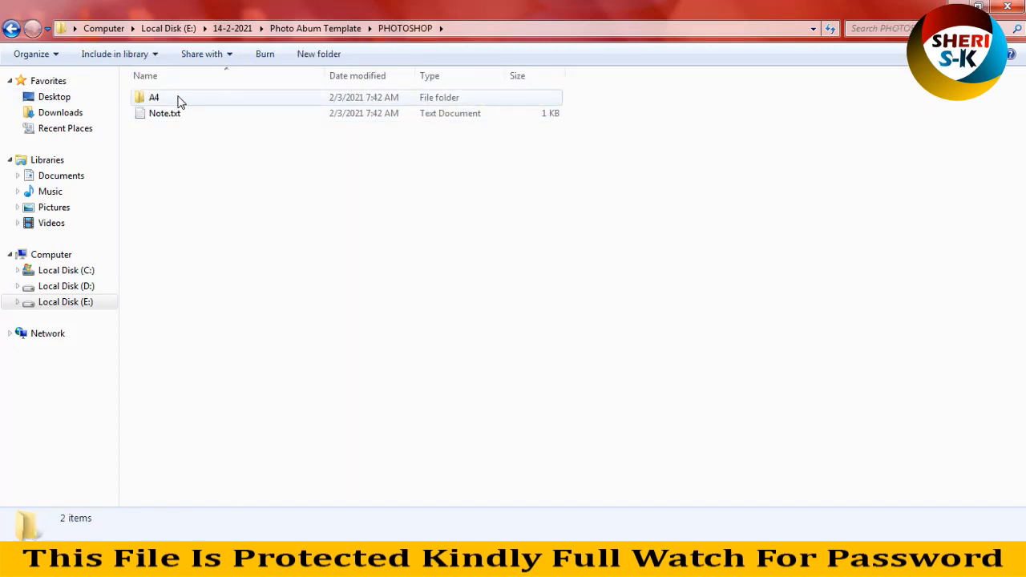
pyautogui.doubleClick(154, 97)
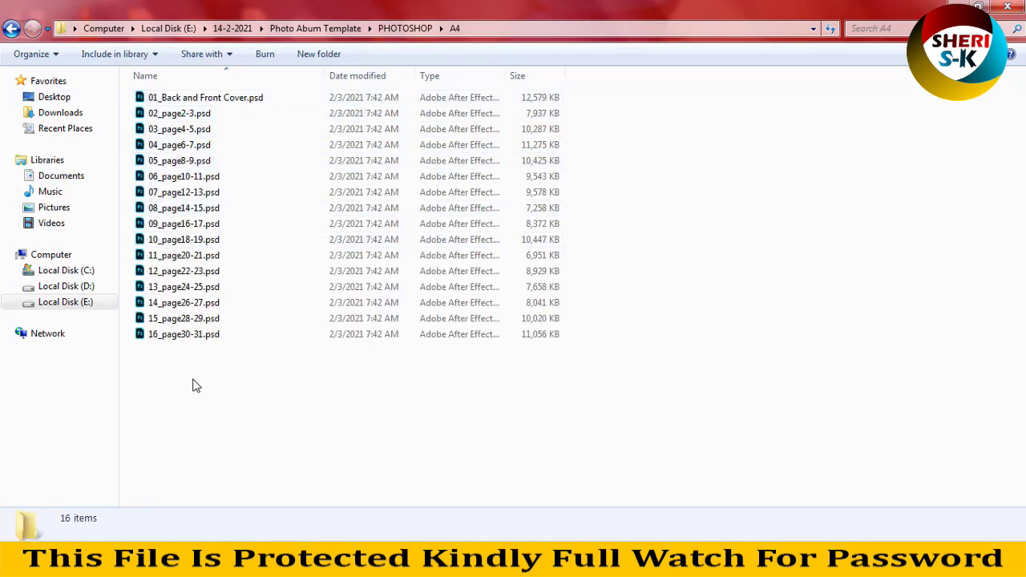
pyautogui.click(184, 334)
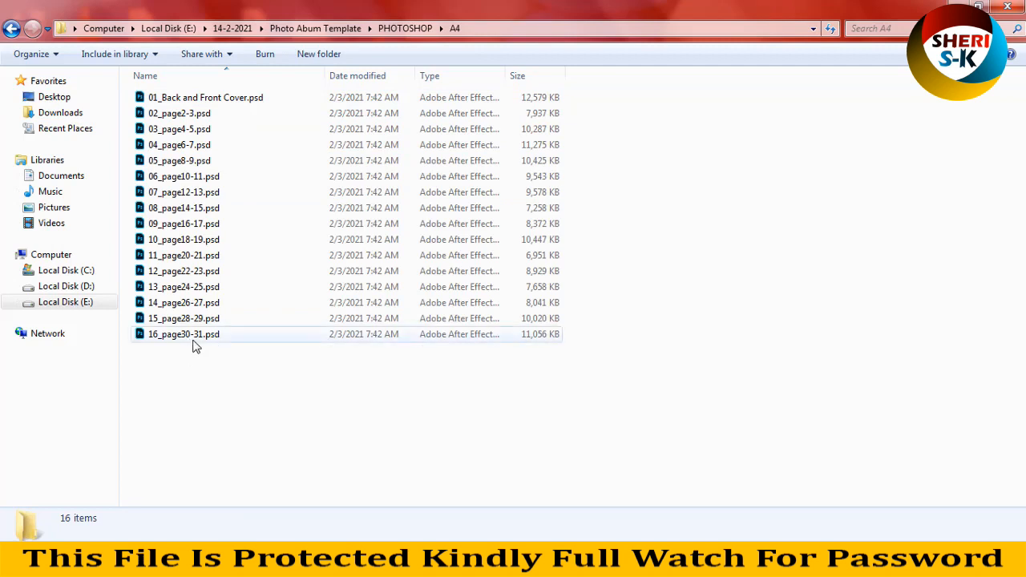
pyautogui.moveTo(199, 344)
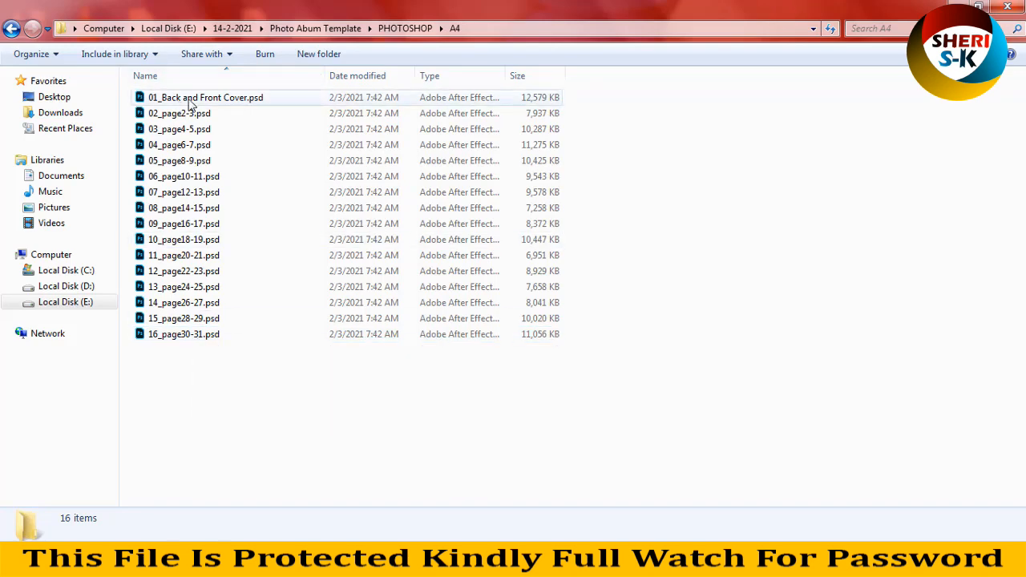
pyautogui.click(205, 97)
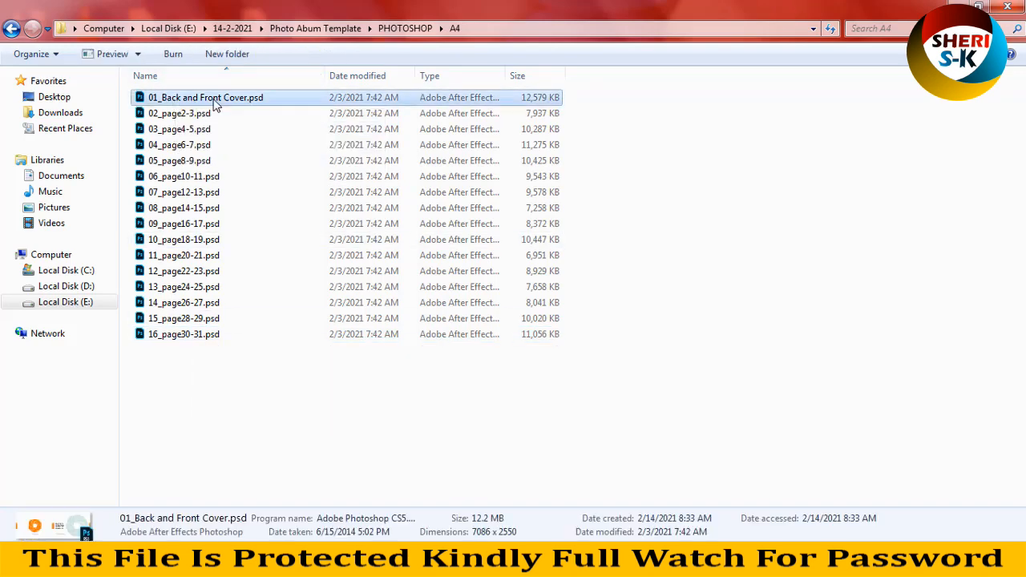
# Step: Preview the back and front cover in Photo Viewer, then the 02_page2-3.psd Table of Content spread
pyautogui.doubleClick(206, 97)
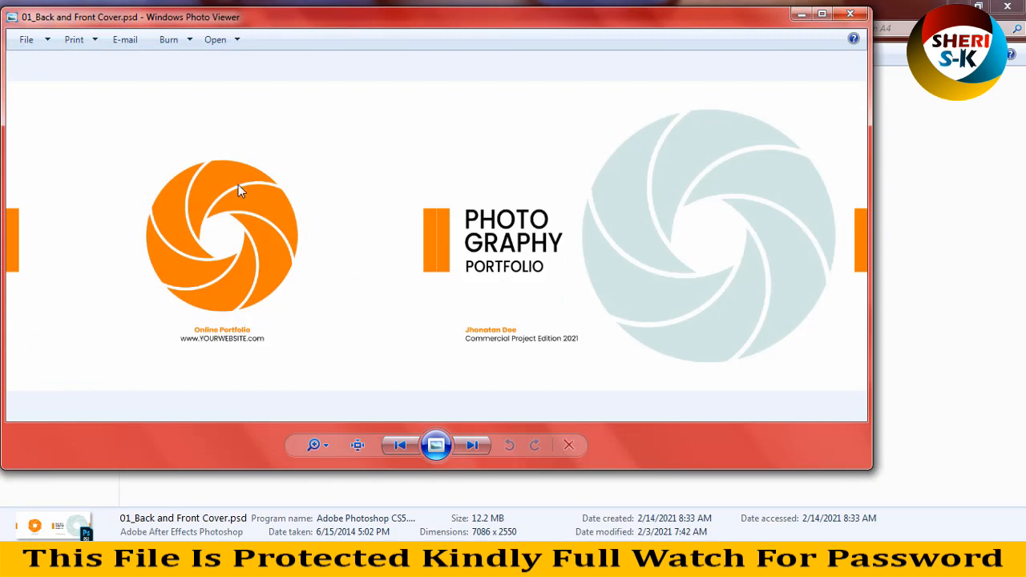
pyautogui.moveTo(756, 162)
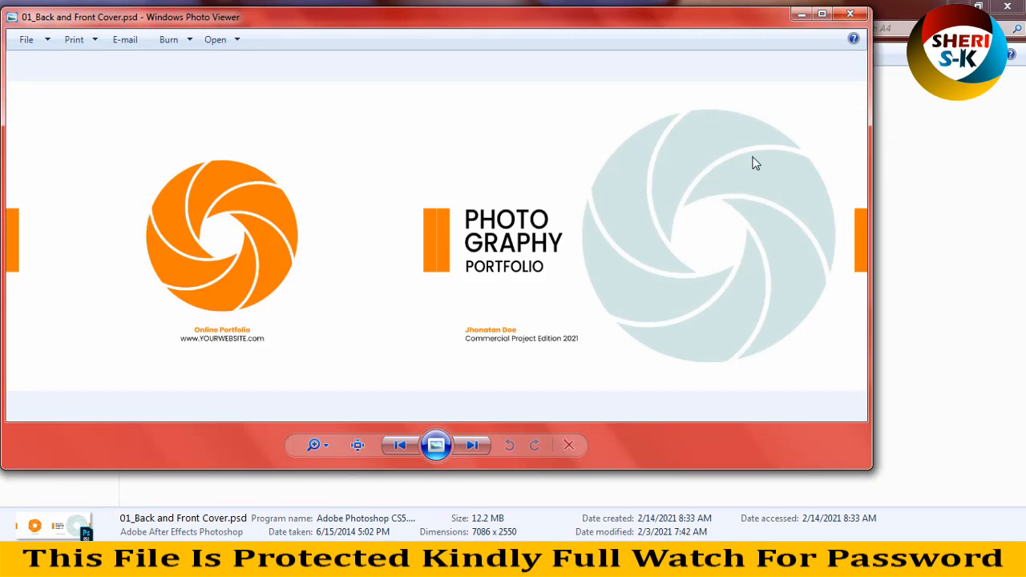
pyautogui.moveTo(612, 308)
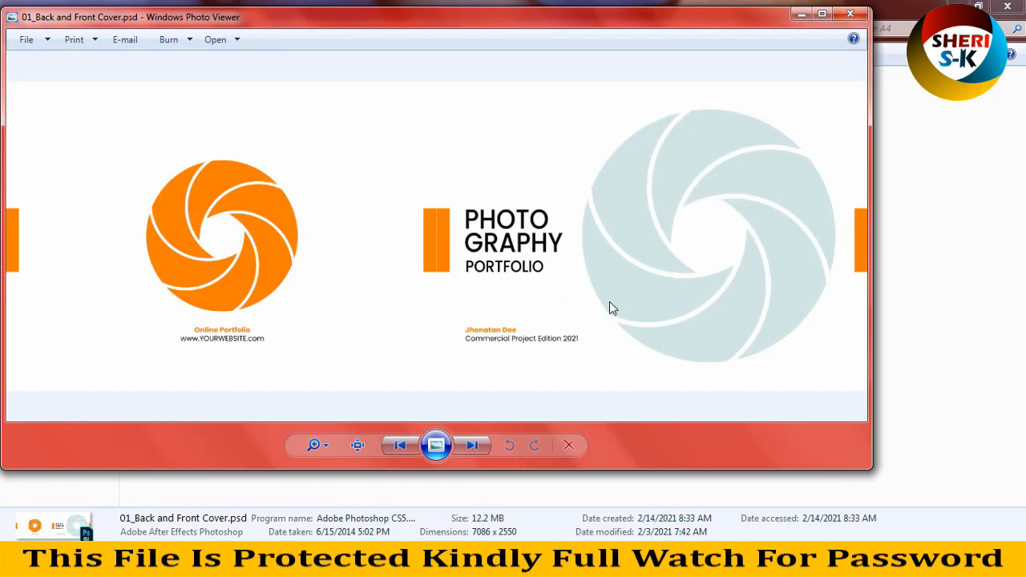
pyautogui.moveTo(483, 400)
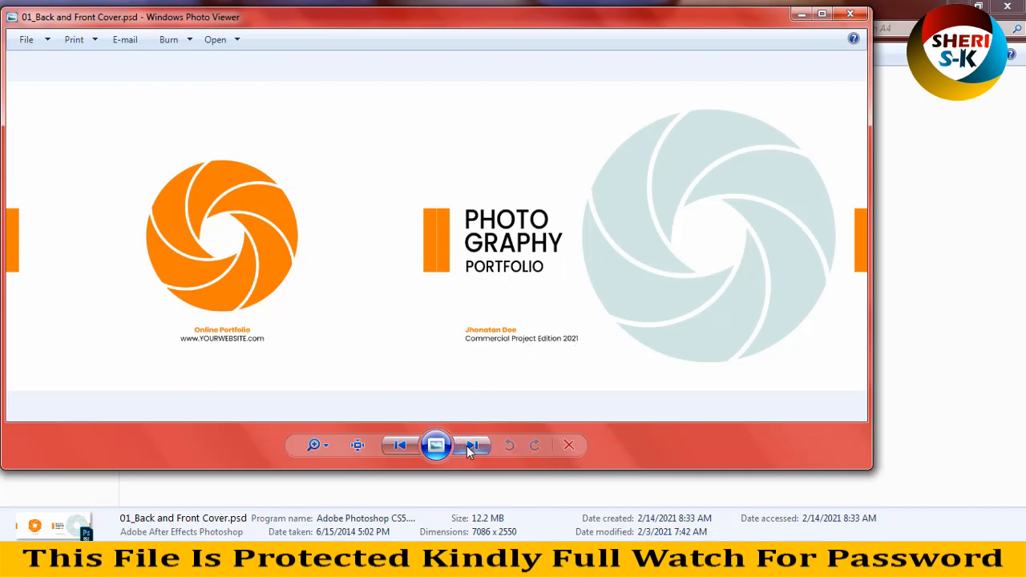
pyautogui.click(472, 445)
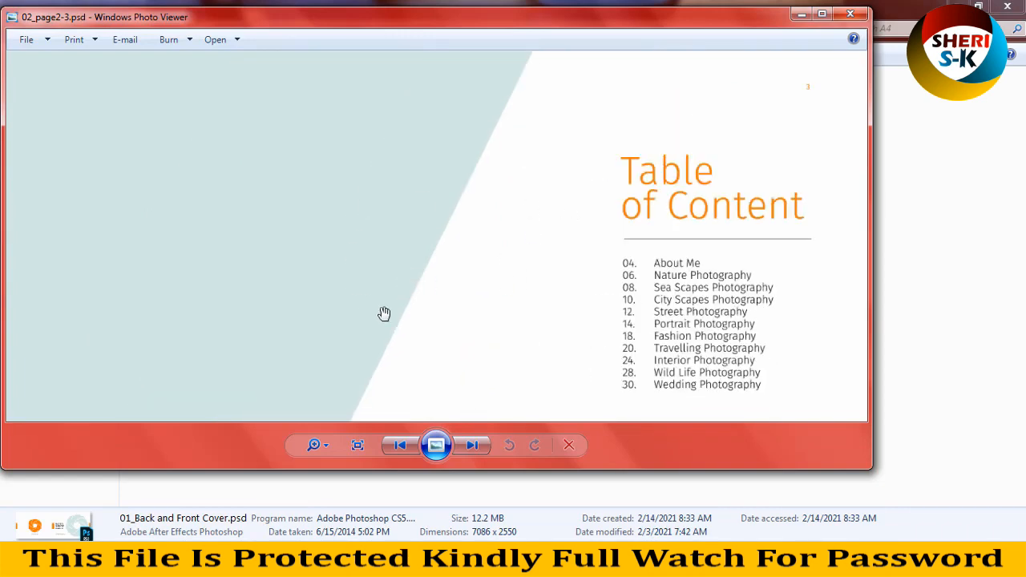
pyautogui.click(357, 445)
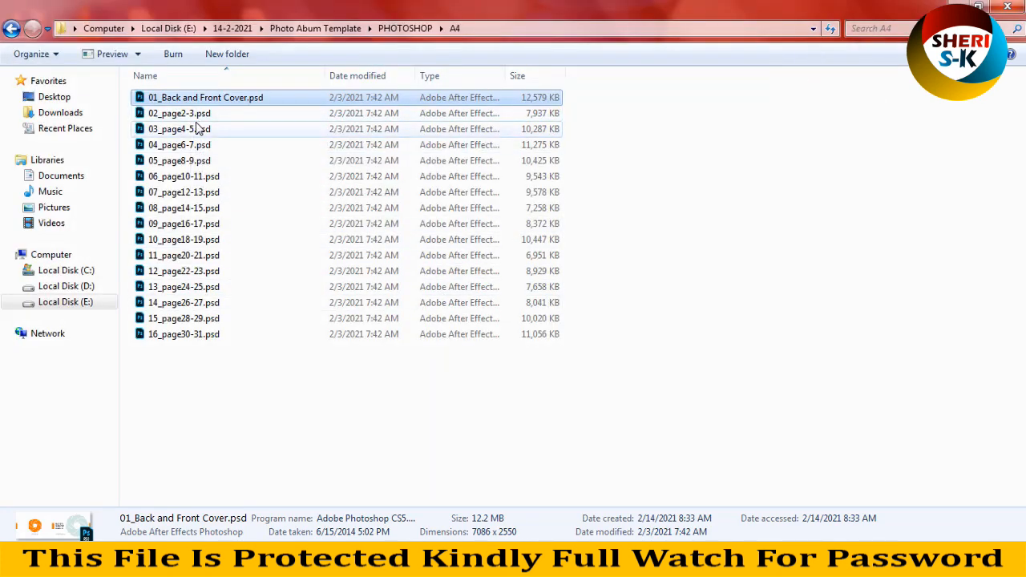
pyautogui.doubleClick(179, 113)
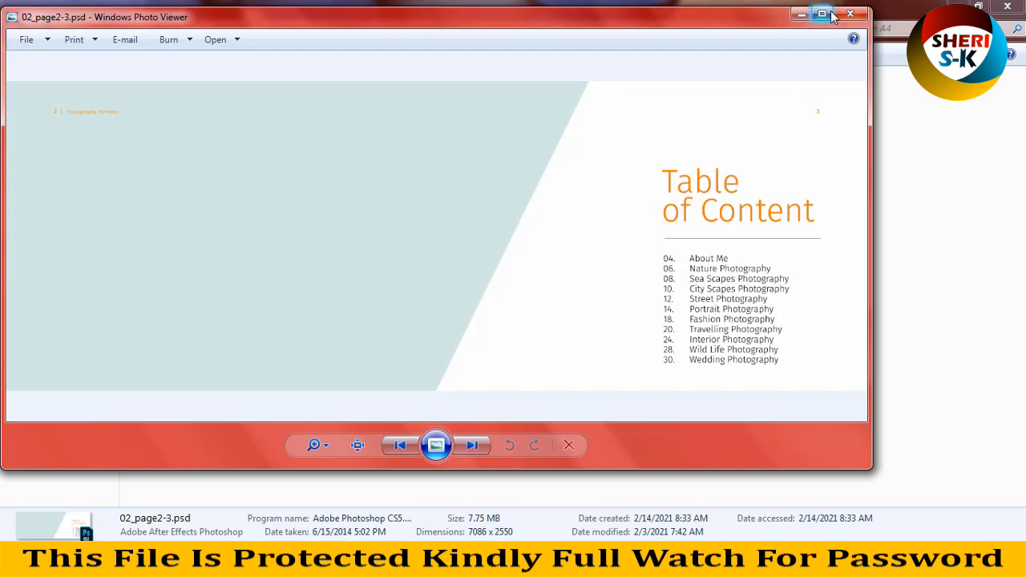
# Step: Close Photo Viewer and open 02_page2-3.psd in Photoshop from the Large Icons view
pyautogui.click(850, 14)
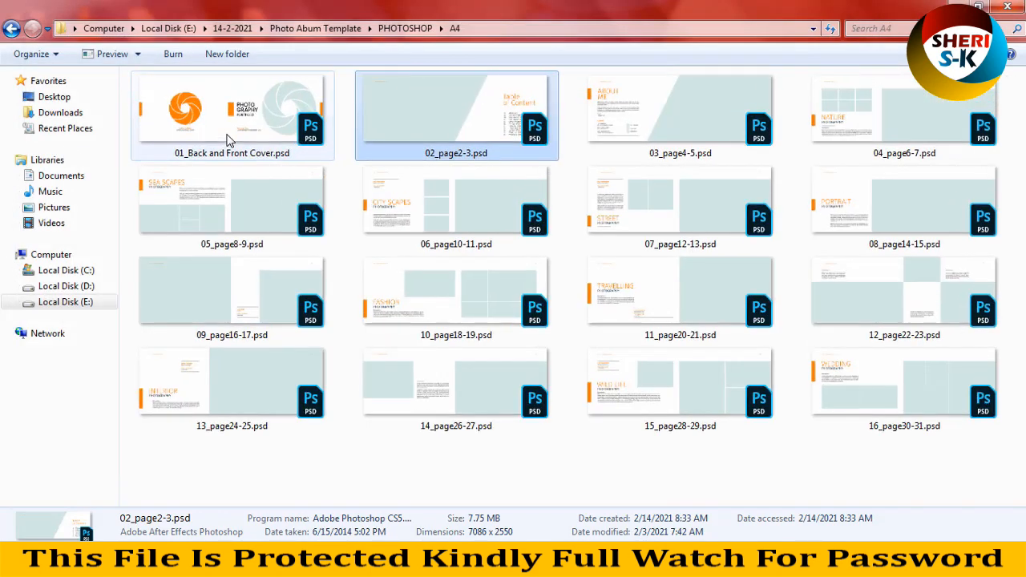
pyautogui.click(680, 115)
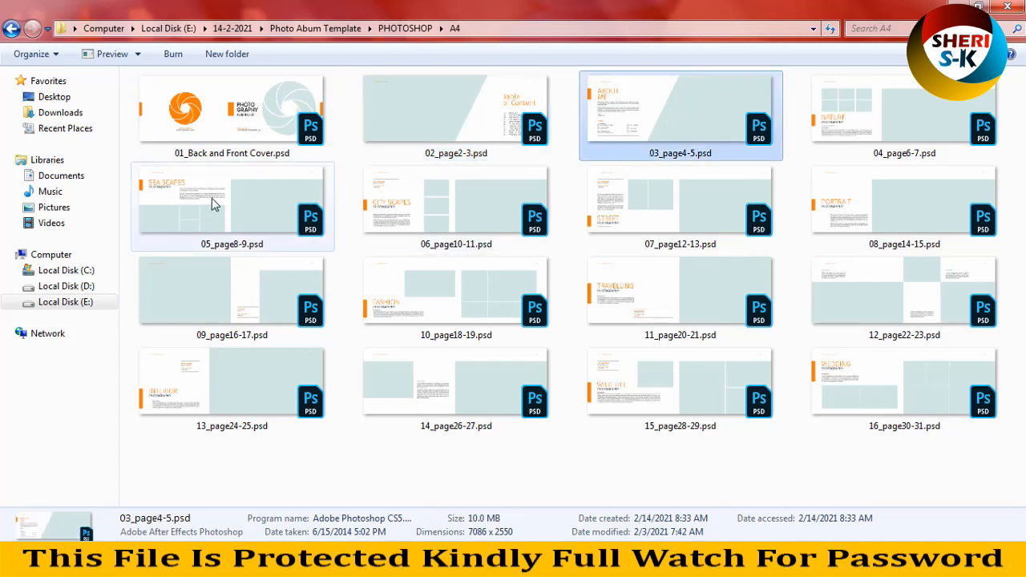
pyautogui.click(456, 114)
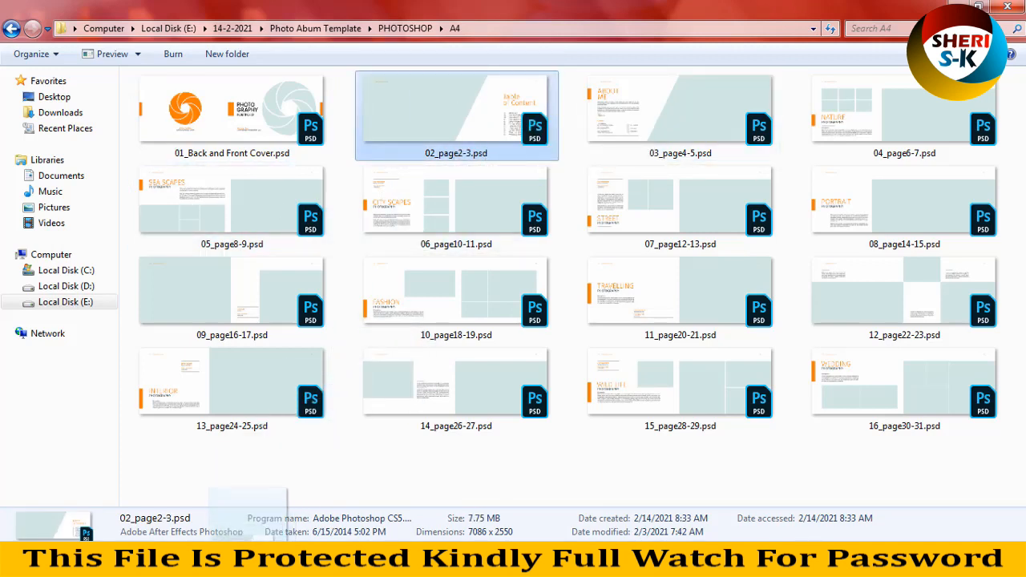
pyautogui.doubleClick(456, 115)
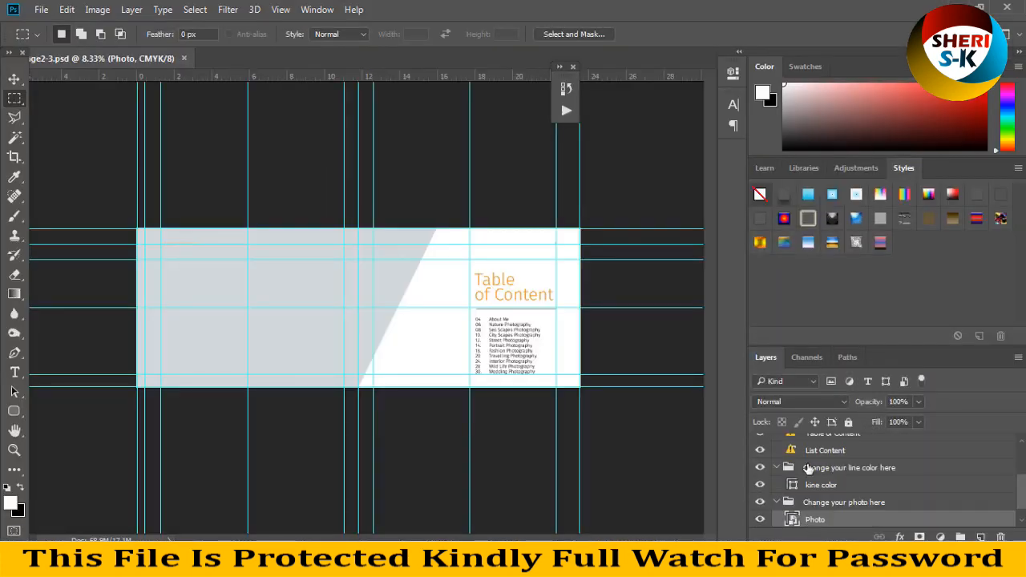
# Step: Zoom in, collapse the layer groups, and expand only 'Change your text here'
pyautogui.scroll(3)
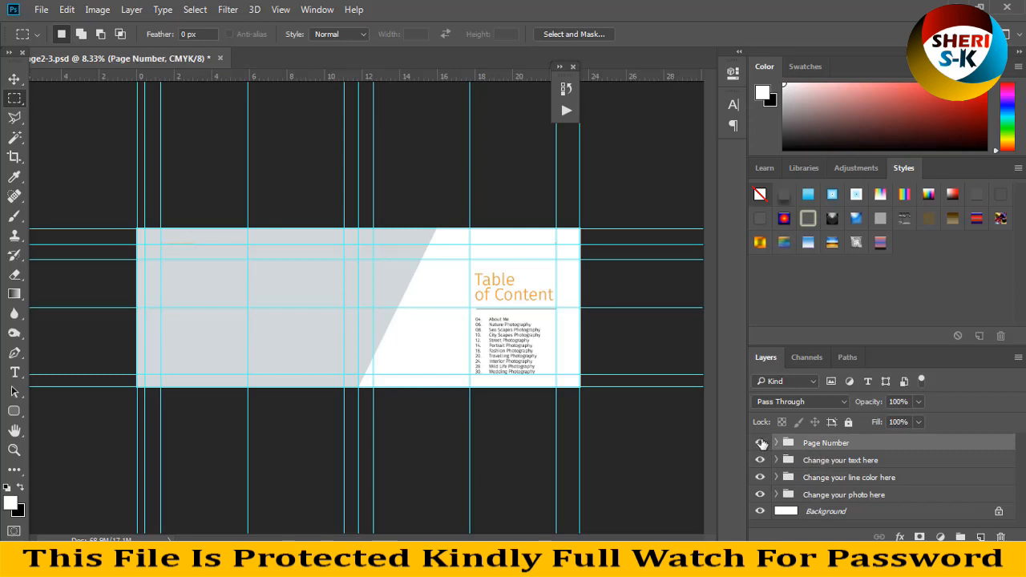
pyautogui.click(760, 442)
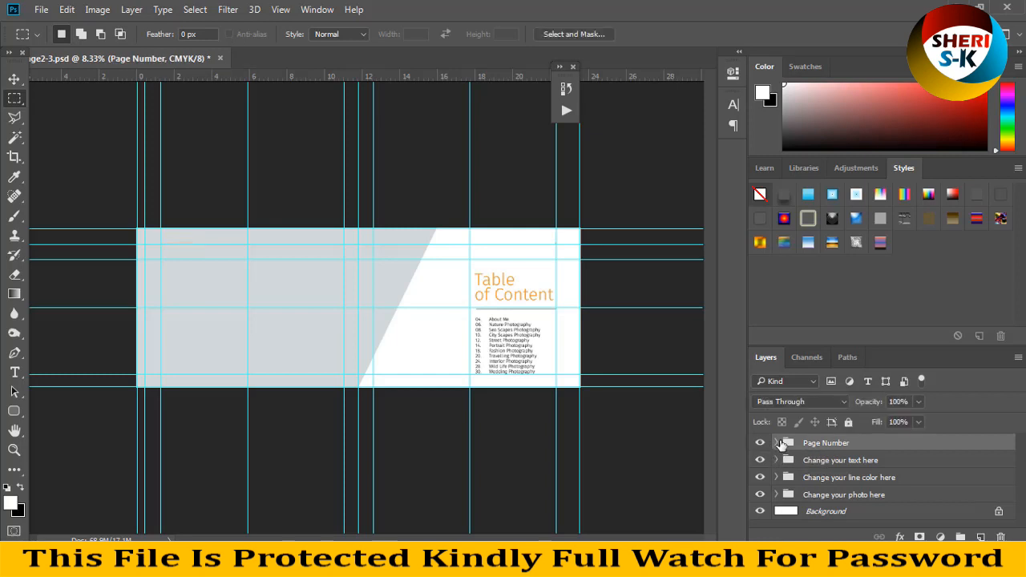
pyautogui.click(775, 443)
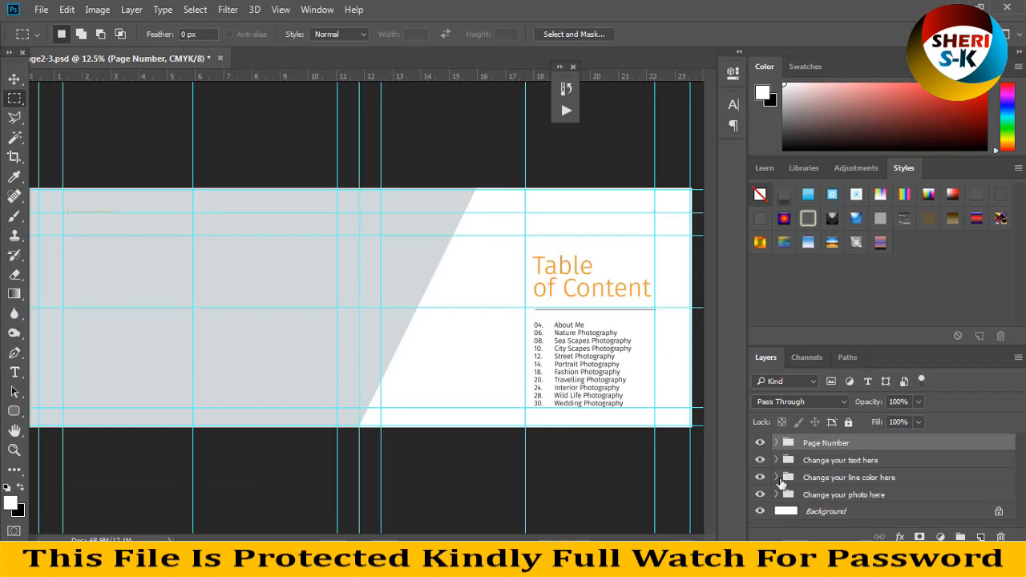
pyautogui.click(776, 460)
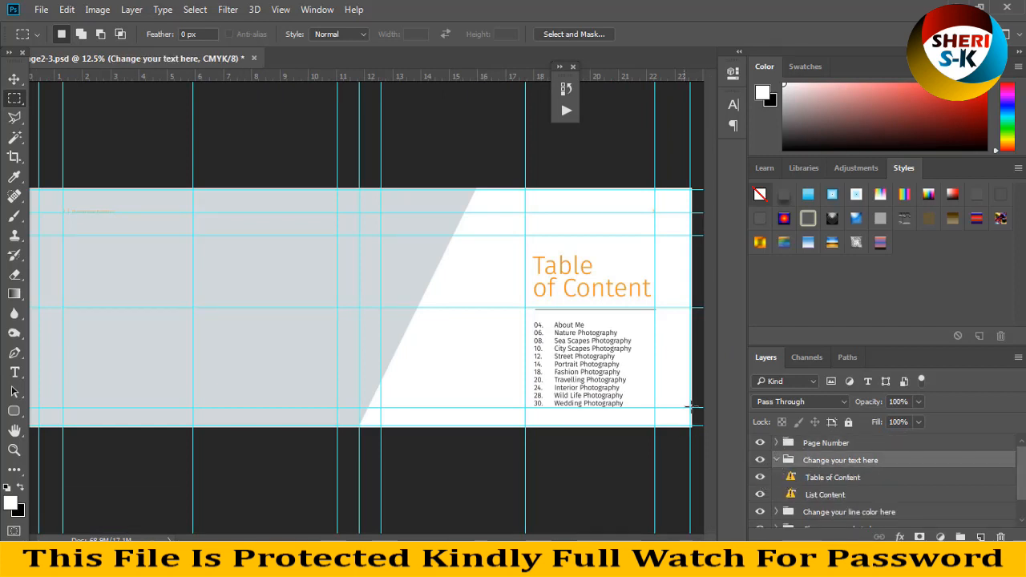
pyautogui.moveTo(640, 318)
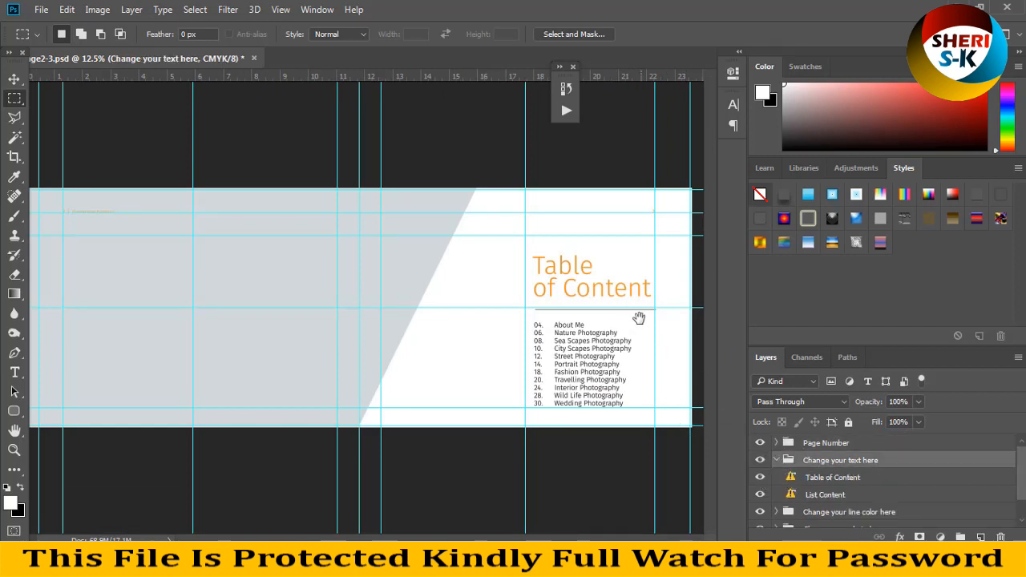
pyautogui.moveTo(15, 385)
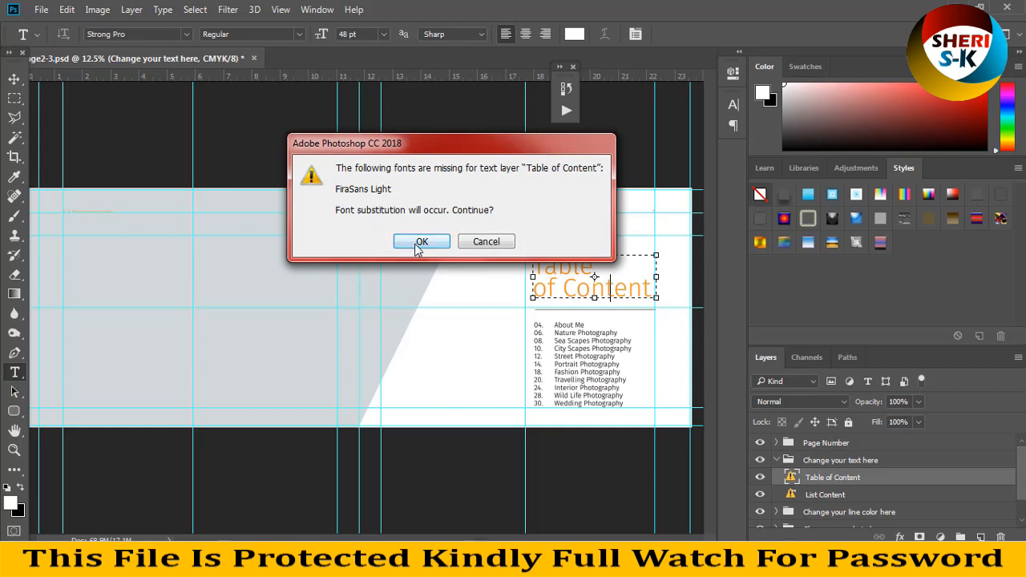
pyautogui.moveTo(324, 213)
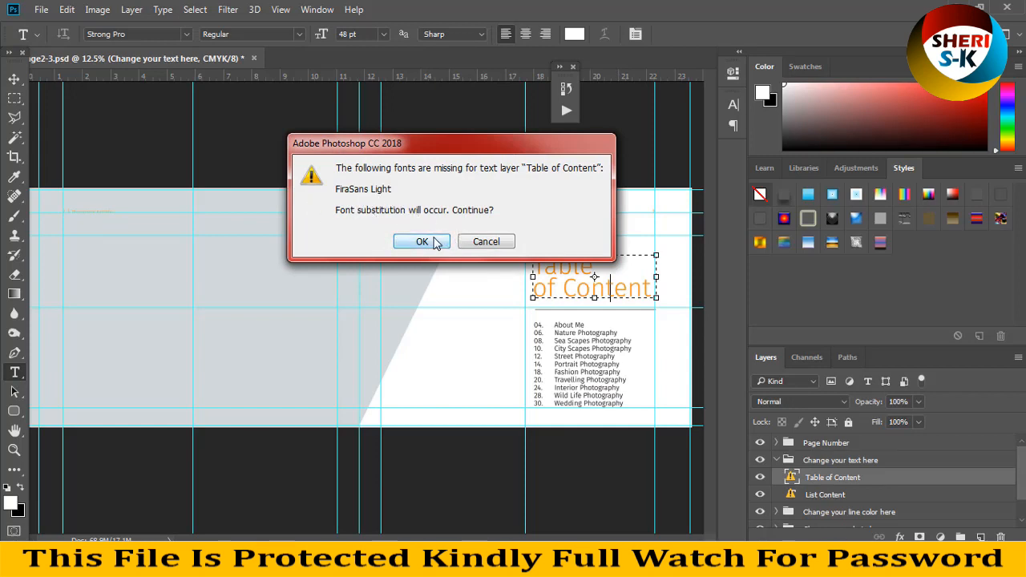
pyautogui.moveTo(370, 235)
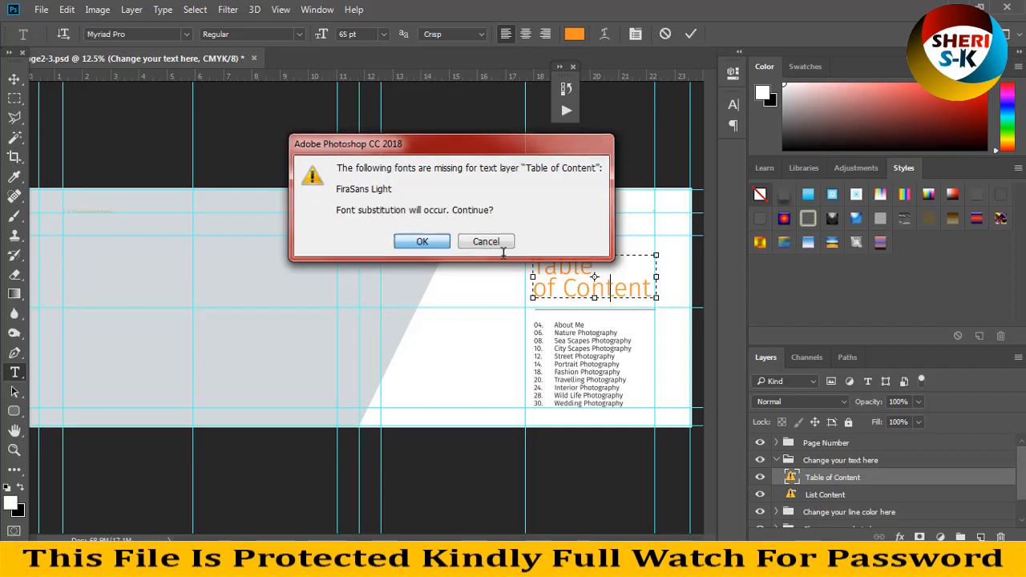
# Step: Accept the missing-font substitution and retype the heading as 'Style Photos'
pyautogui.click(422, 242)
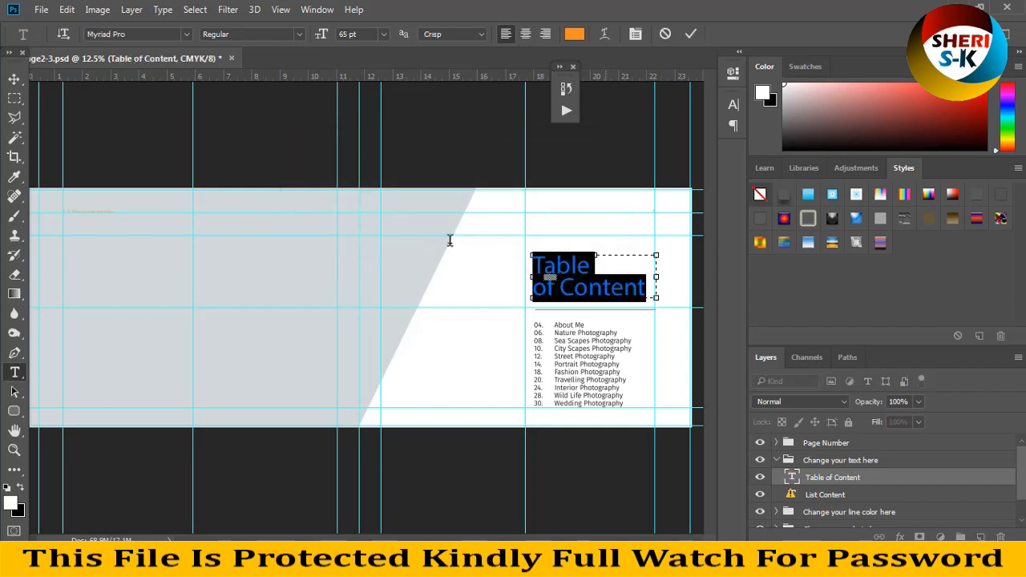
pyautogui.moveTo(453, 251)
pyautogui.write('Style')
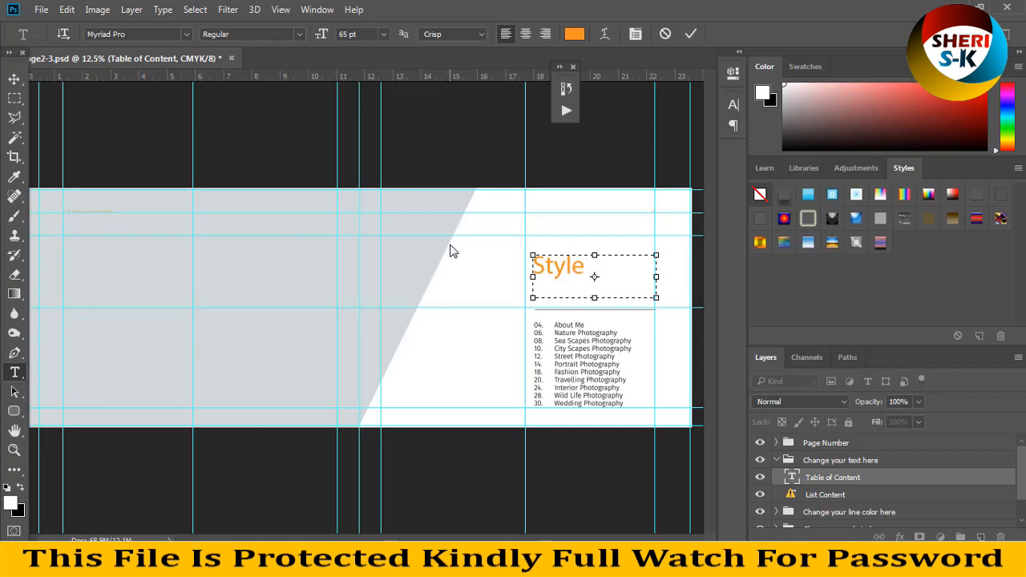
pyautogui.write('Photos')
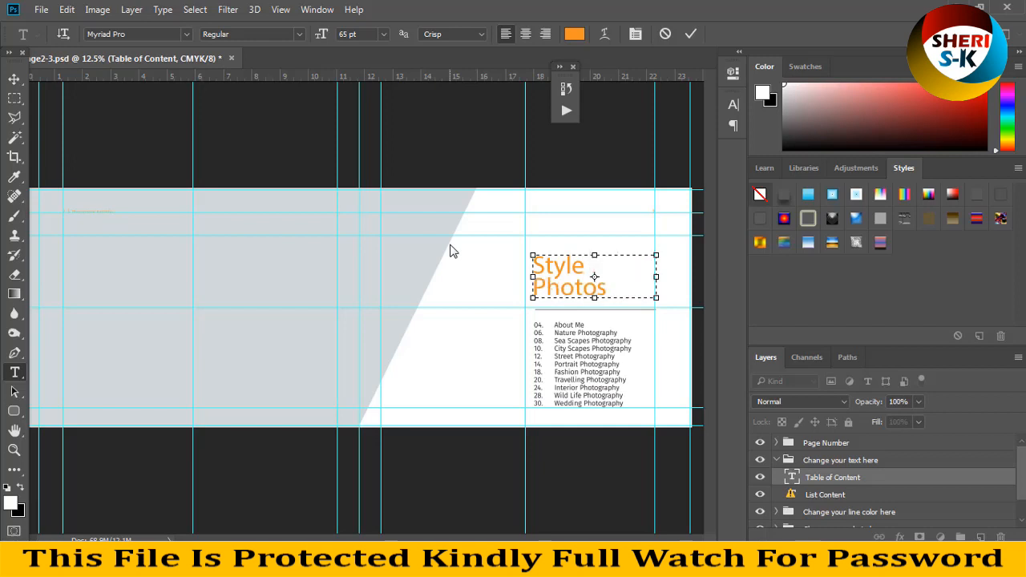
pyautogui.click(14, 98)
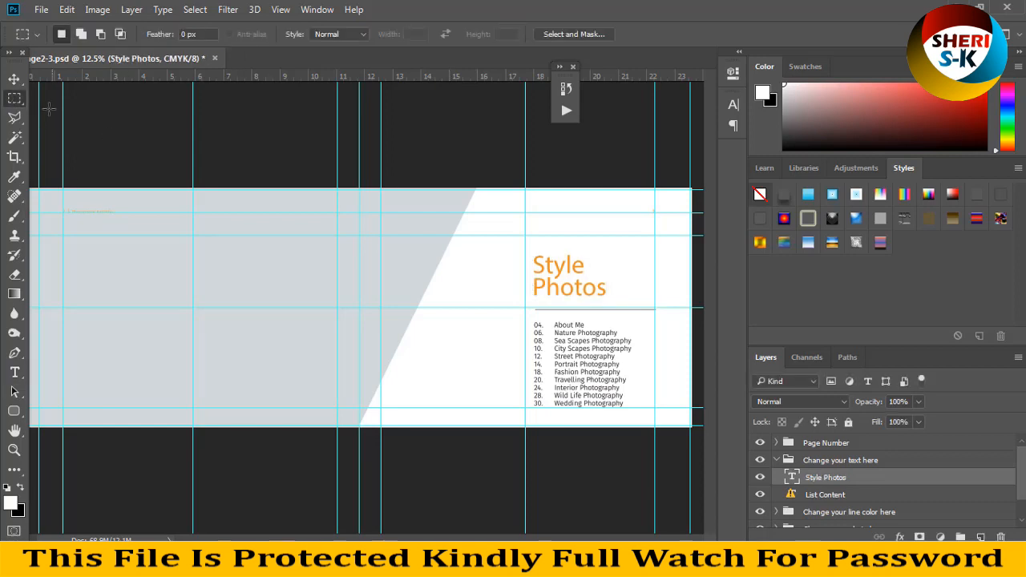
# Step: Open the Photo placeholder's Photo5.psb contents and remove the sample image layer
pyautogui.click(14, 79)
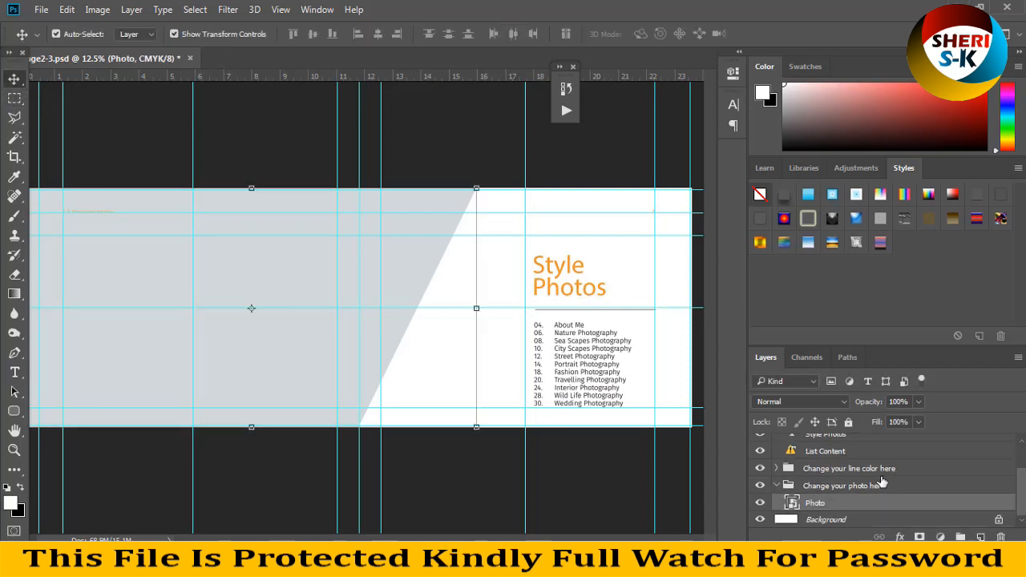
pyautogui.moveTo(874, 481)
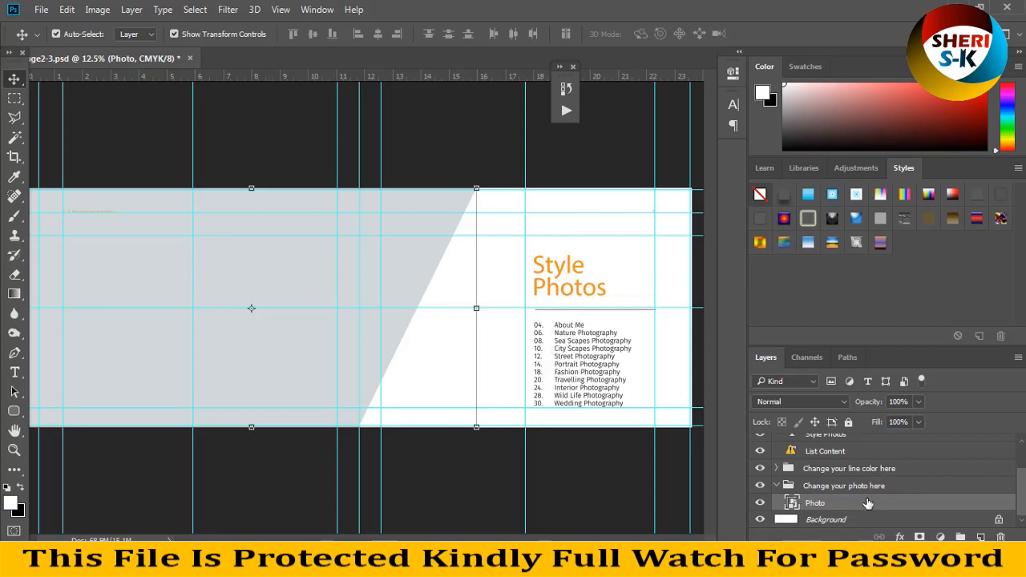
pyautogui.doubleClick(790, 503)
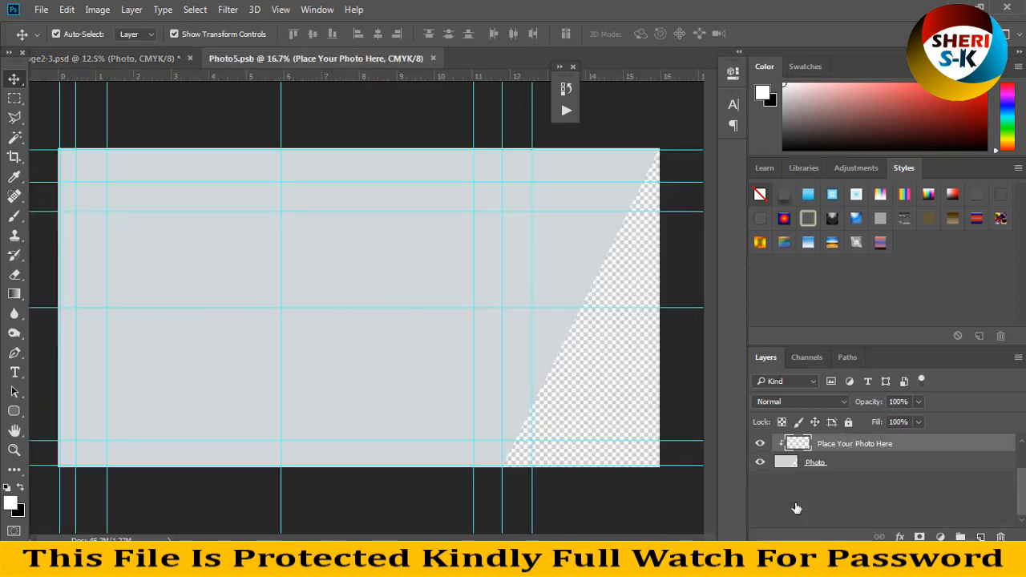
pyautogui.moveTo(819, 447)
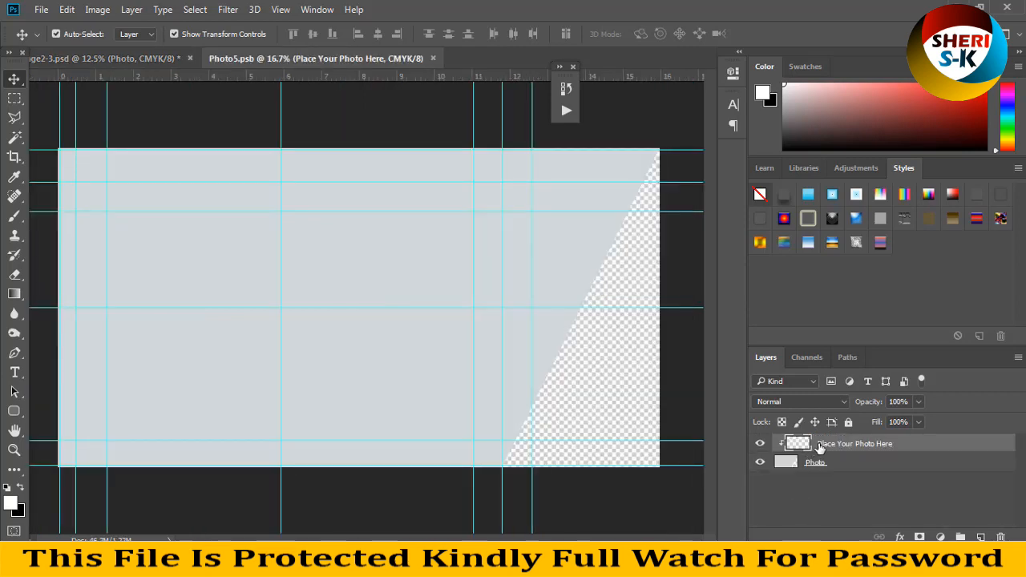
pyautogui.click(41, 10)
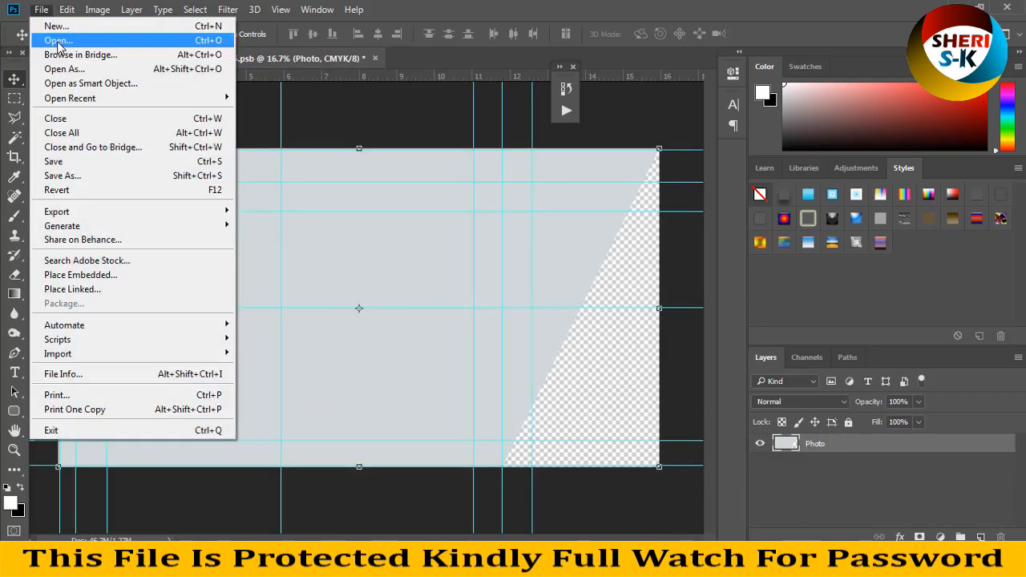
# Step: Bring the woman-with-phone photo into Photo5.psb and scale it to cover the frame
pyautogui.click(58, 40)
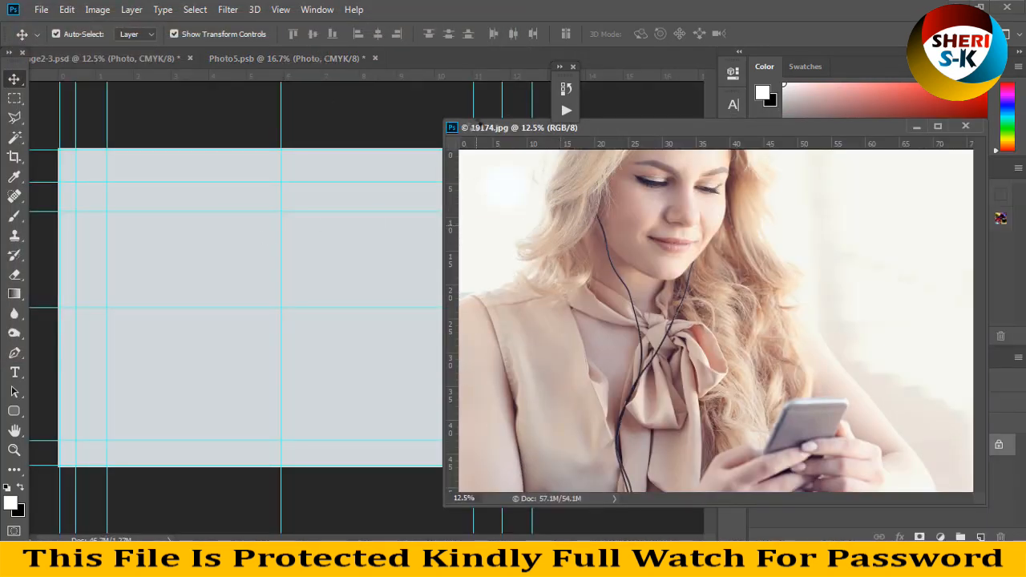
pyautogui.click(265, 58)
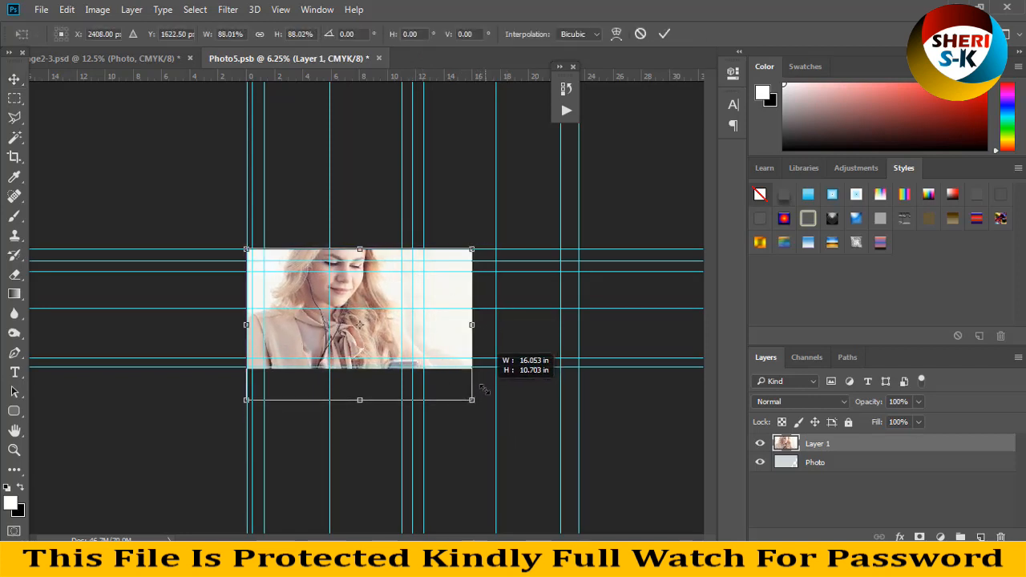
pyautogui.moveTo(359, 325); pyautogui.dragTo(360, 307)
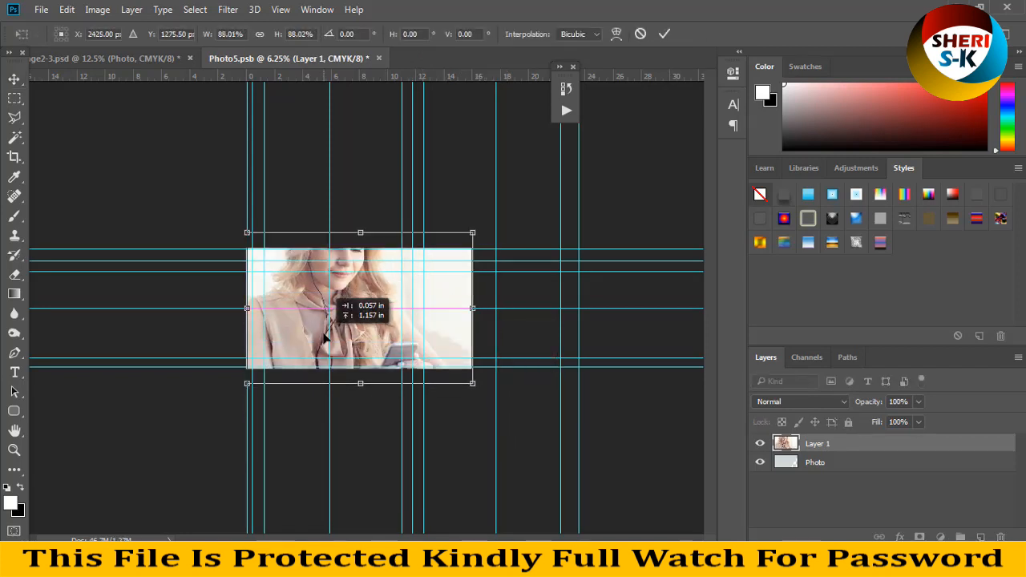
pyautogui.press('Return')
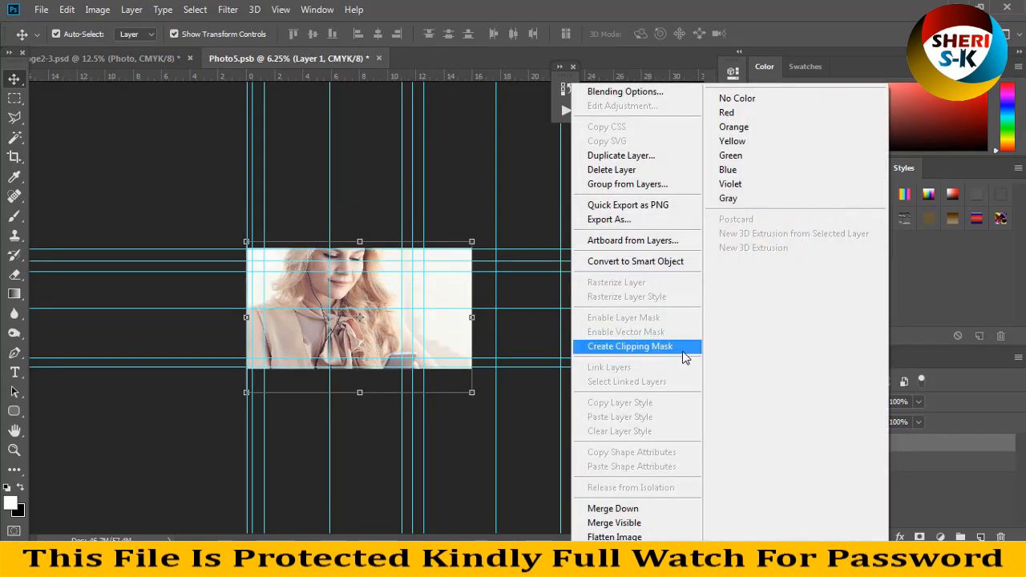
# Step: Clip Layer 1 to the frame shape and save-close Photo5.psb to update the spread
pyautogui.click(629, 345)
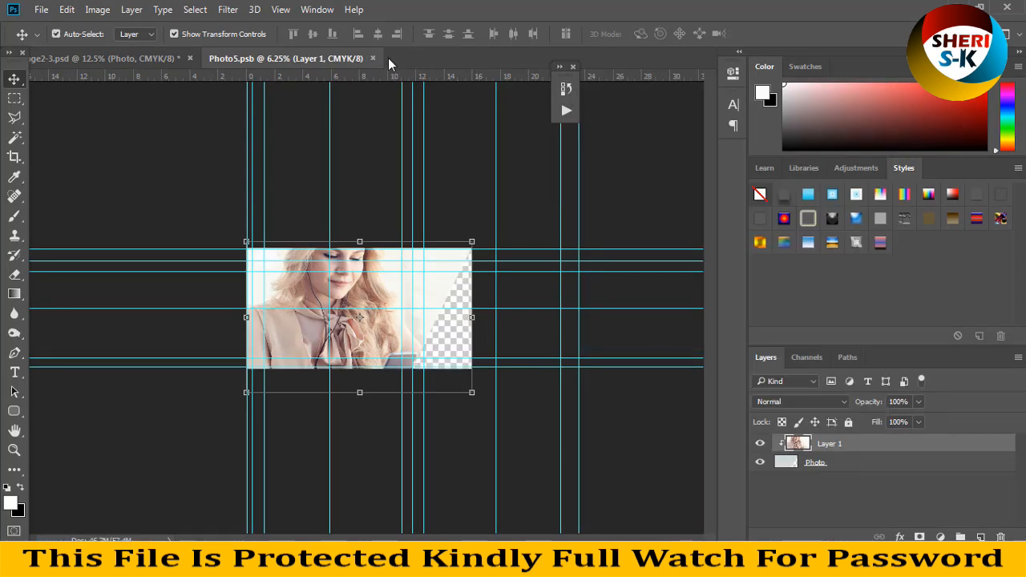
pyautogui.click(104, 58)
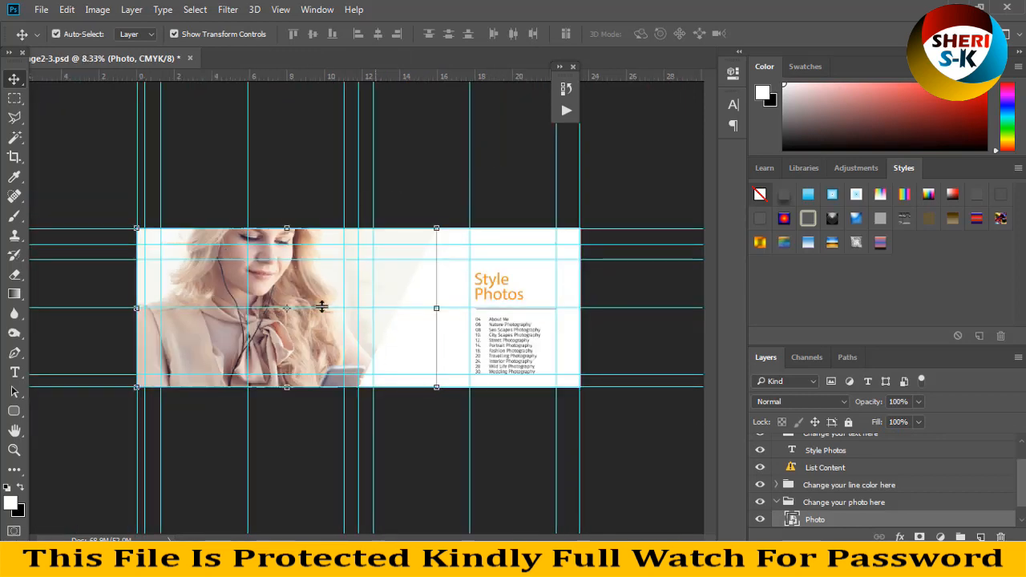
pyautogui.moveTo(185, 79)
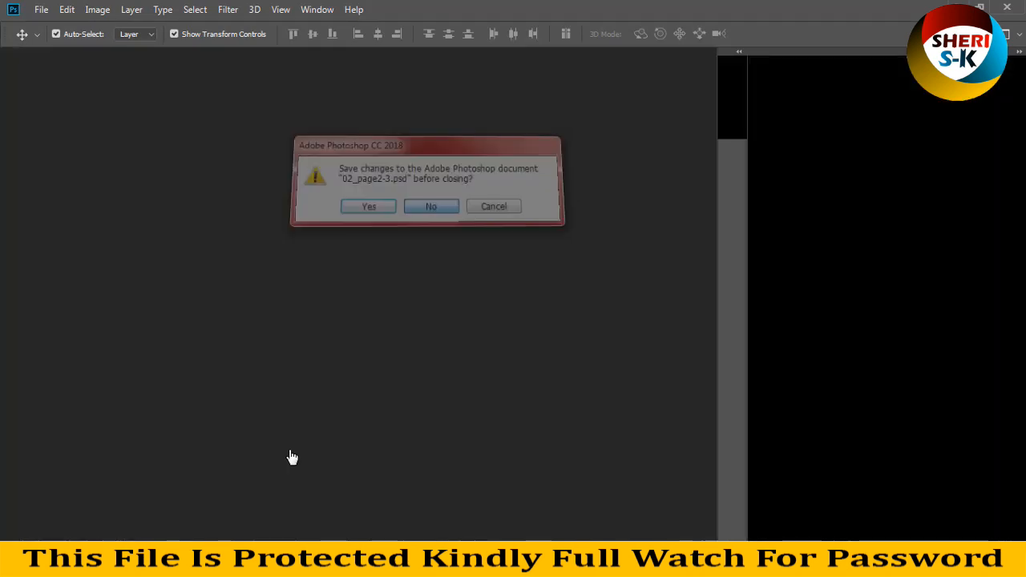
# Step: Answer the save prompt, then open 07_page12-13.psd from Explorer
pyautogui.click(431, 206)
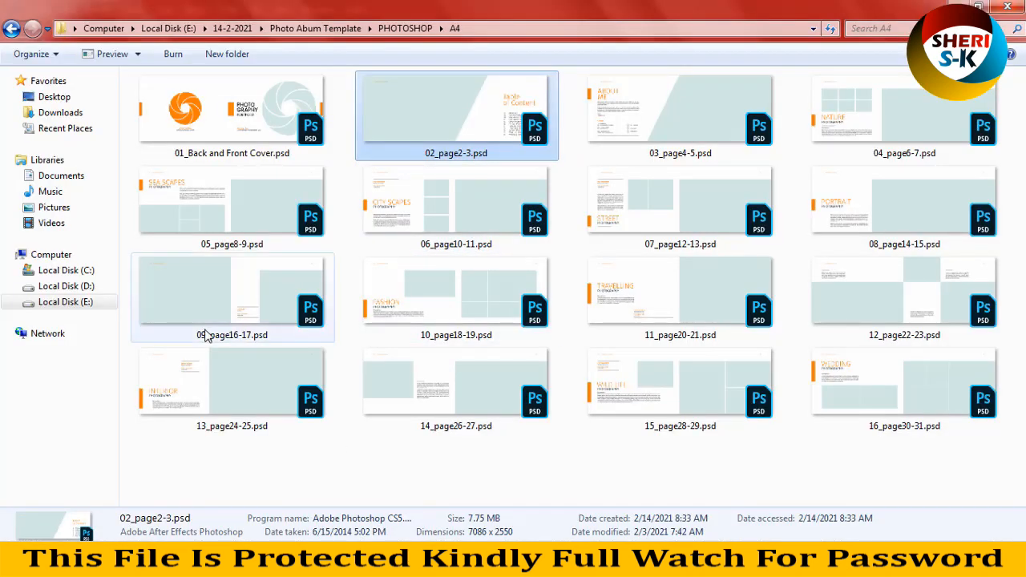
pyautogui.click(232, 297)
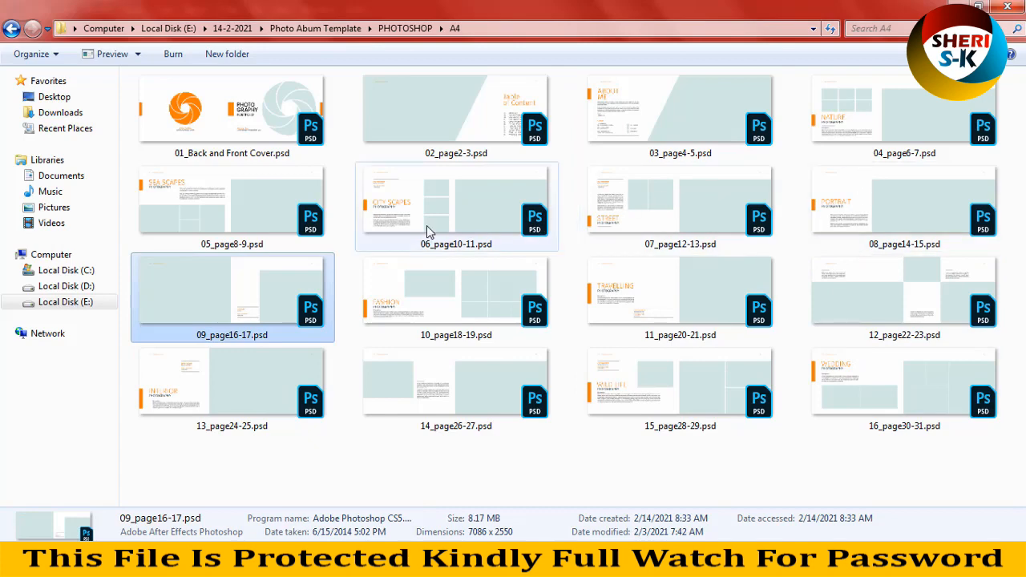
pyautogui.click(680, 205)
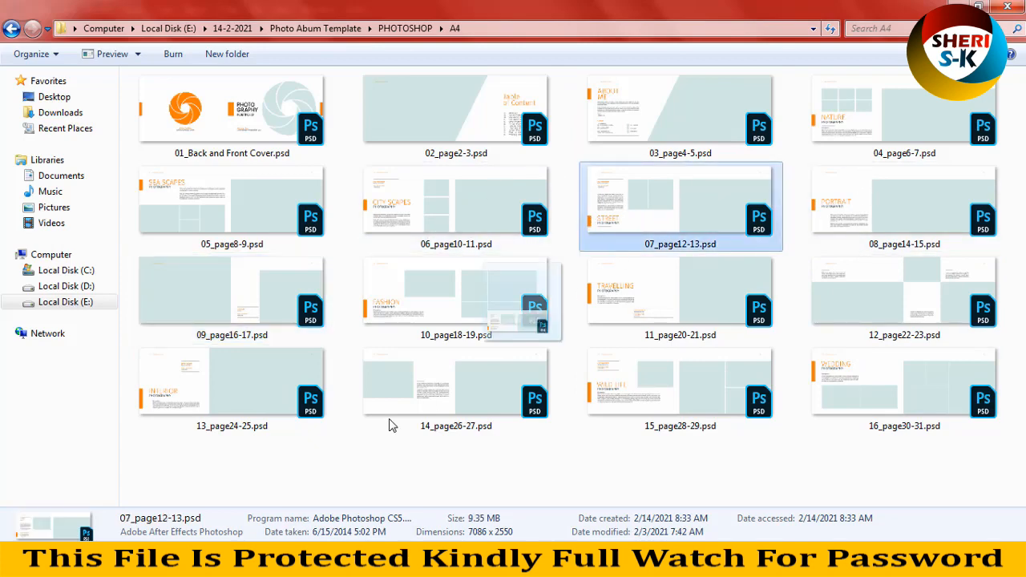
pyautogui.doubleClick(679, 205)
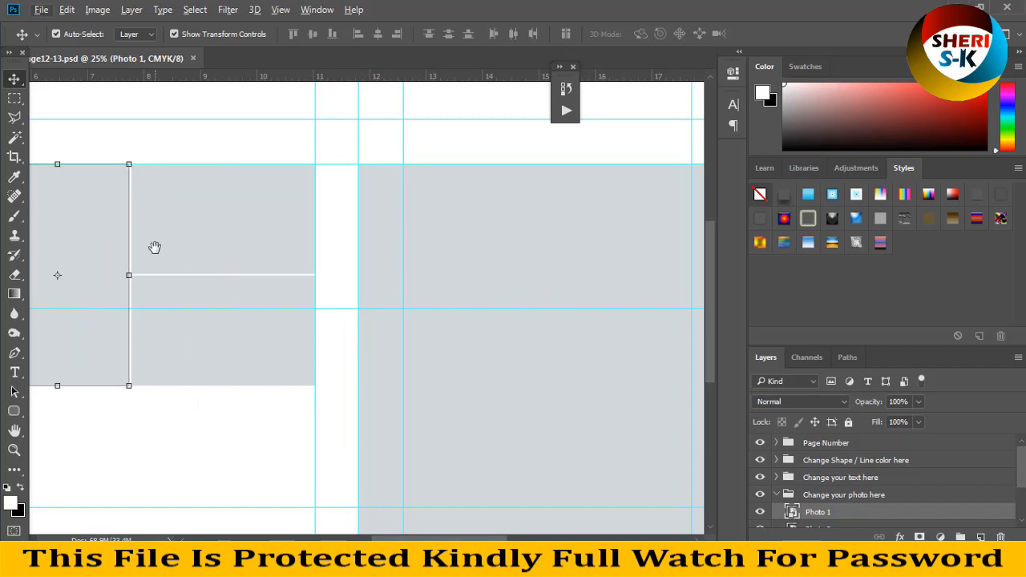
# Step: Deselect, zoom out to the whole Street Photography spread, and select the Photo 1 layer
pyautogui.click(13, 98)
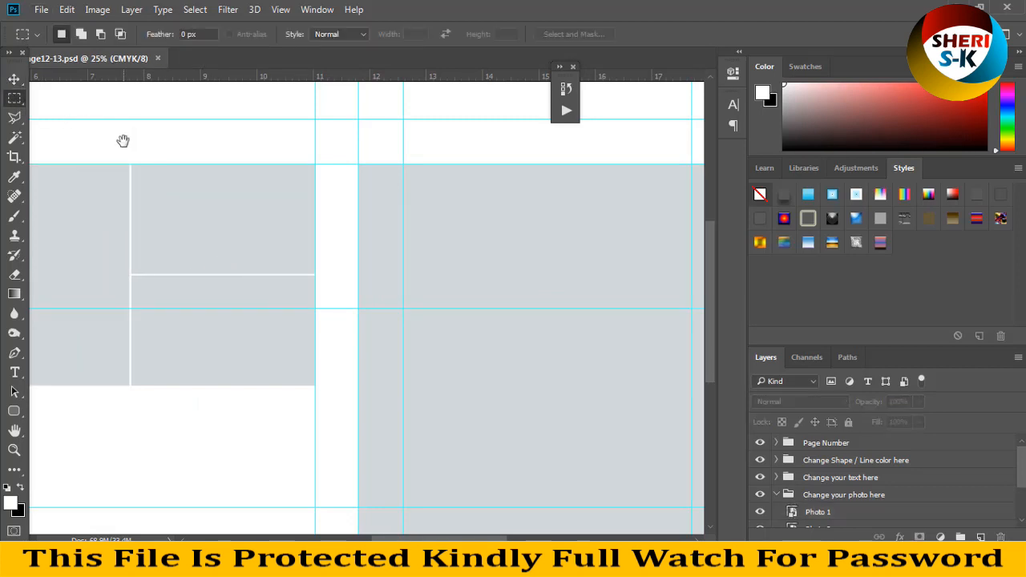
pyautogui.click(14, 78)
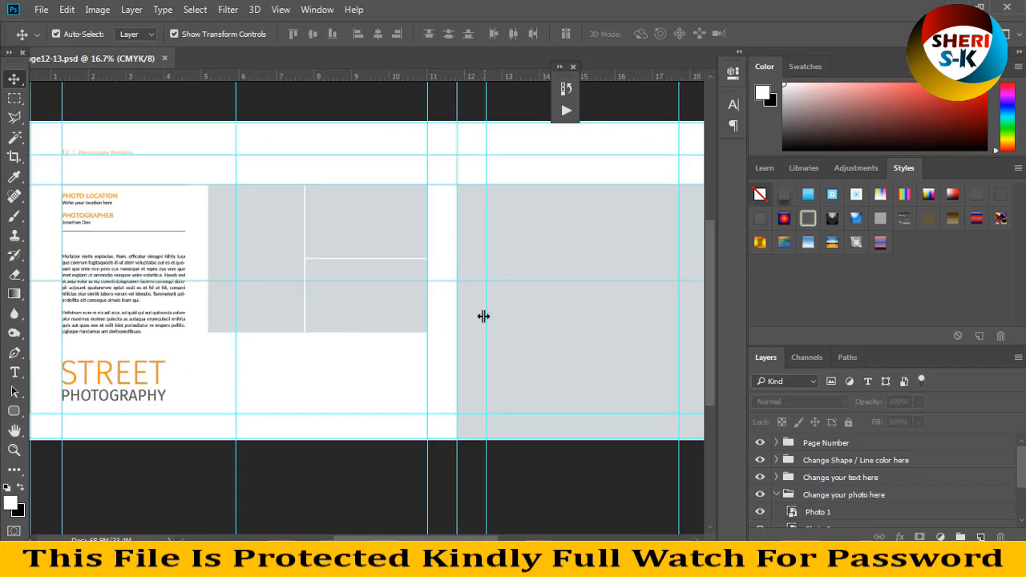
pyautogui.click(817, 511)
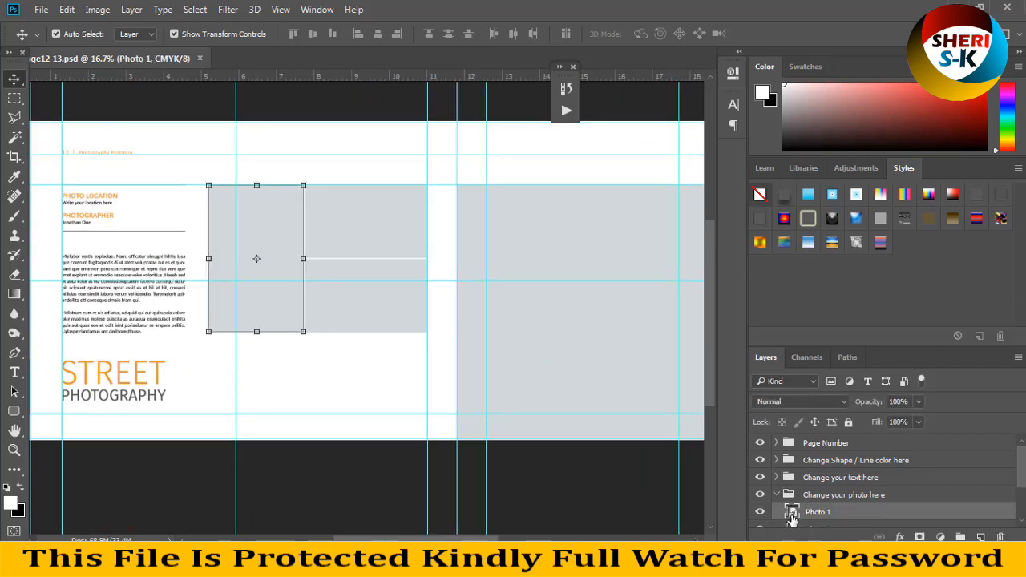
# Step: Open the 19181.jpg blonde portrait photo from disk
pyautogui.click(41, 9)
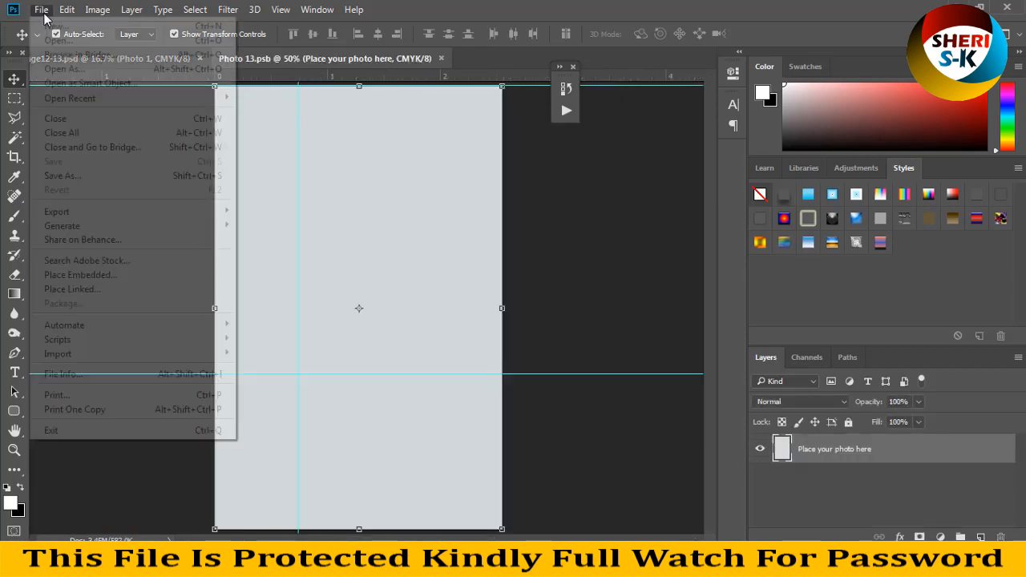
pyautogui.click(80, 274)
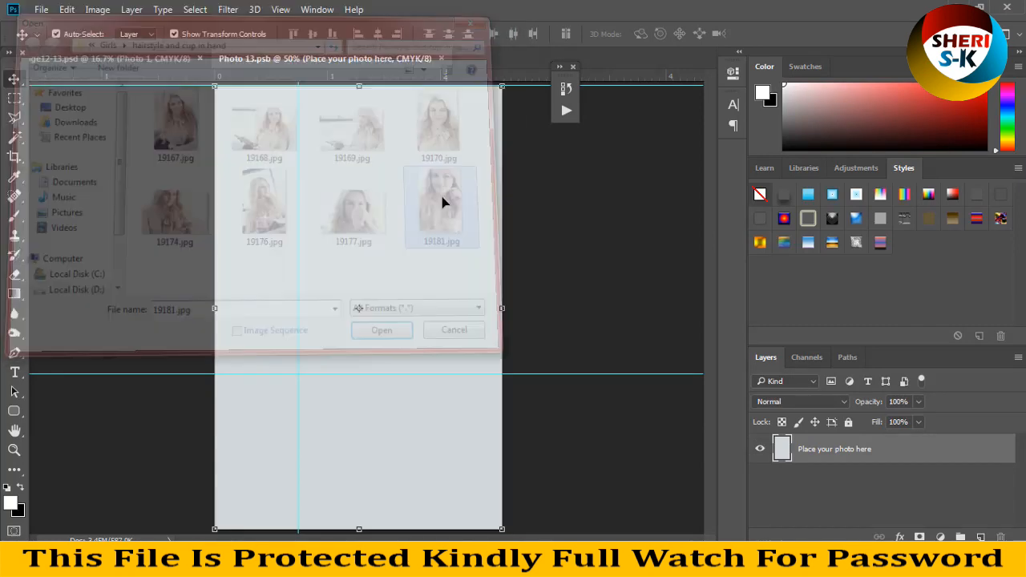
pyautogui.click(382, 330)
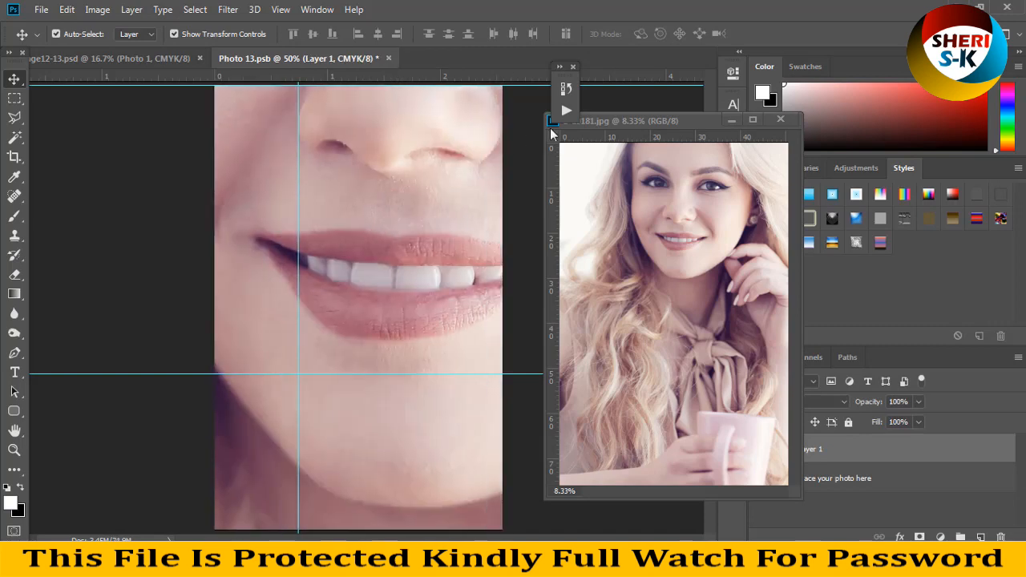
# Step: Resize the portrait to 1400 by 2100 and fit it over the Photo 1 frame
pyautogui.click(97, 10)
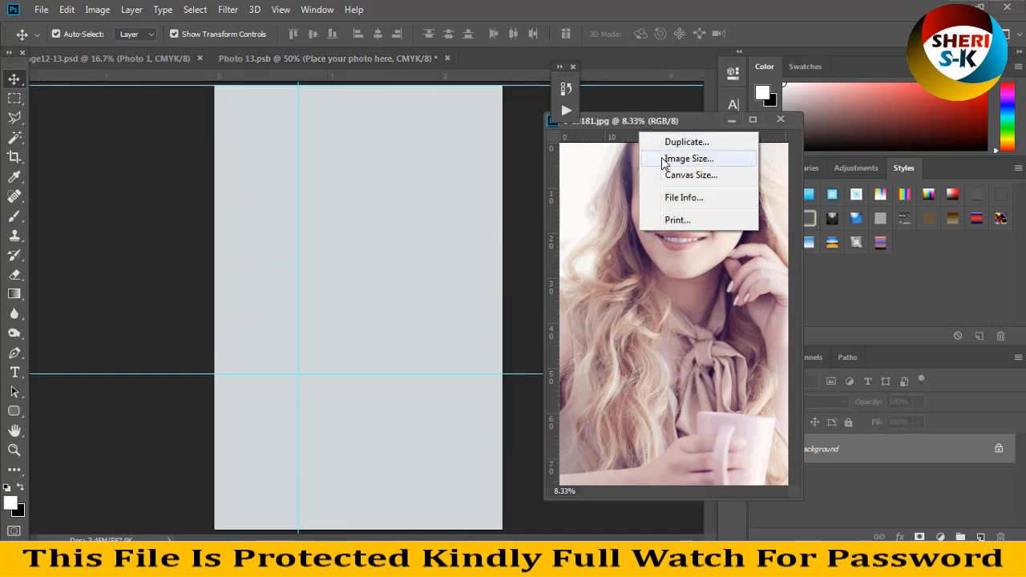
pyautogui.click(688, 158)
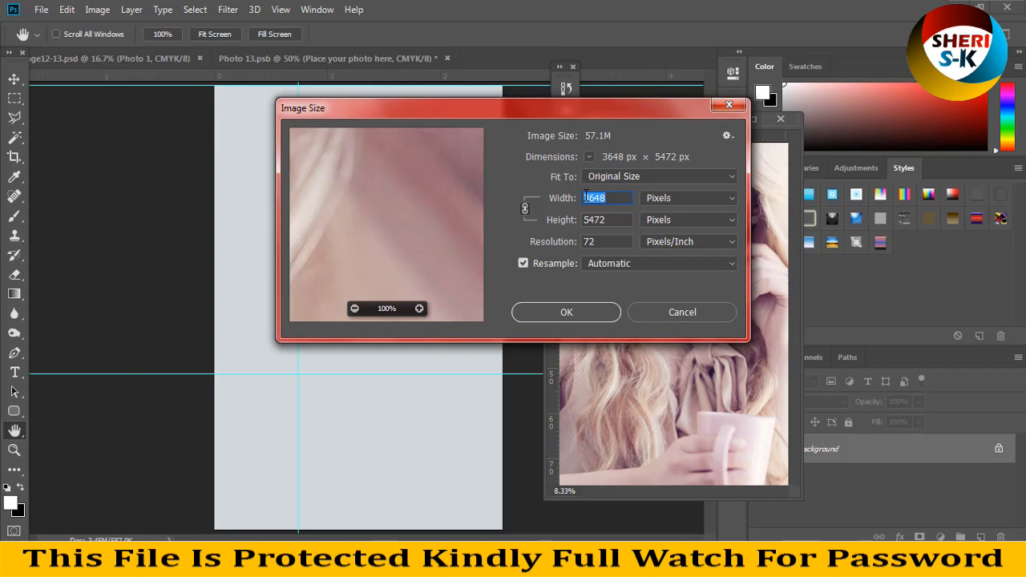
pyautogui.write('1400')
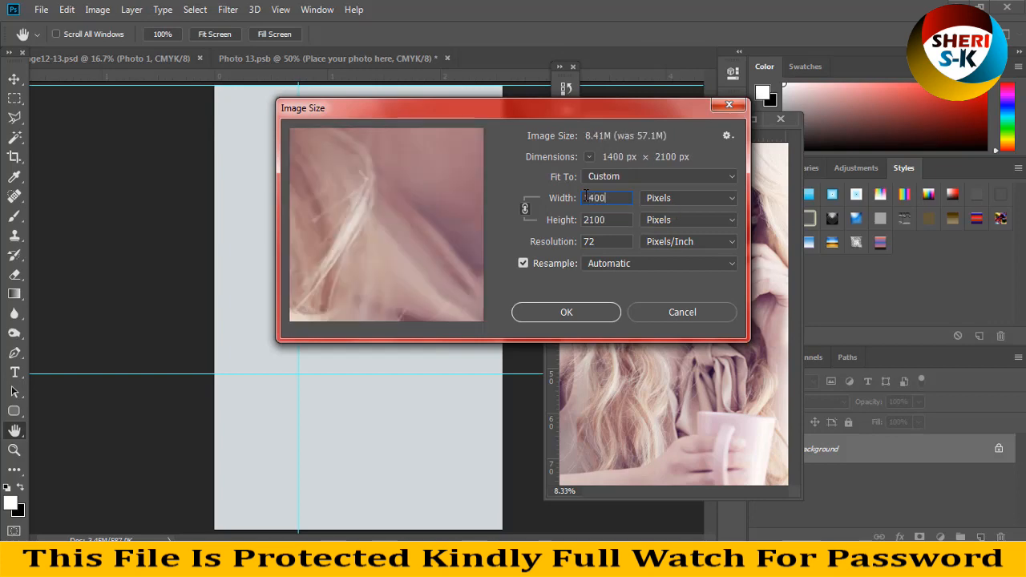
pyautogui.click(566, 312)
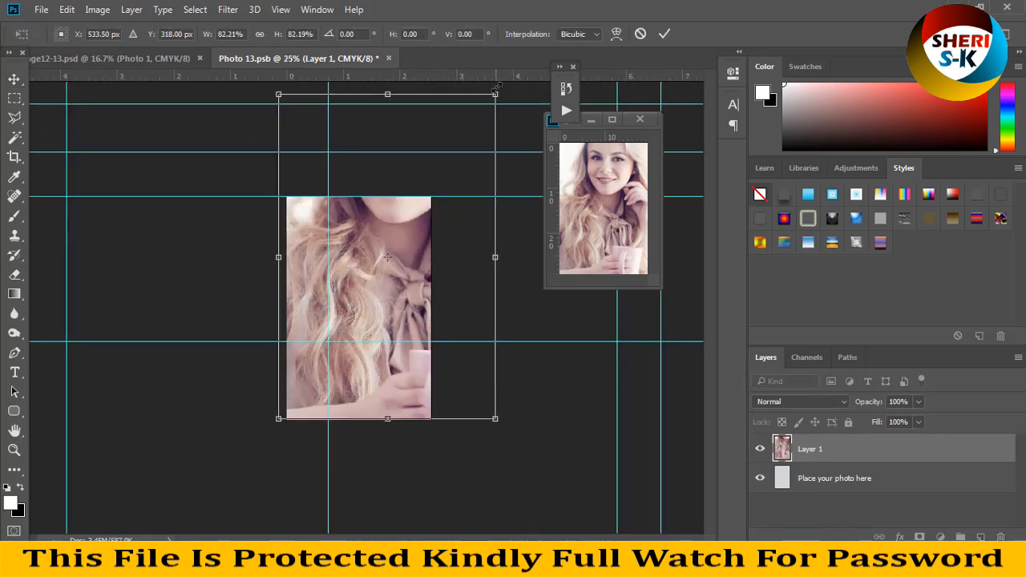
pyautogui.moveTo(495, 93); pyautogui.dragTo(436, 188)
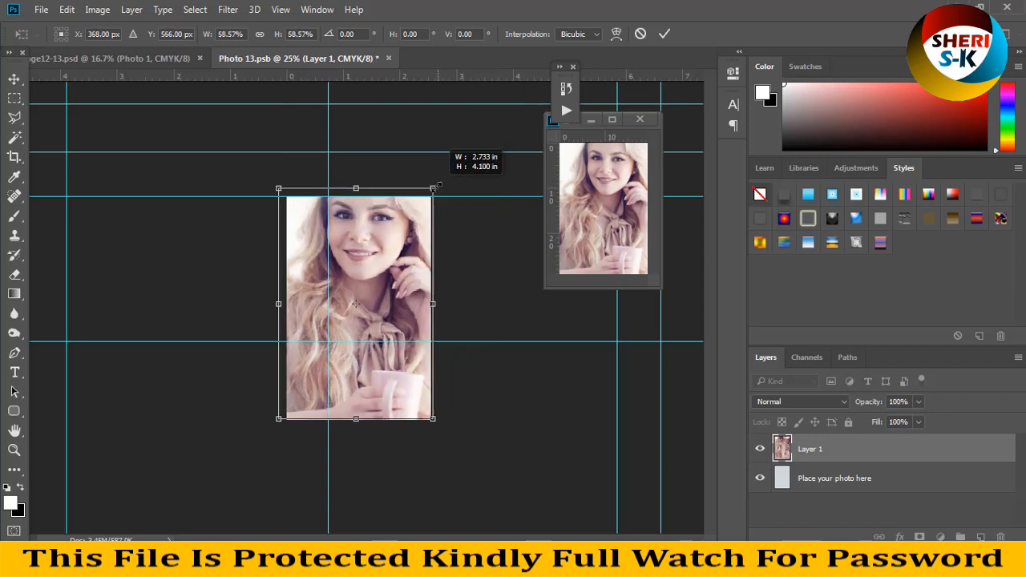
pyautogui.moveTo(356, 303); pyautogui.dragTo(355, 313)
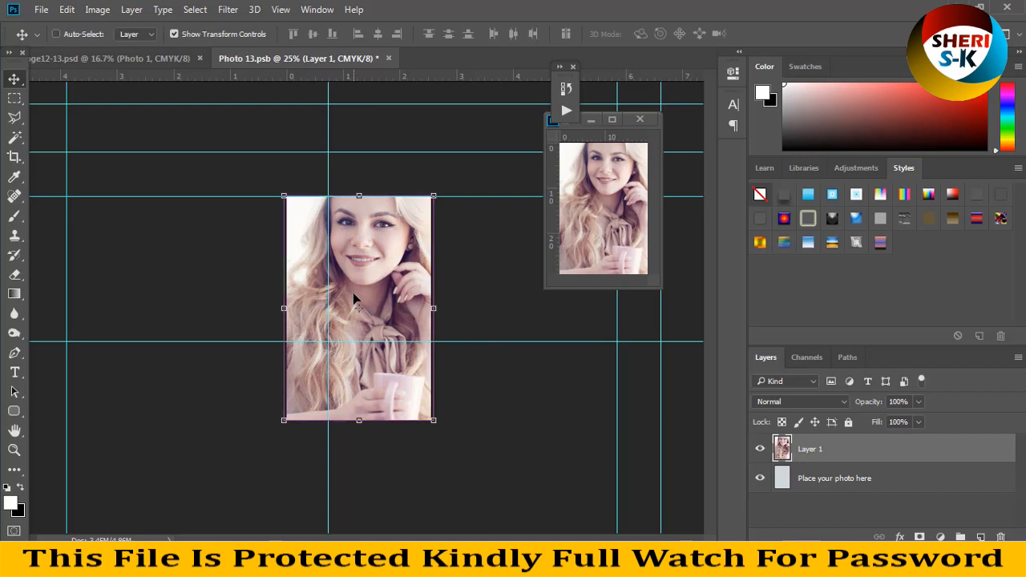
pyautogui.moveTo(392, 68)
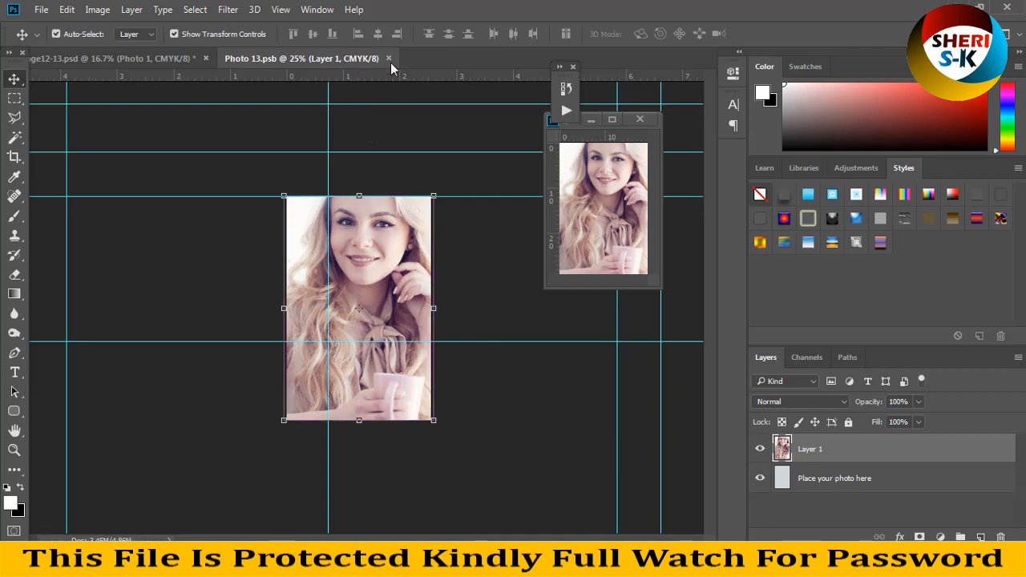
# Step: Close the finished Photo 1 contents and portrait window, then open Photo 2's contents
pyautogui.click(120, 57)
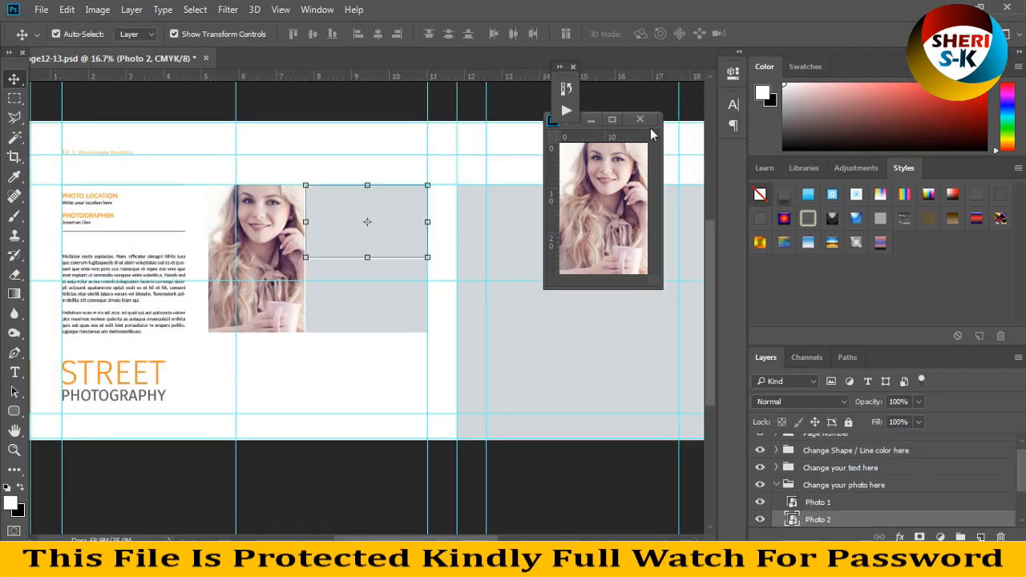
pyautogui.click(640, 119)
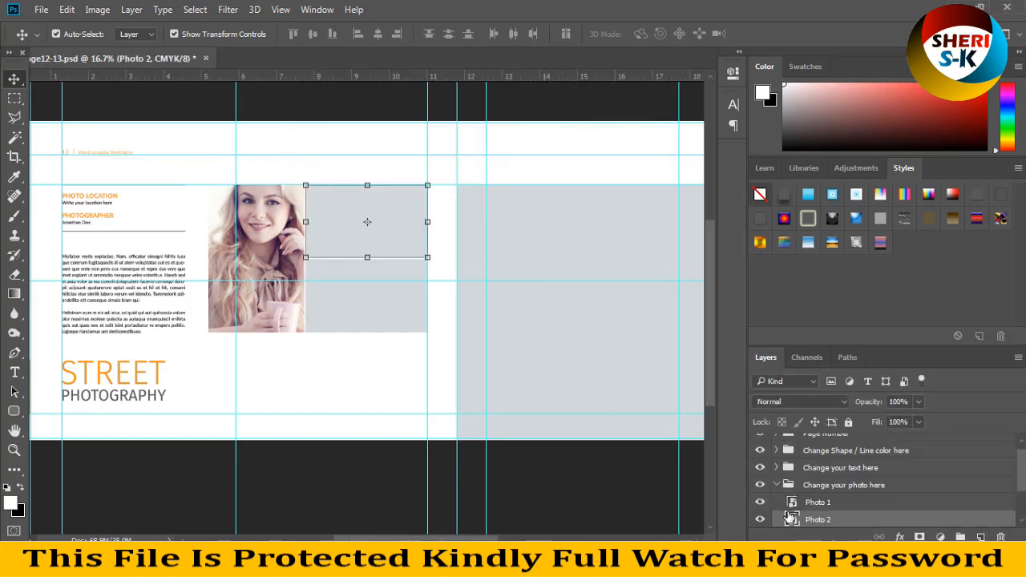
pyautogui.doubleClick(791, 519)
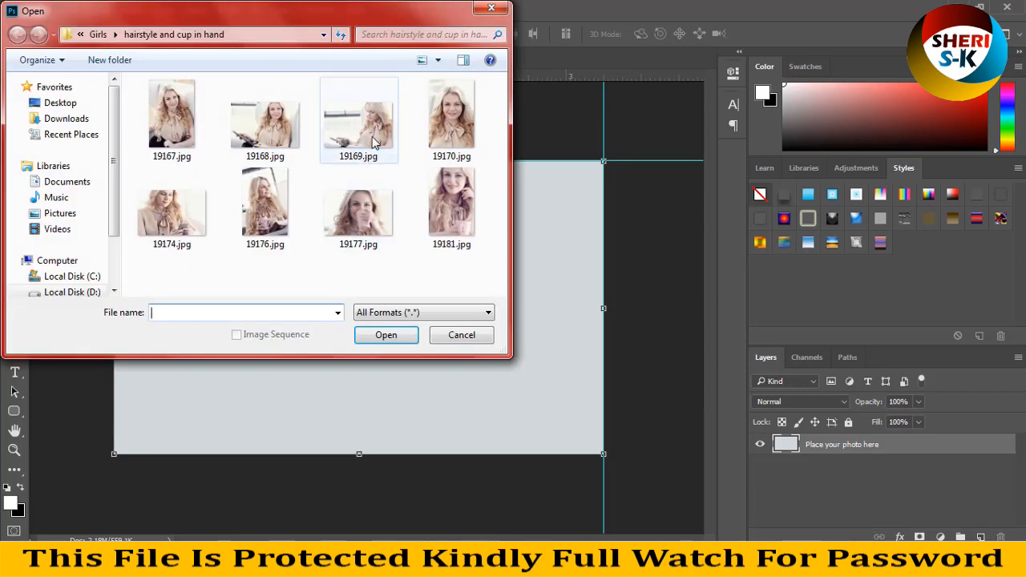
# Step: Open 19169.jpg, resize it, place it into Photo 2, and close both windows
pyautogui.doubleClick(358, 115)
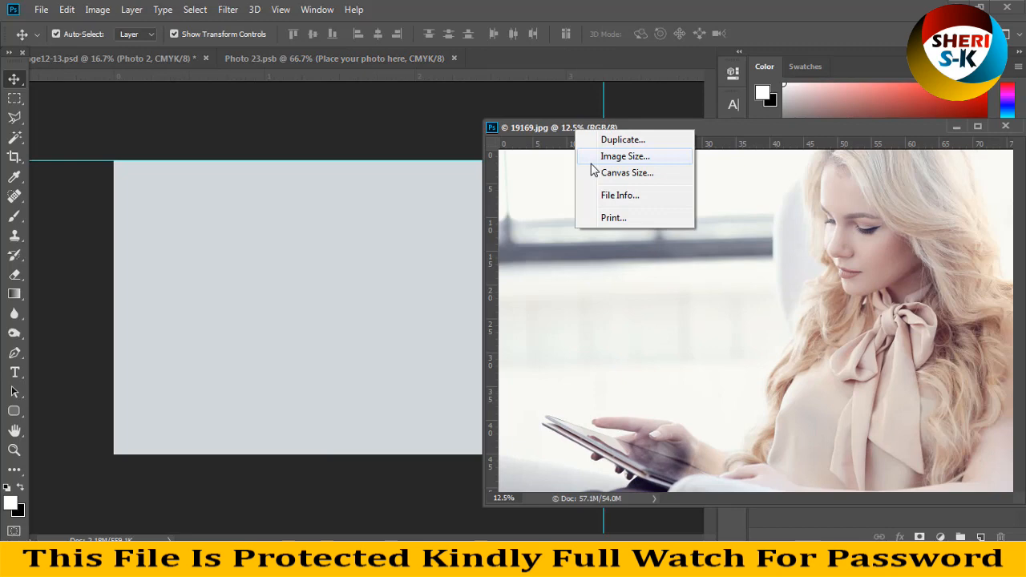
pyautogui.click(625, 155)
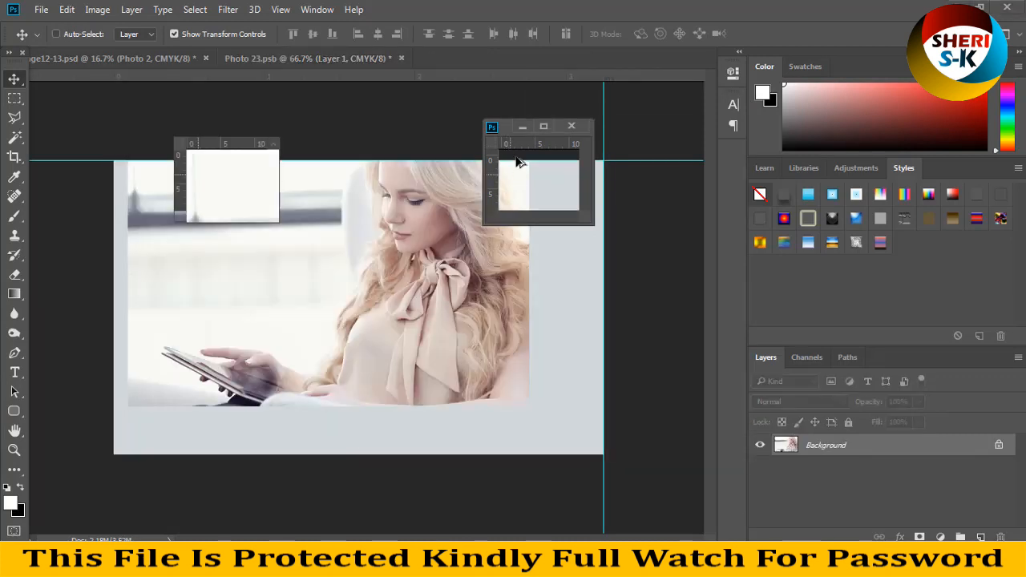
pyautogui.click(97, 8)
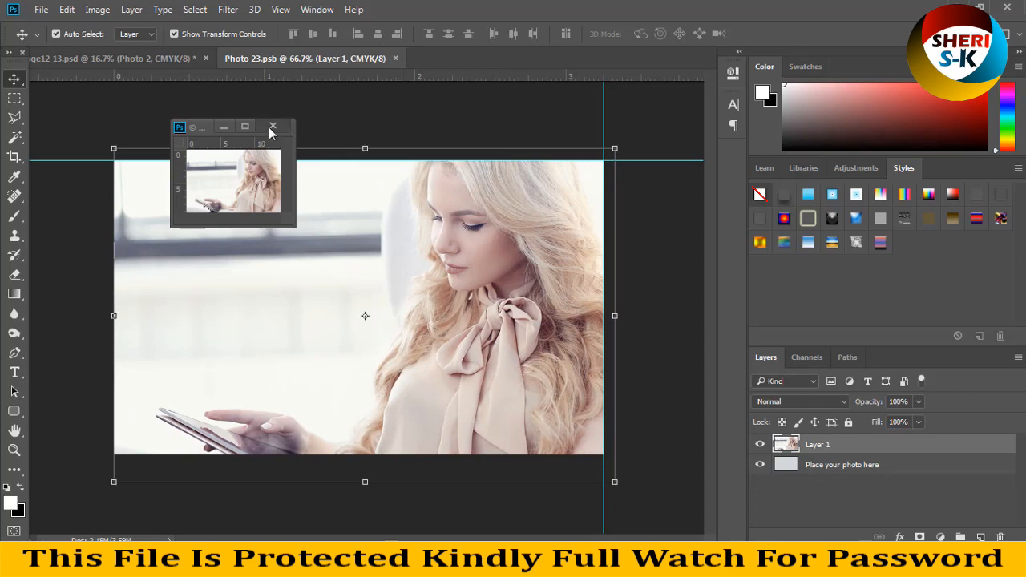
pyautogui.click(272, 127)
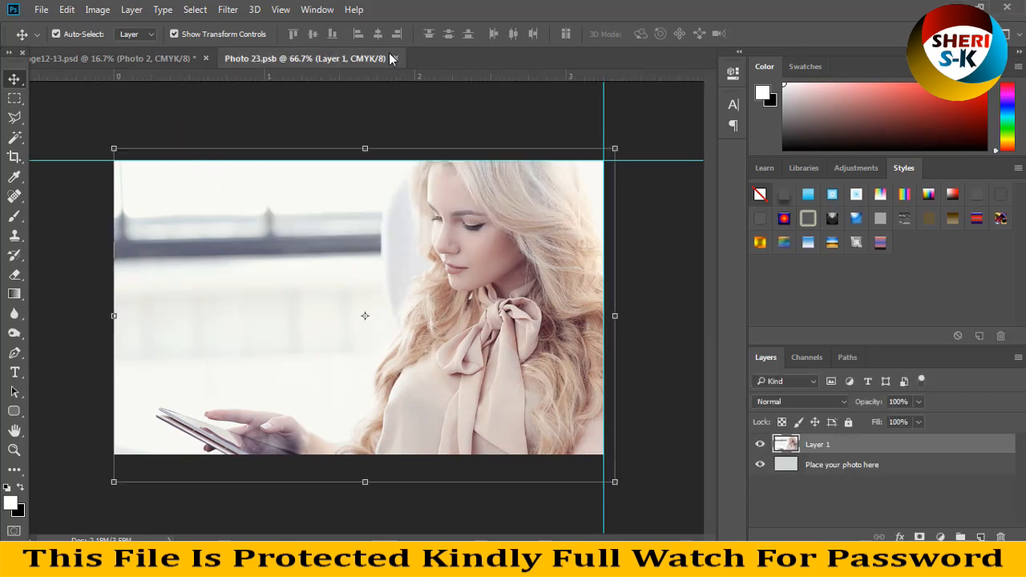
pyautogui.click(112, 57)
pyautogui.write('10')
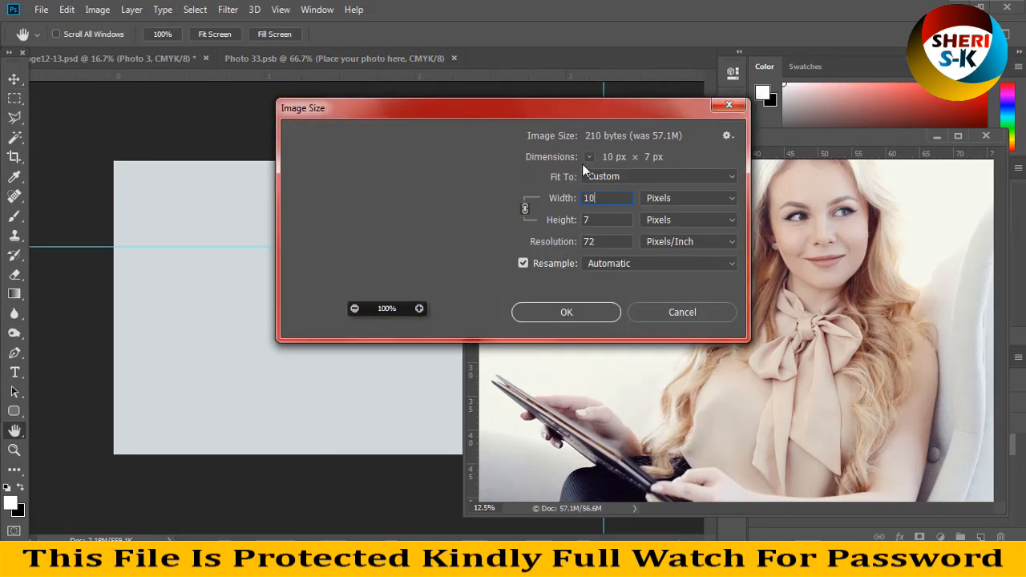
# Step: Confirm the new size for 19168.jpg, then close it without saving changes
pyautogui.click(566, 312)
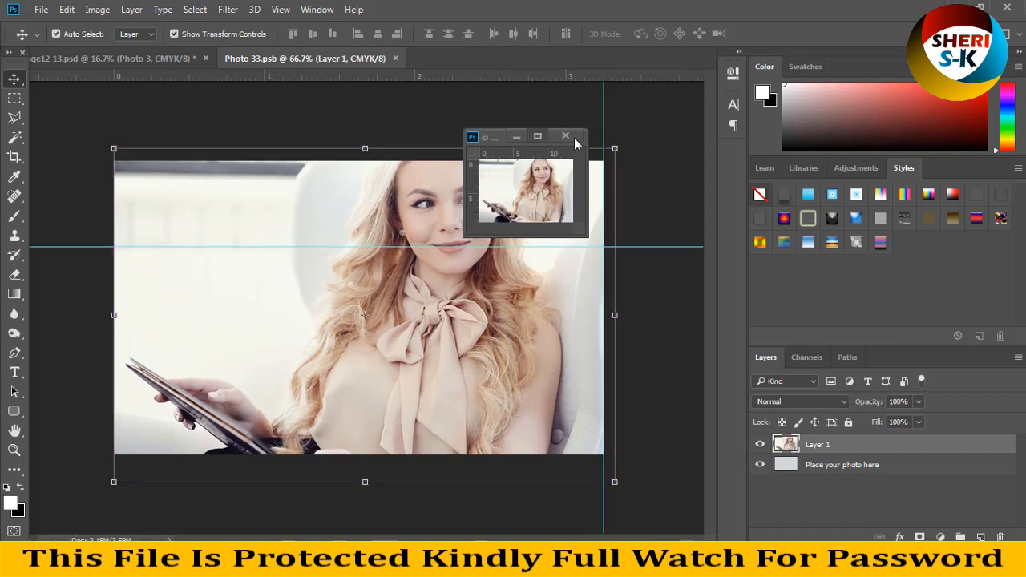
pyautogui.click(565, 135)
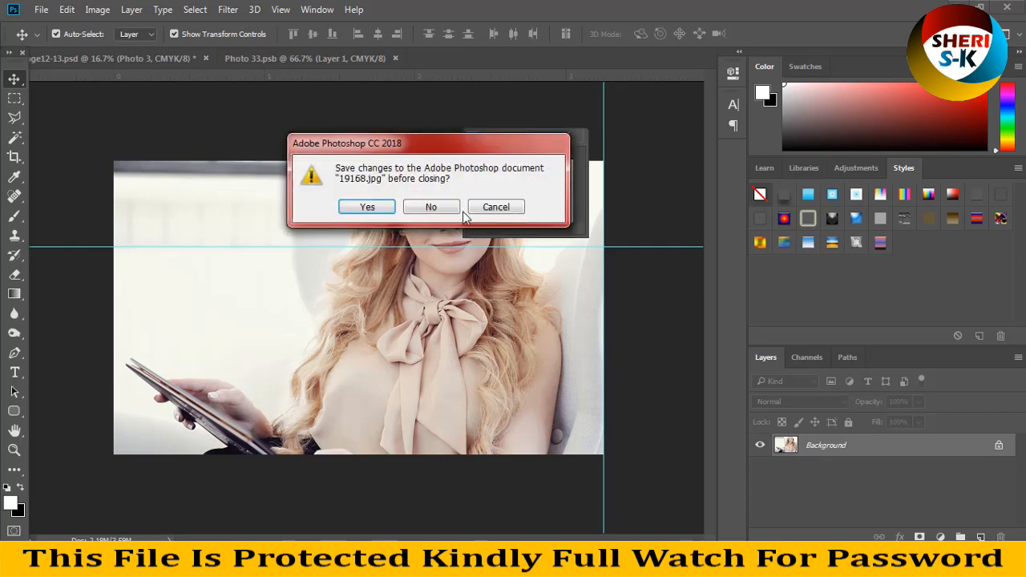
pyautogui.click(431, 206)
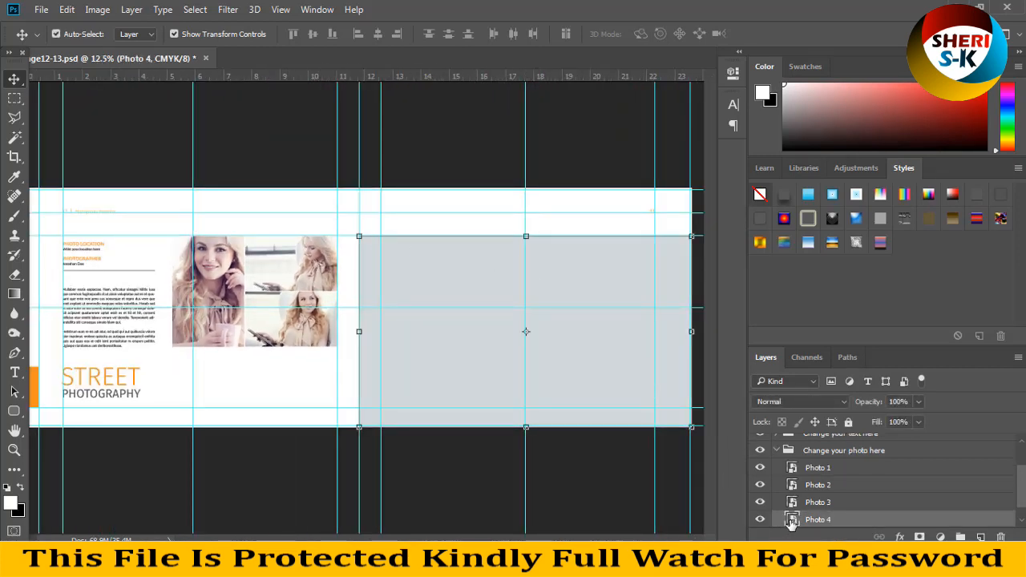
# Step: Open Photo 4's contents and 19177.jpg, float it, and resize to 1500 × 1000
pyautogui.click(41, 9)
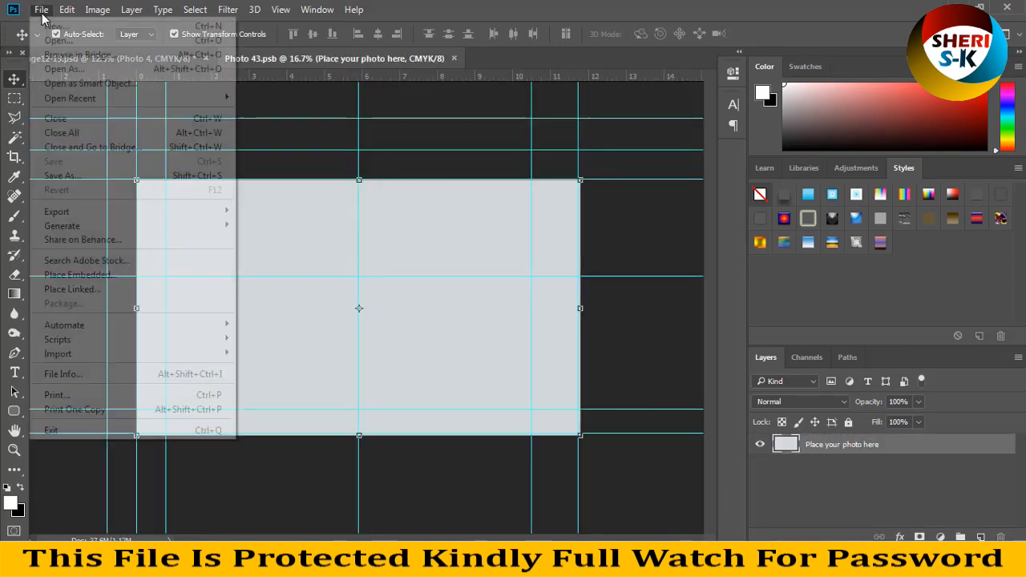
pyautogui.click(56, 68)
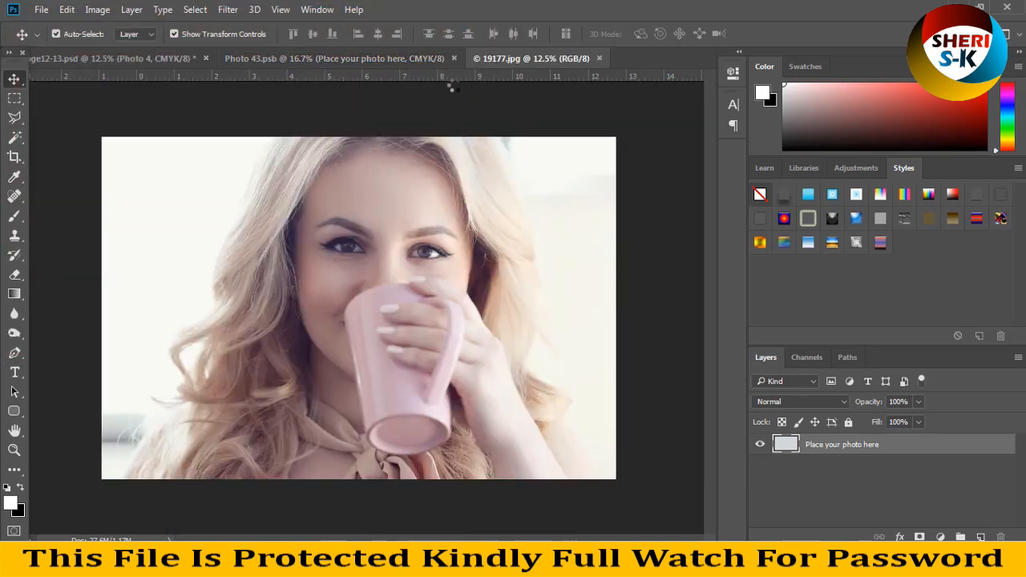
pyautogui.moveTo(531, 58); pyautogui.dragTo(729, 161)
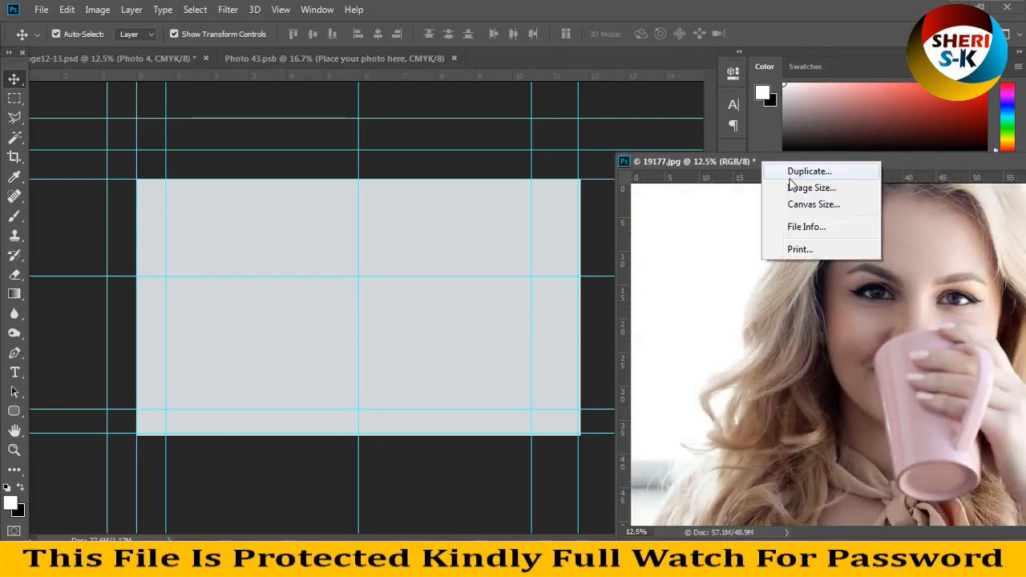
pyautogui.click(812, 186)
pyautogui.write('1500')
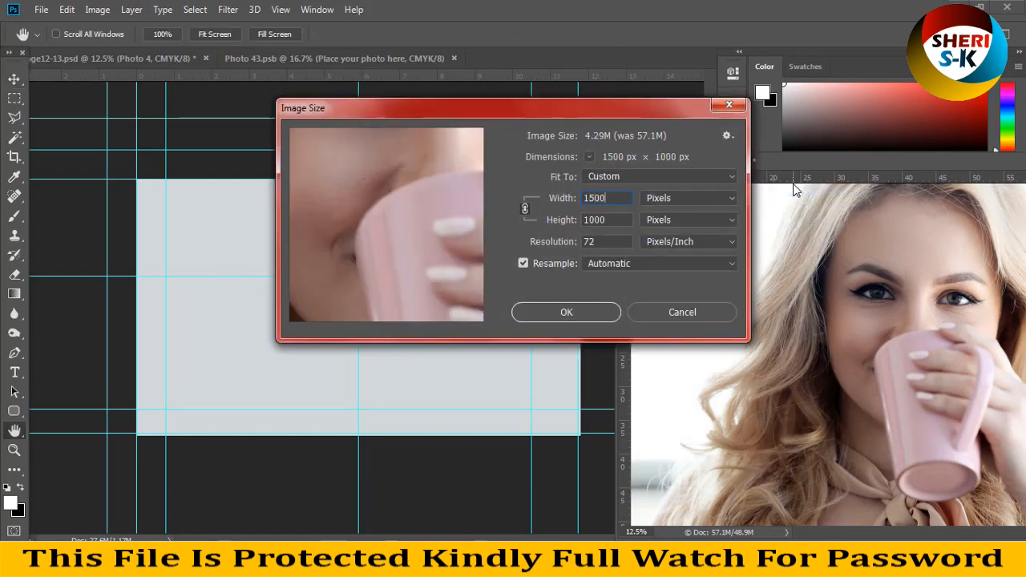
pyautogui.click(566, 312)
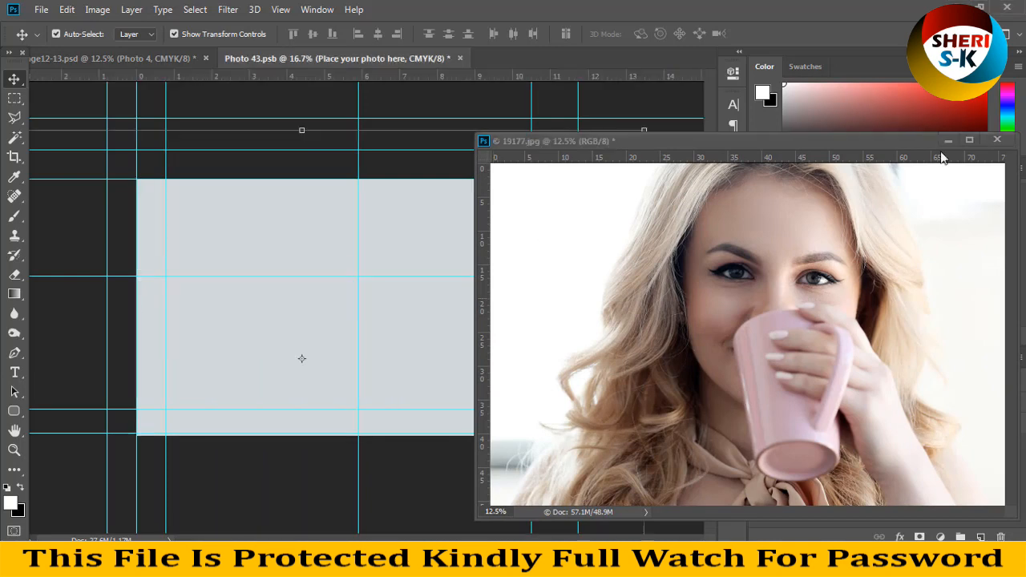
# Step: Close 19177.jpg without saving and scale the cup photo down to fit the frame
pyautogui.click(997, 142)
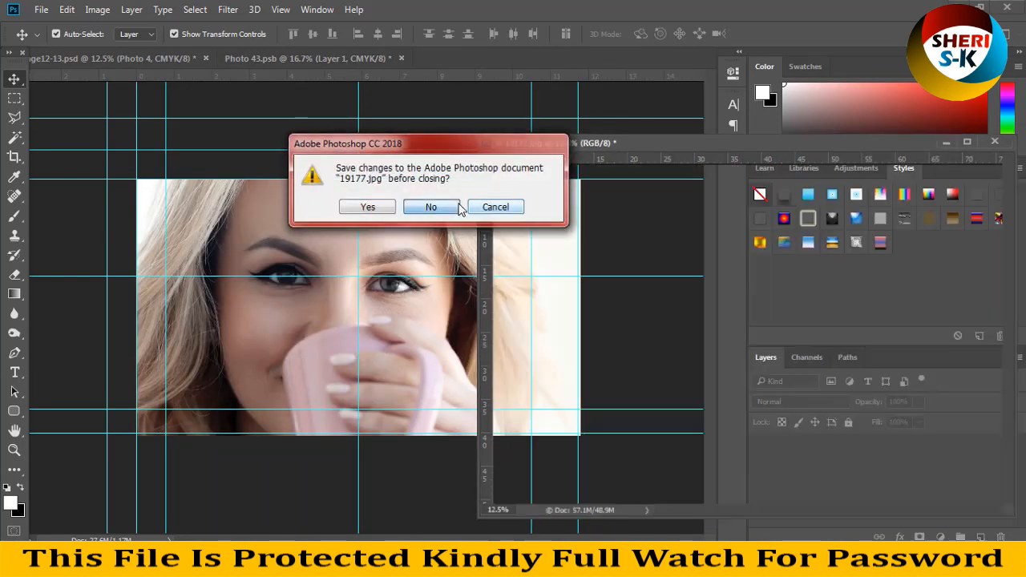
pyautogui.click(431, 207)
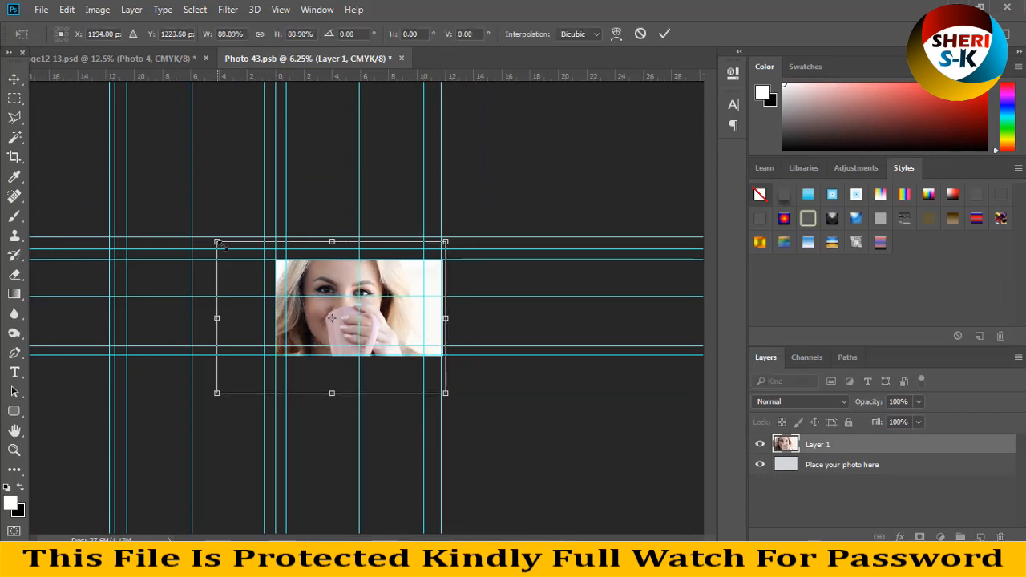
pyautogui.moveTo(217, 242); pyautogui.dragTo(242, 259)
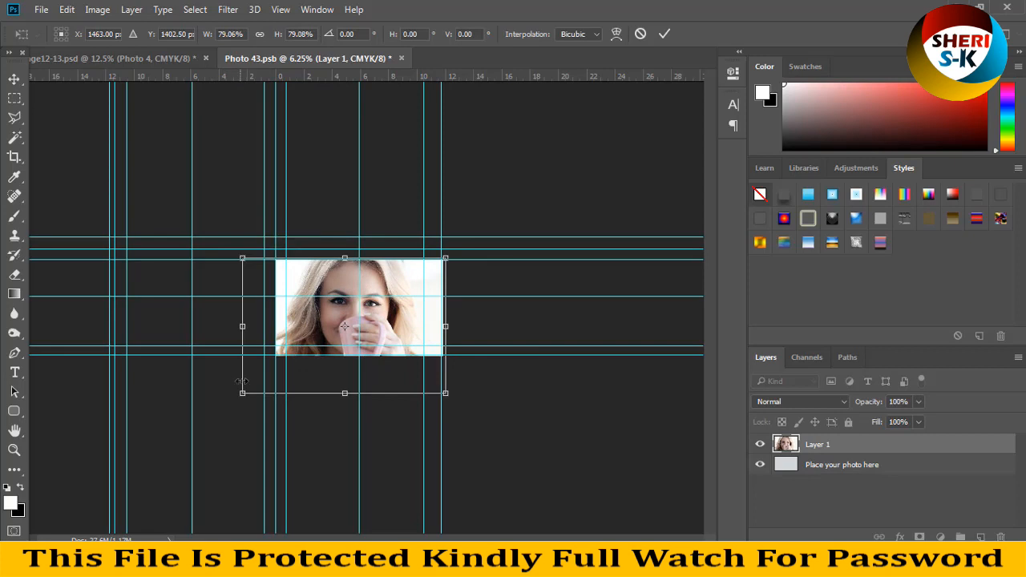
pyautogui.moveTo(242, 393); pyautogui.dragTo(275, 370)
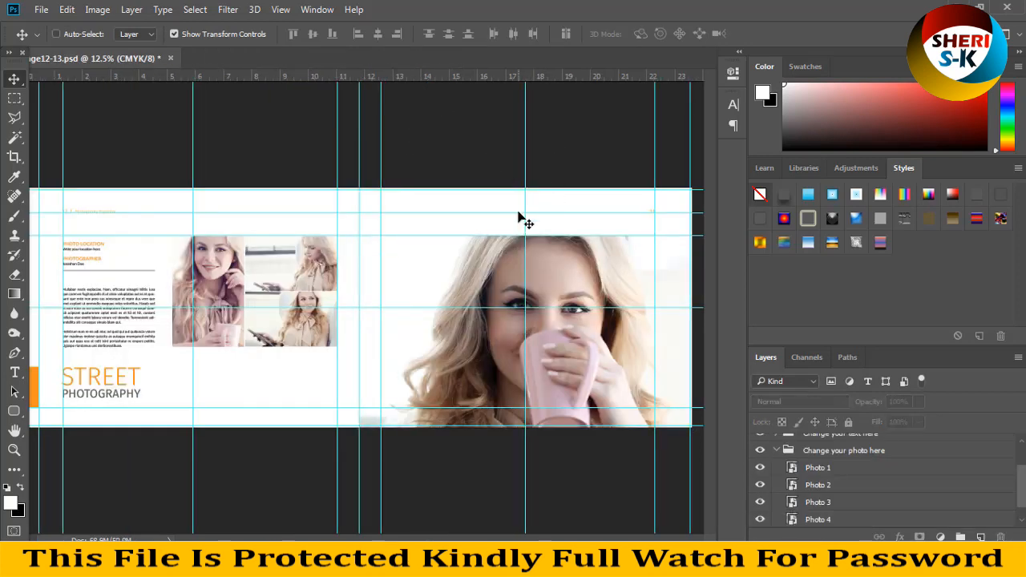
pyautogui.press('ctrl+minus')
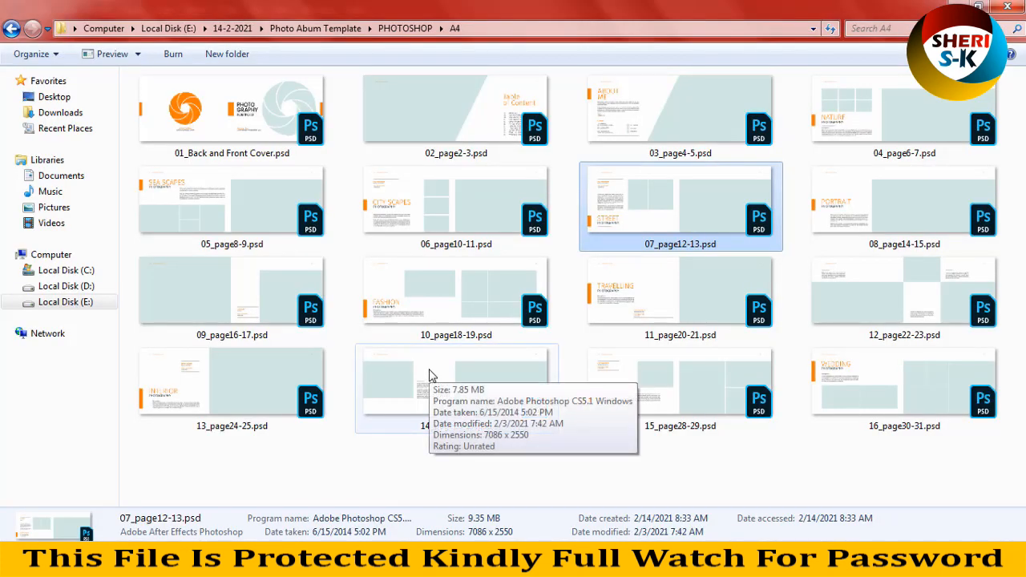
pyautogui.moveTo(433, 412)
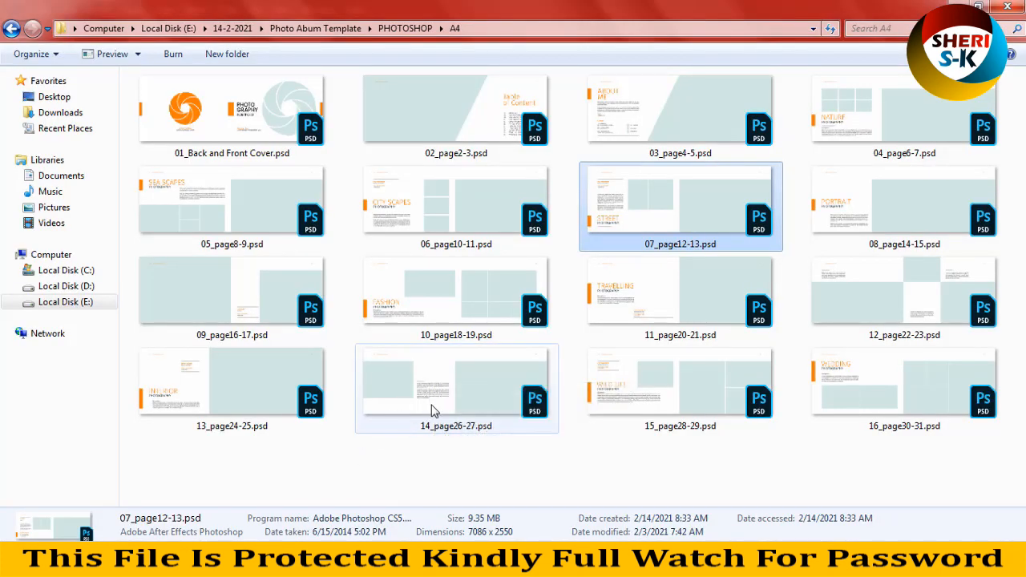
pyautogui.moveTo(433, 405)
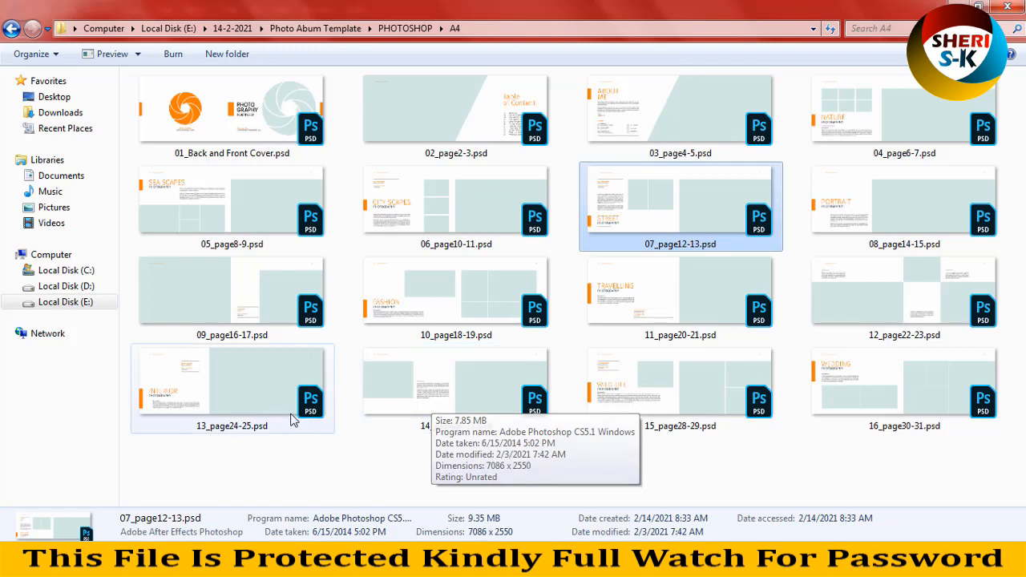
# Step: Deselect the files and open 03_page4-5.psd in the photo viewer preview
pyautogui.click(680, 389)
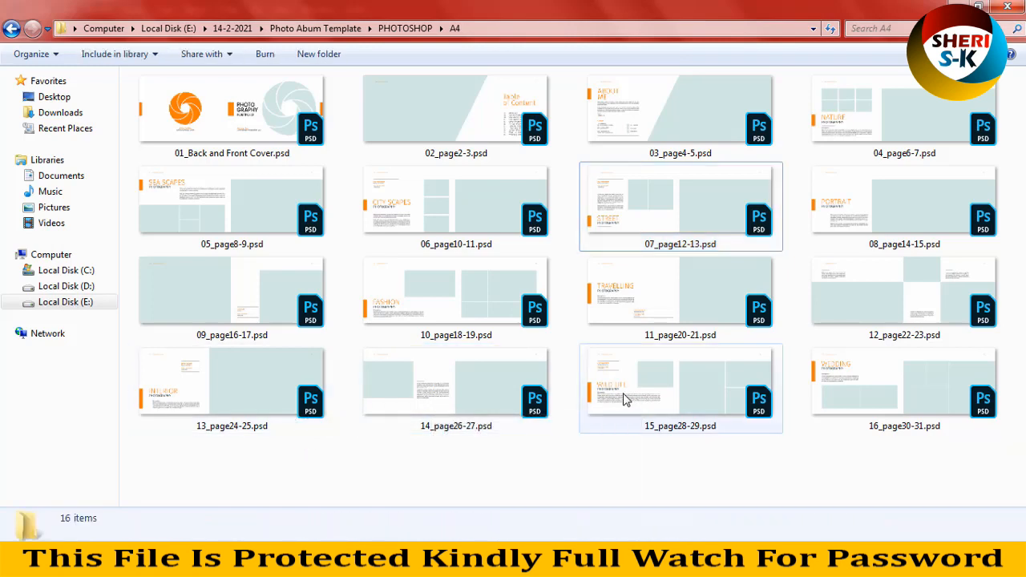
pyautogui.moveTo(866, 184)
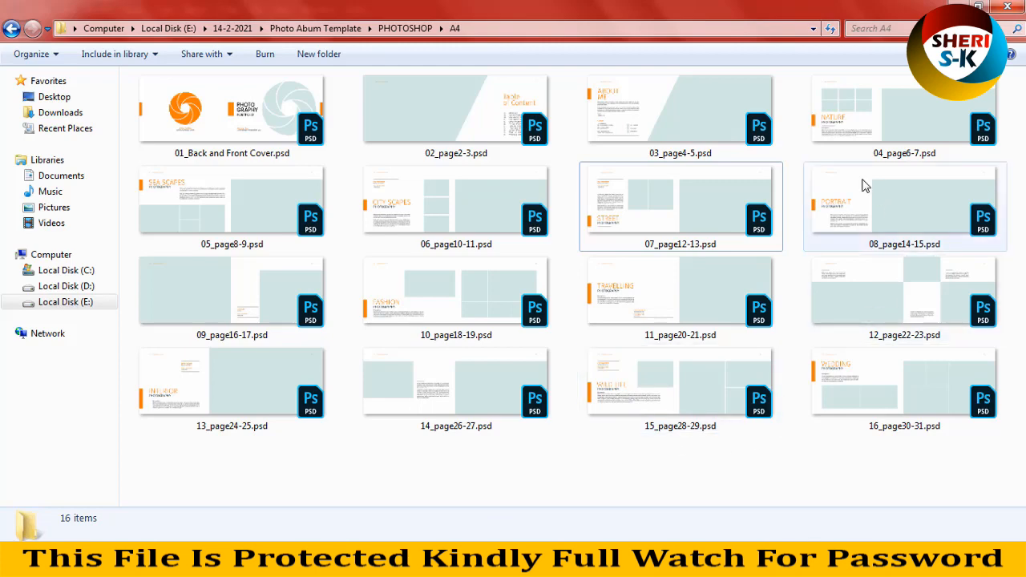
pyautogui.doubleClick(679, 108)
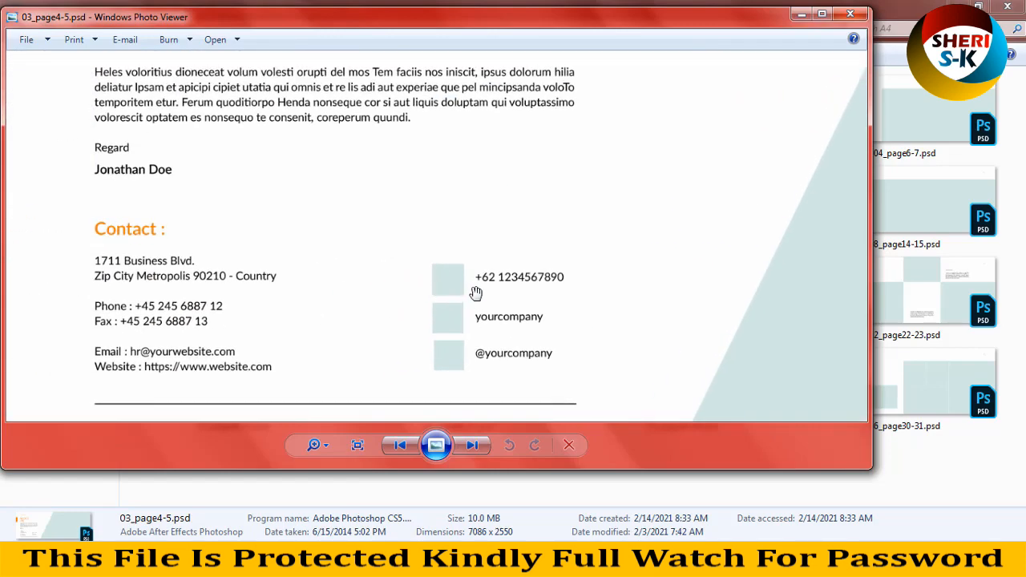
pyautogui.moveTo(347, 327)
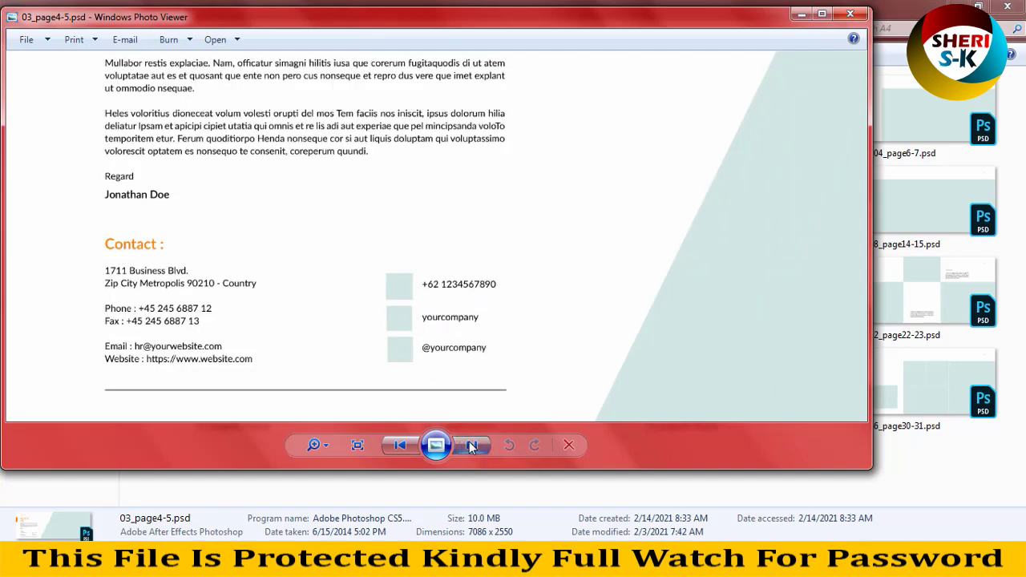
# Step: Step through five more template spread previews, then close the photo viewer
pyautogui.click(472, 445)
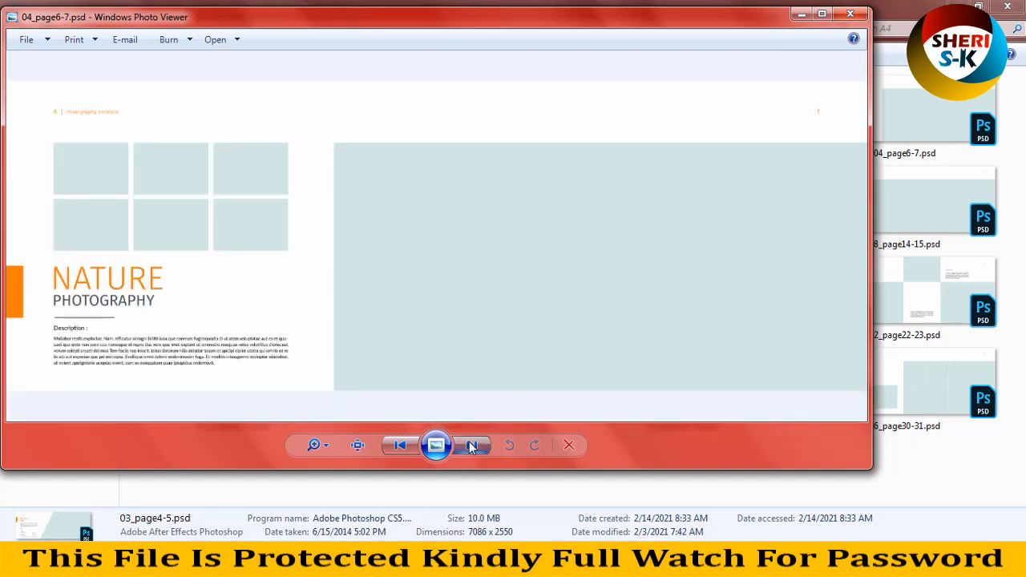
pyautogui.click(471, 445)
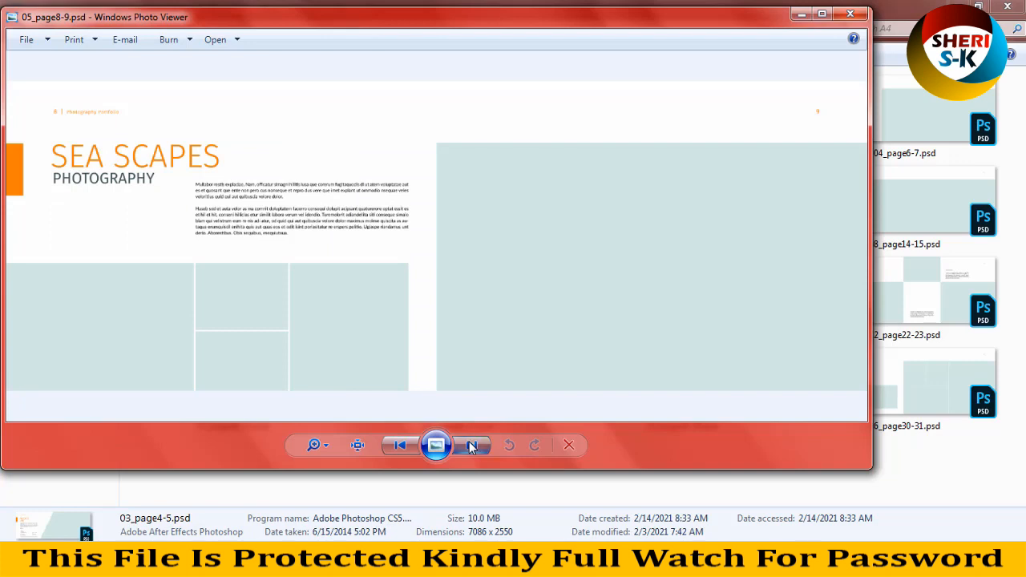
pyautogui.click(471, 445)
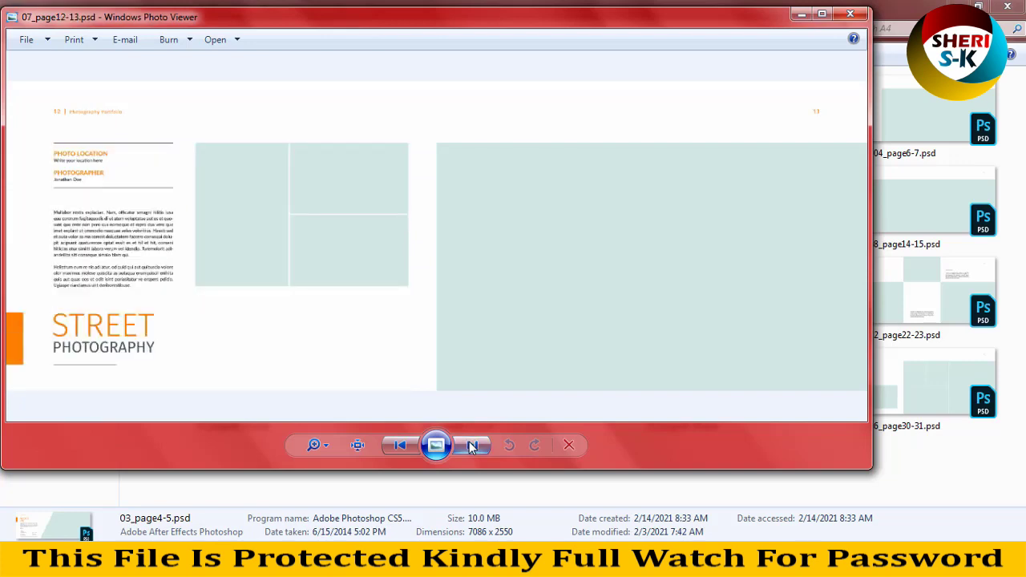
pyautogui.click(471, 445)
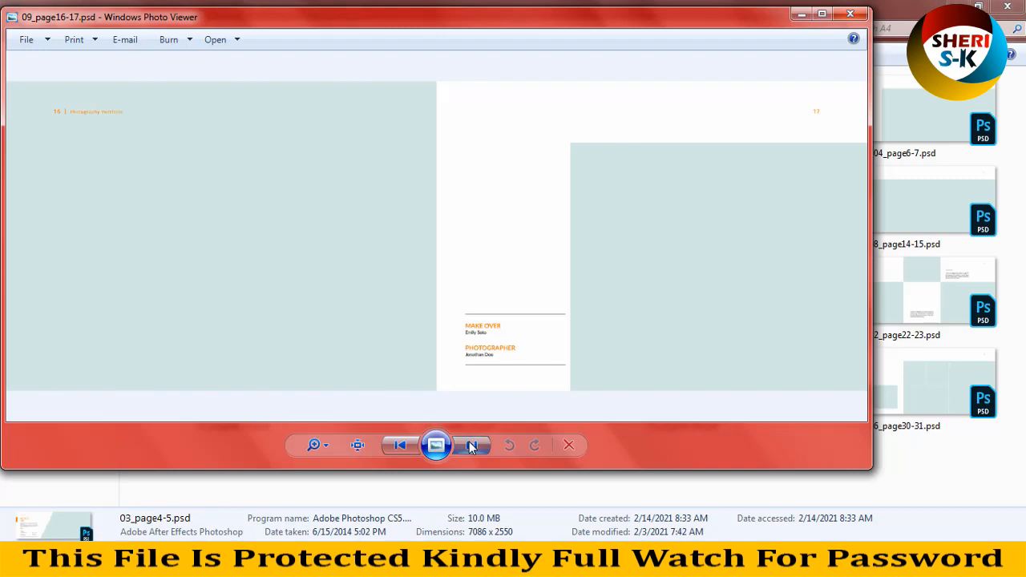
pyautogui.click(471, 445)
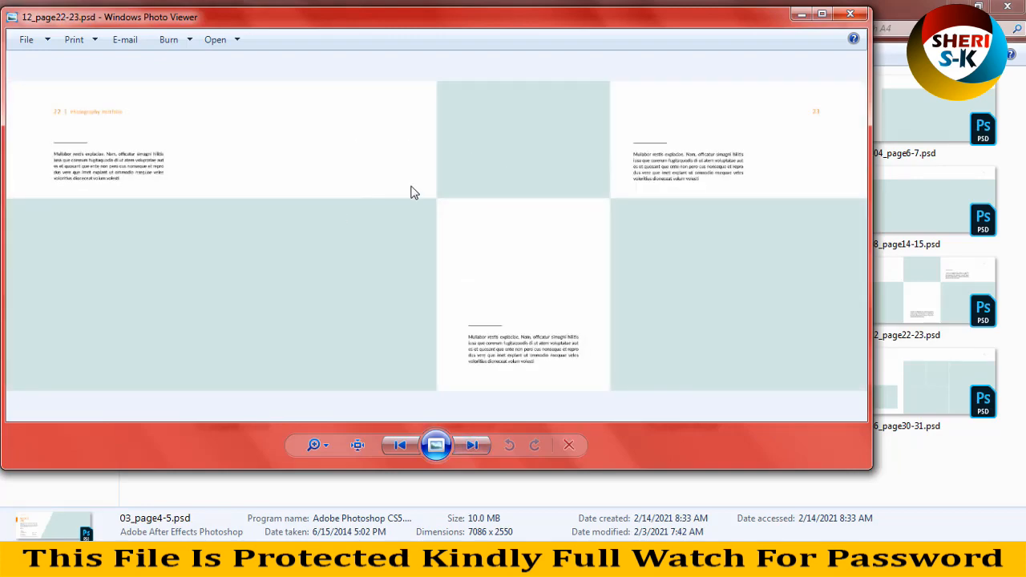
pyautogui.moveTo(854, 36)
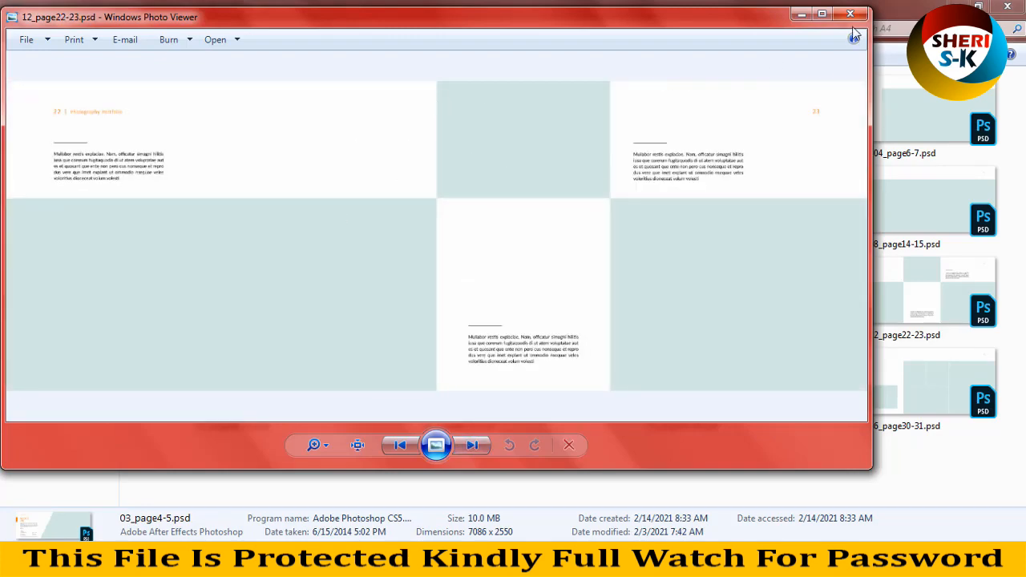
pyautogui.click(850, 15)
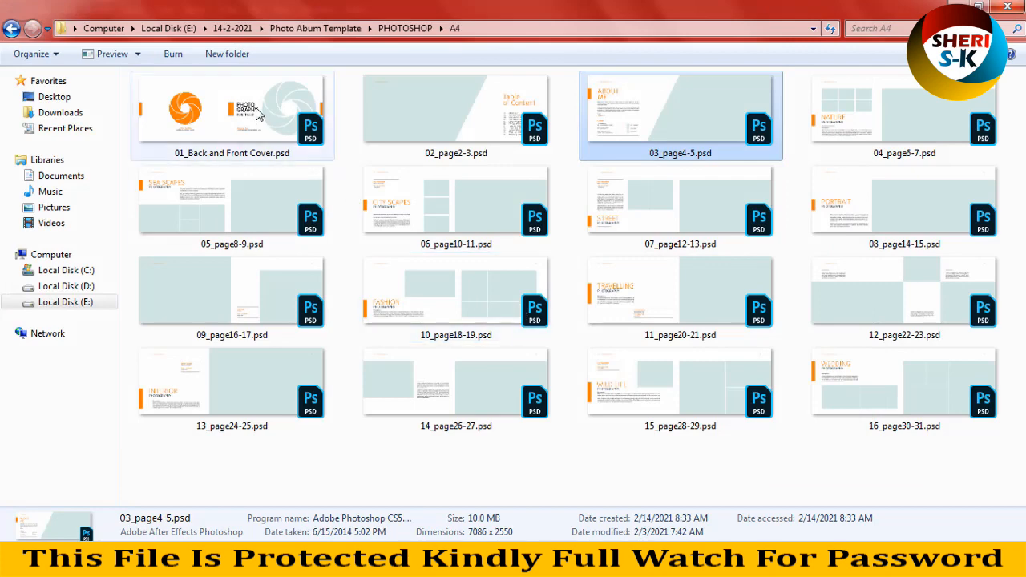
# Step: Open 01_Back and Front Cover.psd and open the Photo 1 frame's contents
pyautogui.click(232, 112)
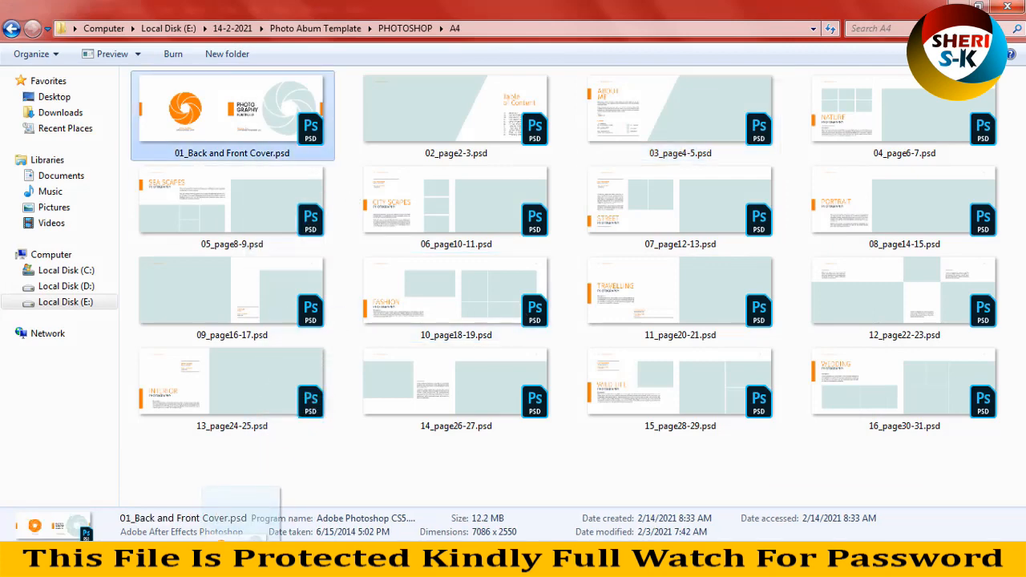
pyautogui.doubleClick(231, 114)
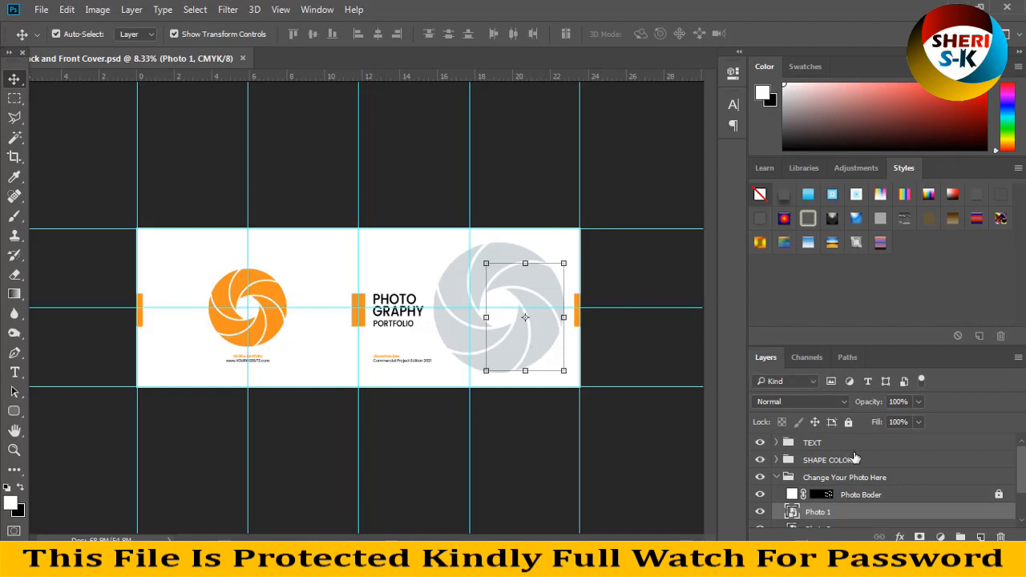
pyautogui.scroll(-3)
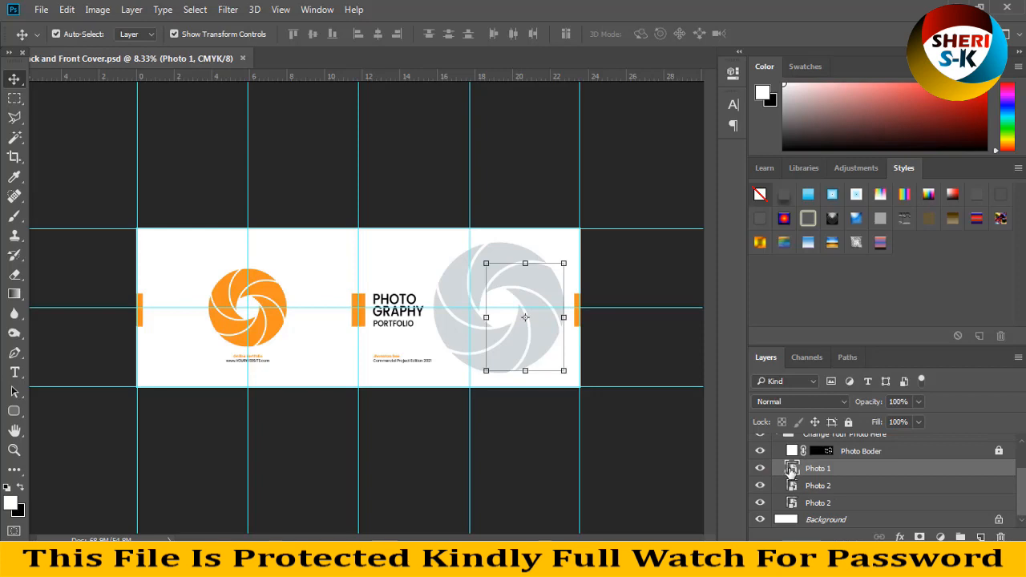
pyautogui.click(41, 10)
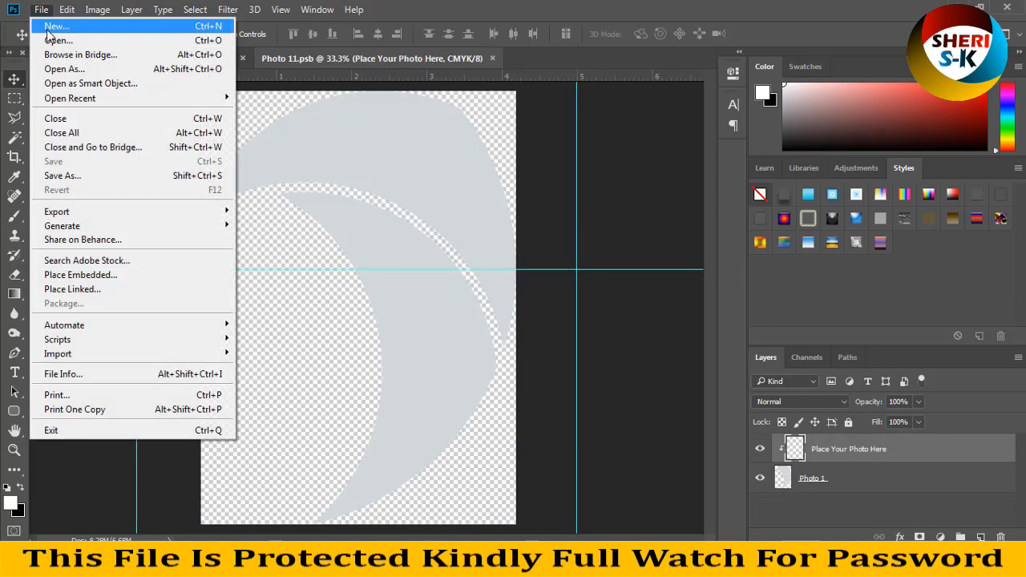
# Step: Open the portrait 19176.jpg and resize it to 1000 × 1500 pixels
pyautogui.click(58, 40)
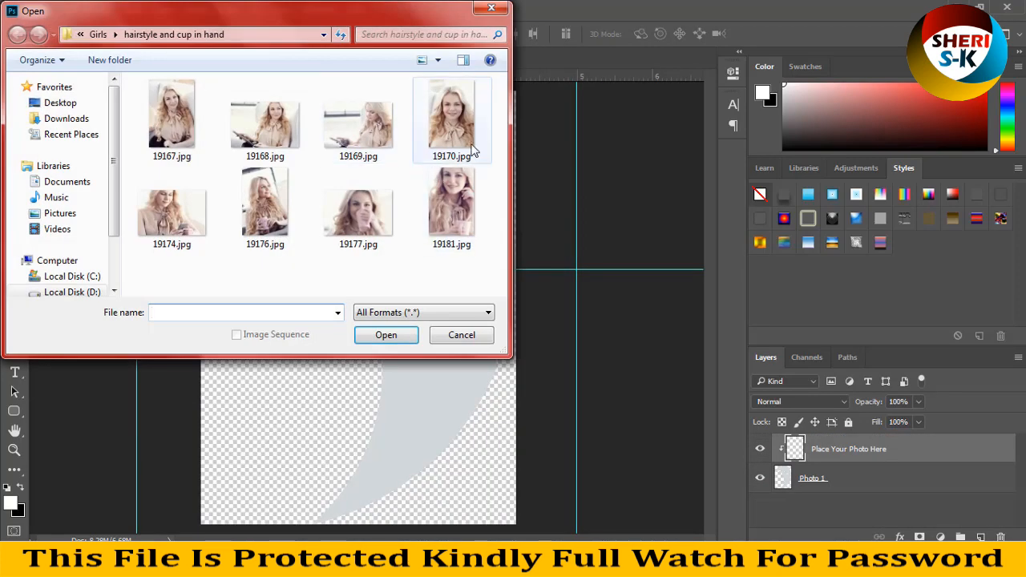
pyautogui.click(265, 204)
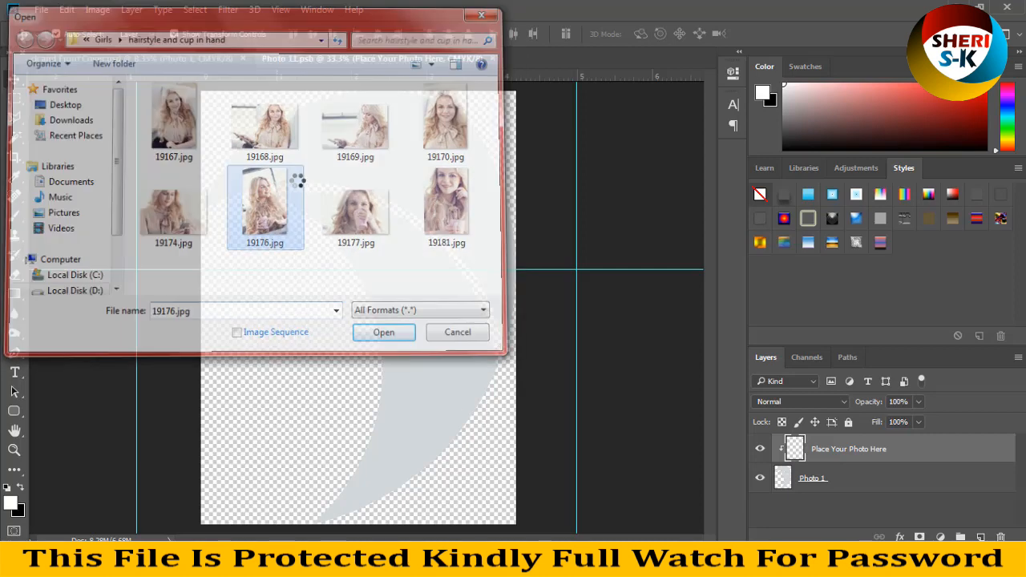
pyautogui.click(383, 332)
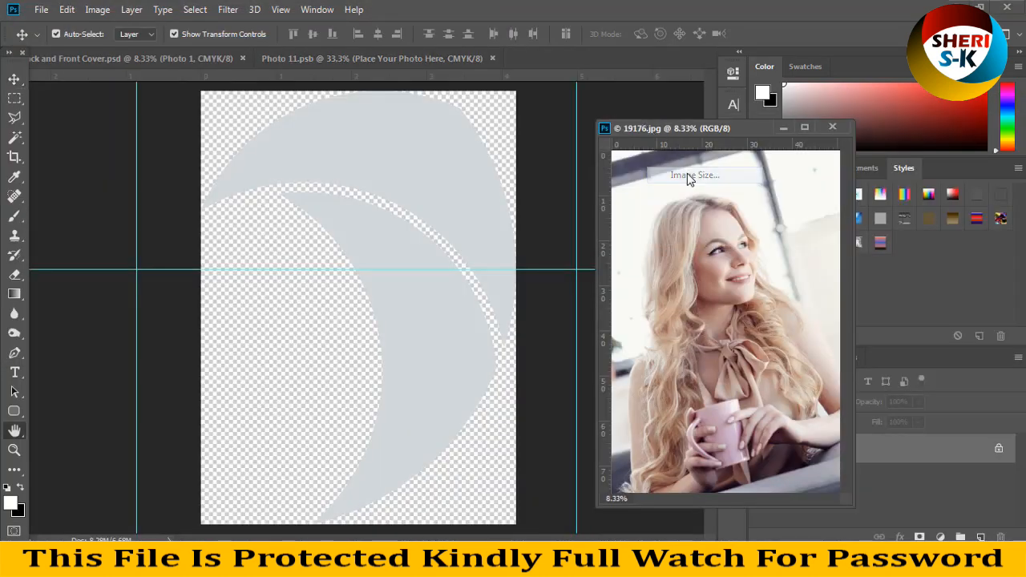
pyautogui.click(691, 175)
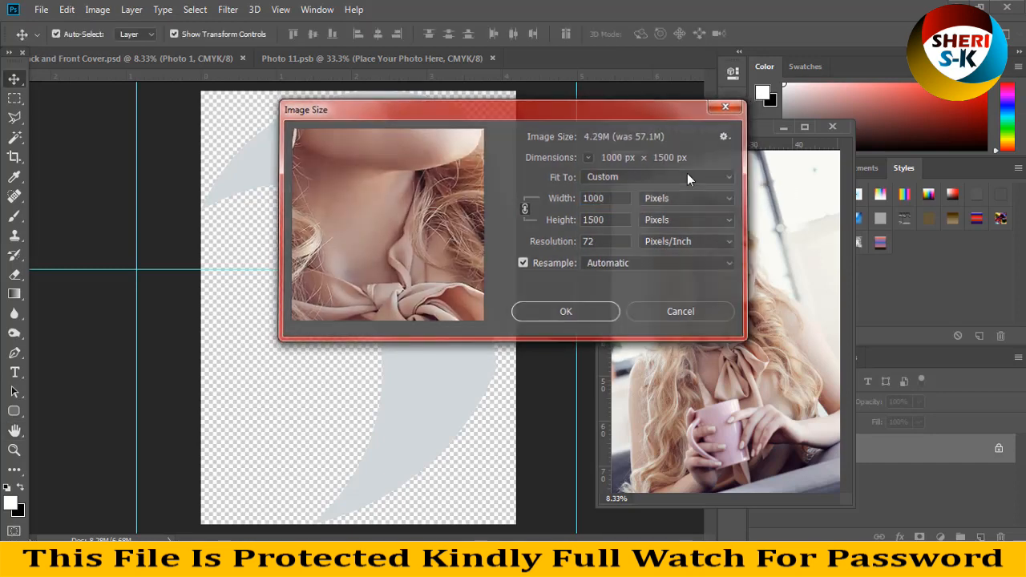
pyautogui.click(566, 311)
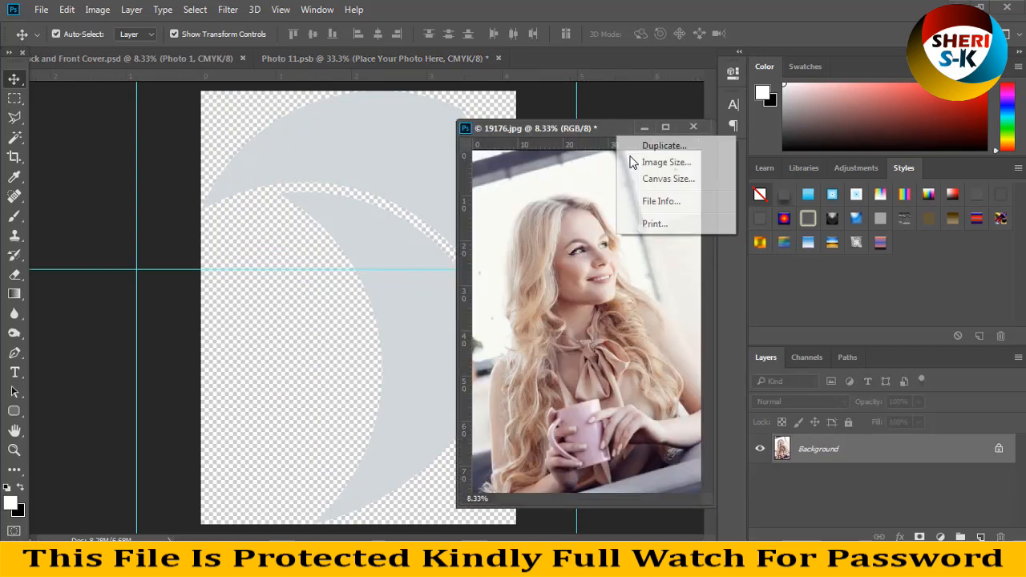
# Step: Resize the portrait again to a width of 1200 px (1200 × 1800)
pyautogui.click(667, 161)
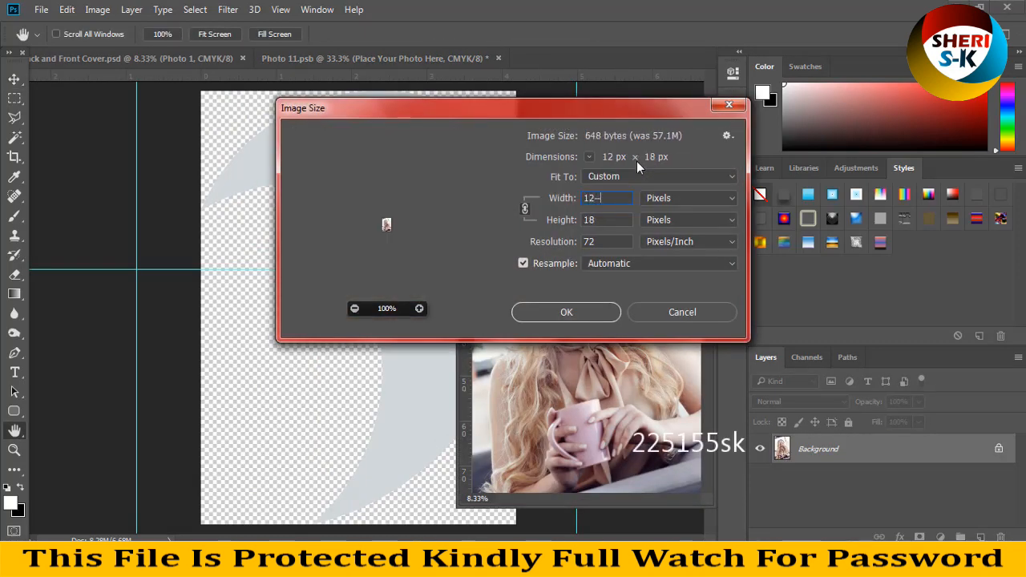
pyautogui.write('1200')
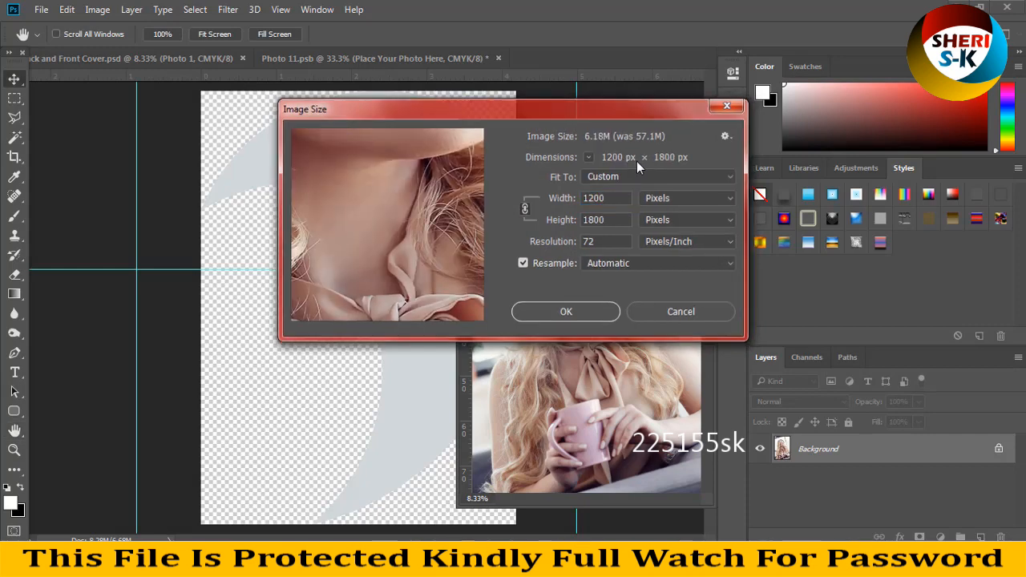
pyautogui.click(565, 311)
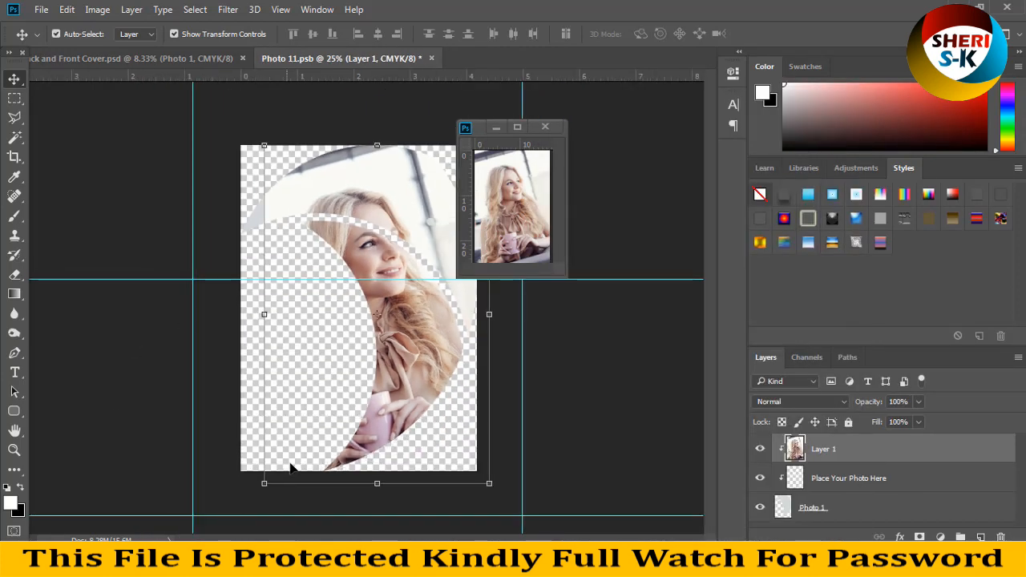
# Step: Drag the portrait into the crescent frame, delete the placeholder layer, and enlarge it
pyautogui.moveTo(293, 469); pyautogui.dragTo(301, 417)
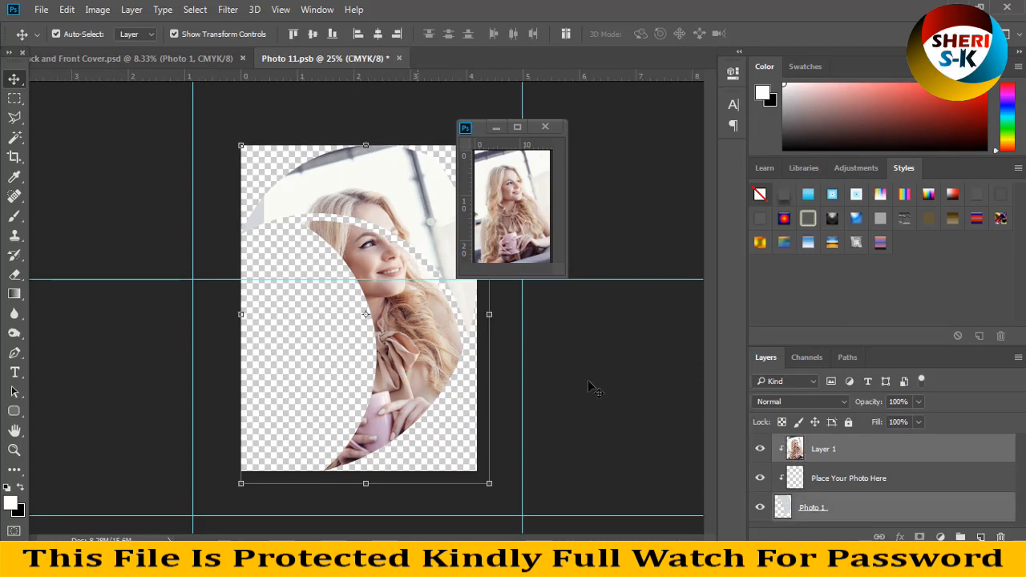
pyautogui.click(849, 478)
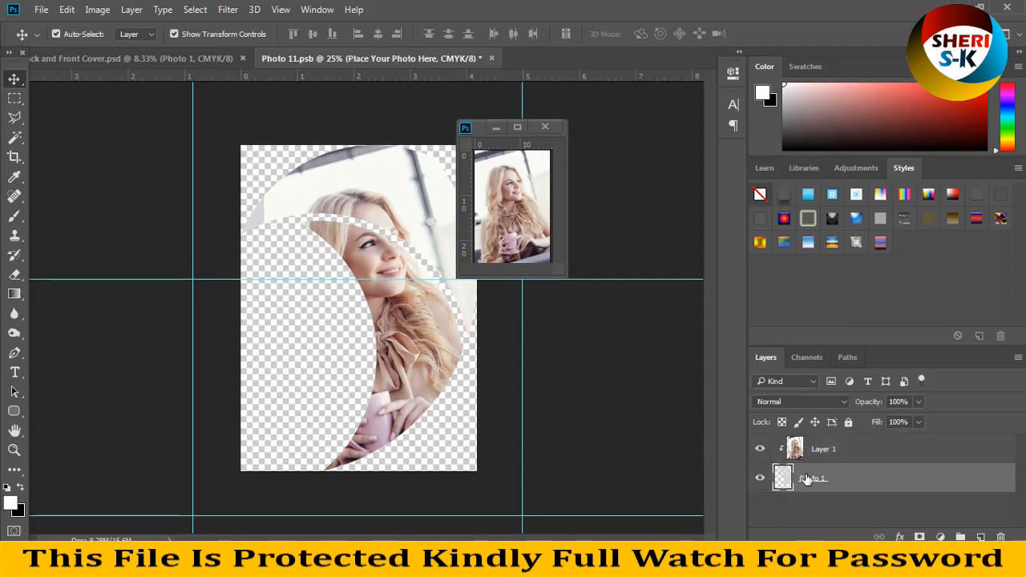
pyautogui.click(823, 449)
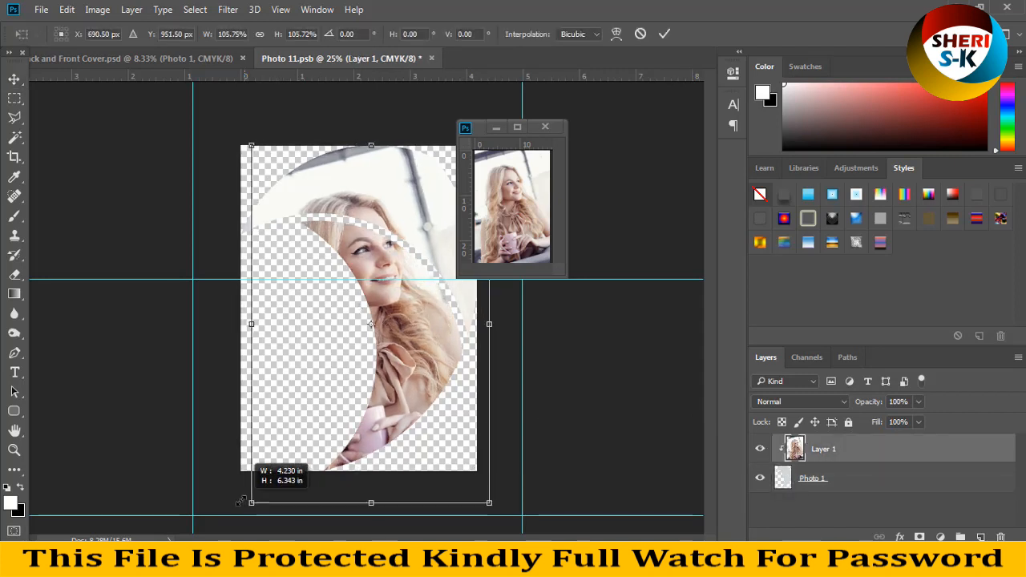
pyautogui.moveTo(251, 503); pyautogui.dragTo(243, 517)
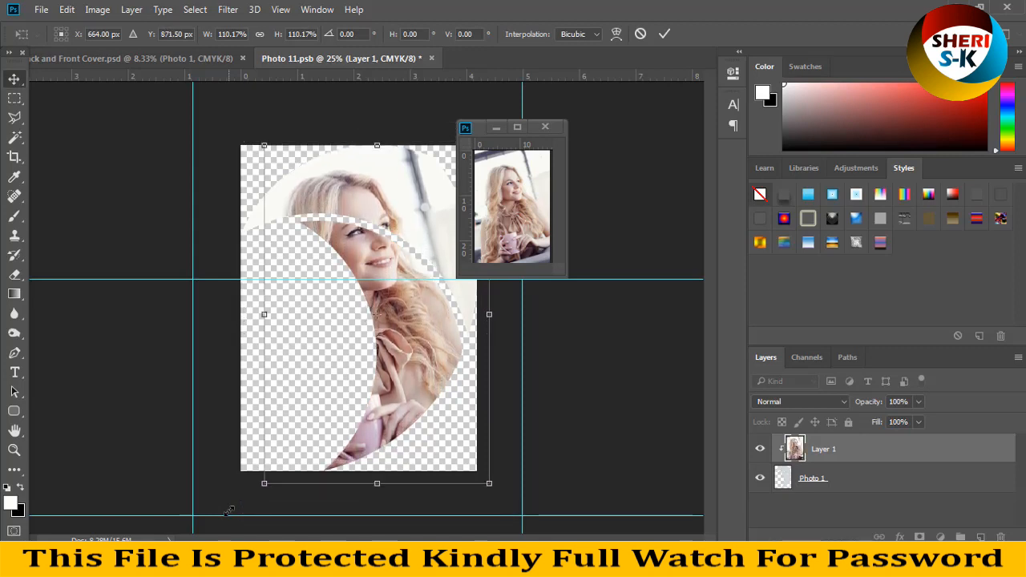
pyautogui.click(664, 34)
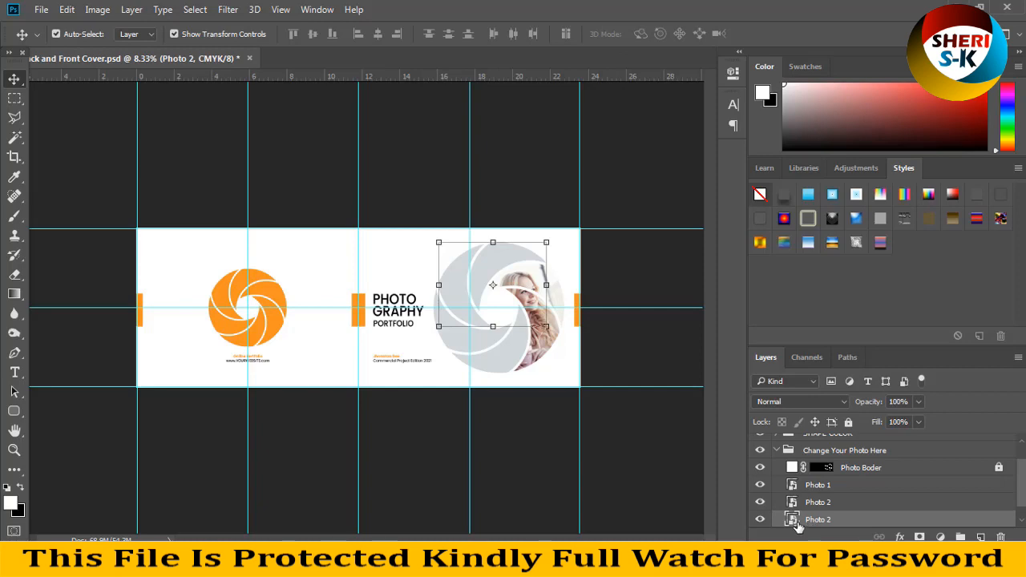
# Step: Open the Photo 2 frame's contents, then open and resize an image
pyautogui.doubleClick(792, 520)
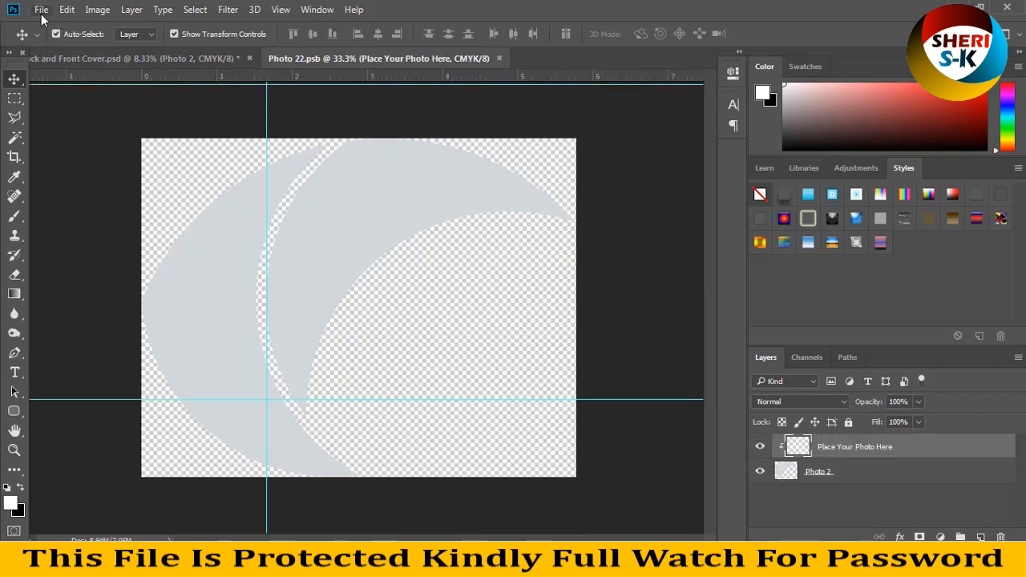
pyautogui.click(41, 10)
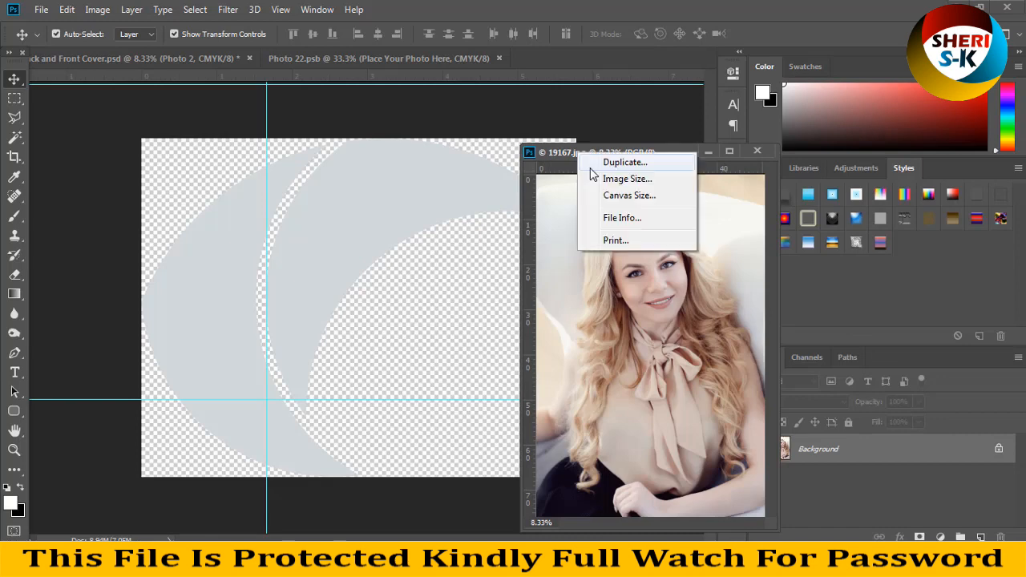
pyautogui.click(628, 178)
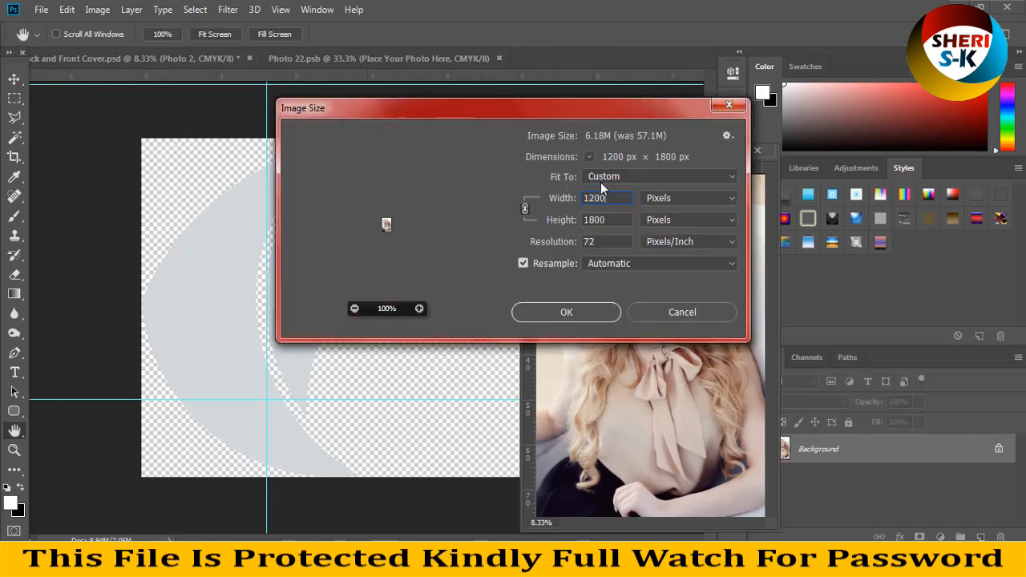
pyautogui.click(566, 312)
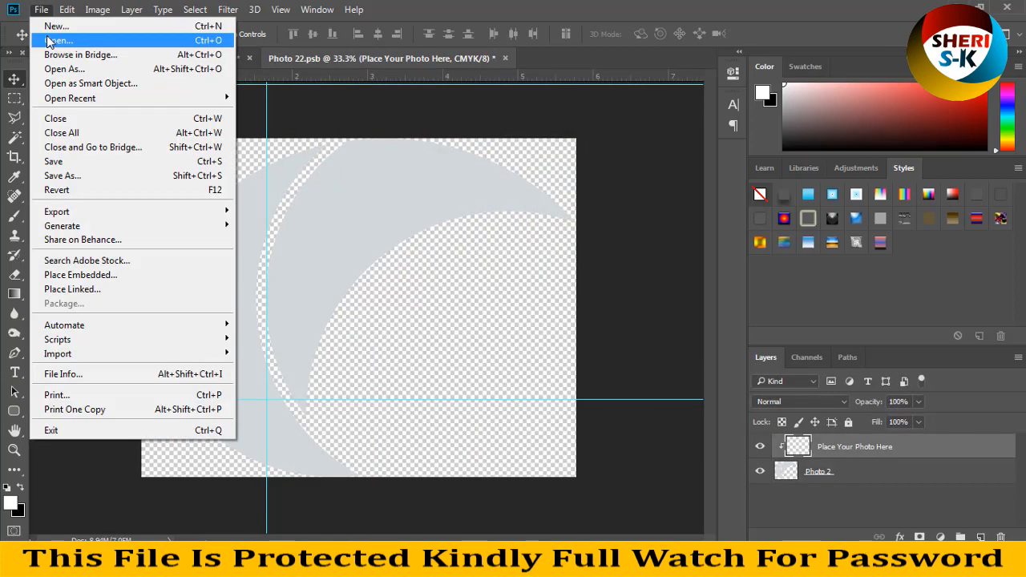
# Step: Open the landscape portrait 19168.jpg and confirm its new image size
pyautogui.click(58, 40)
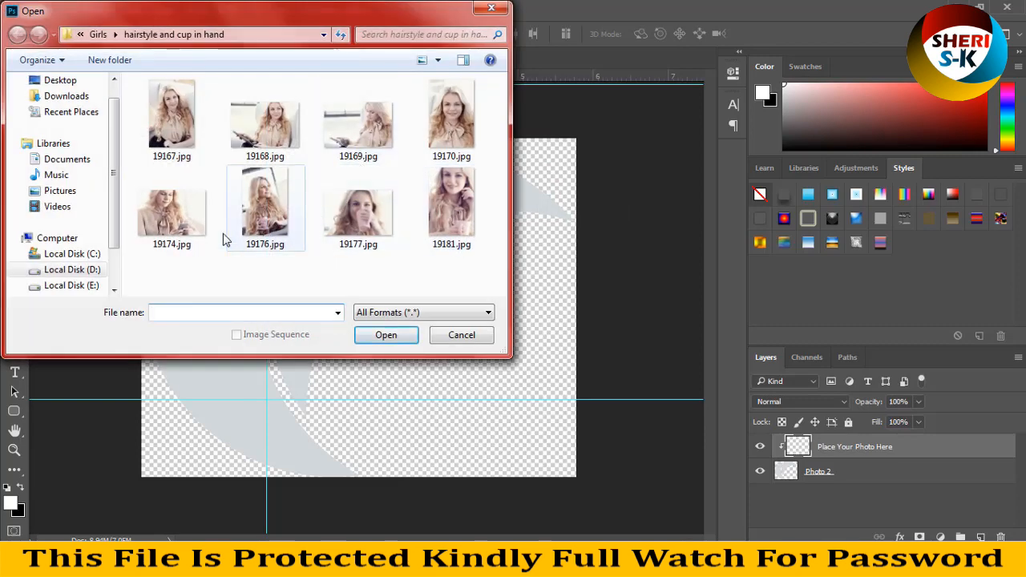
pyautogui.click(264, 120)
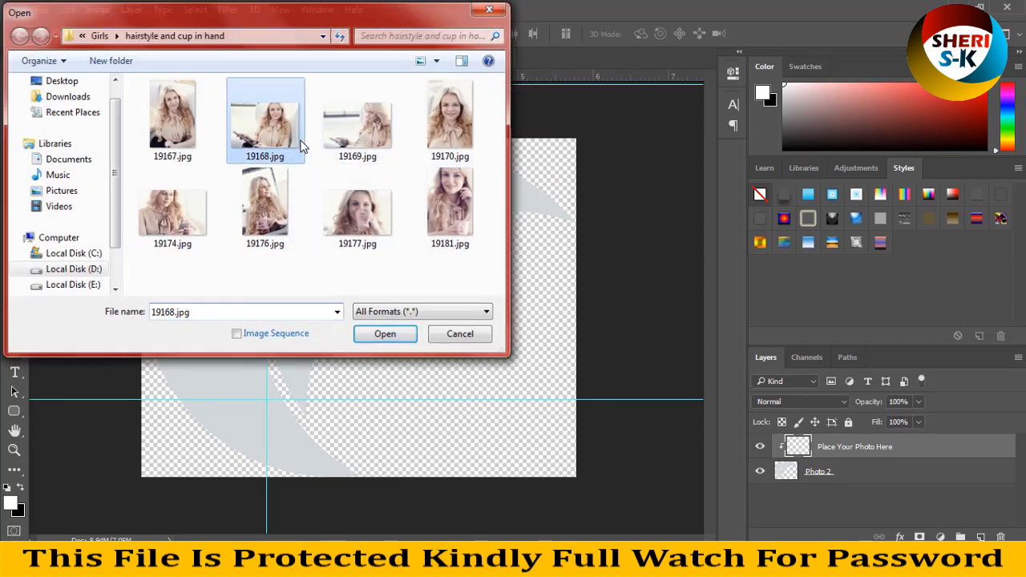
pyautogui.click(385, 334)
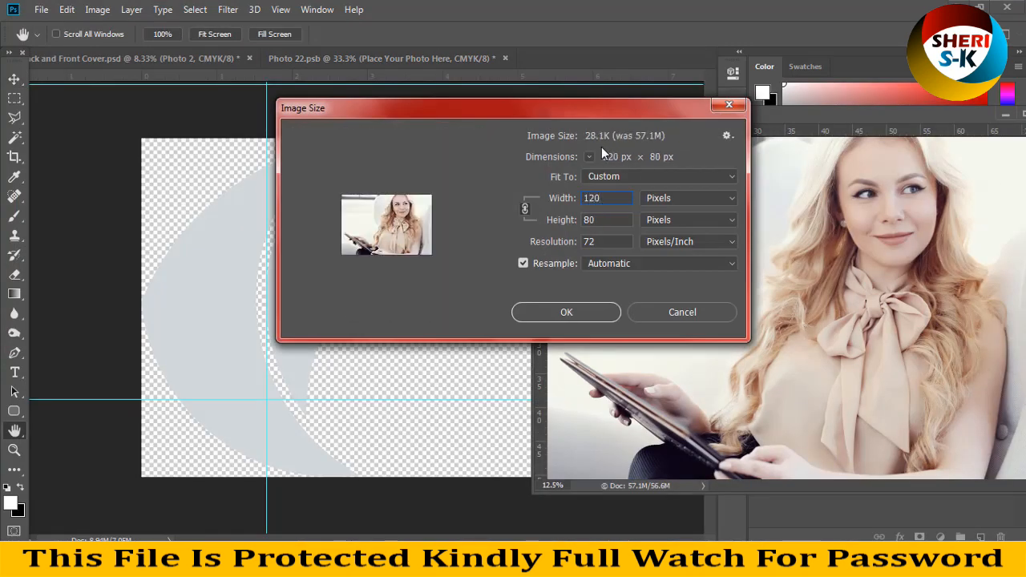
pyautogui.click(566, 312)
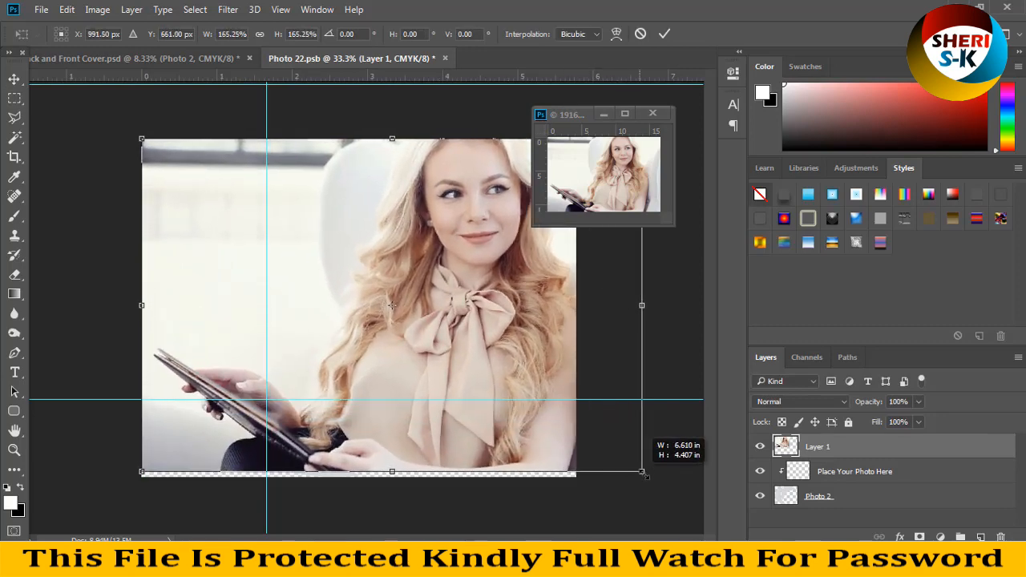
# Step: Commit the enlarged woman-with-tablet layer so it covers the Photo 2 canvas
pyautogui.click(665, 34)
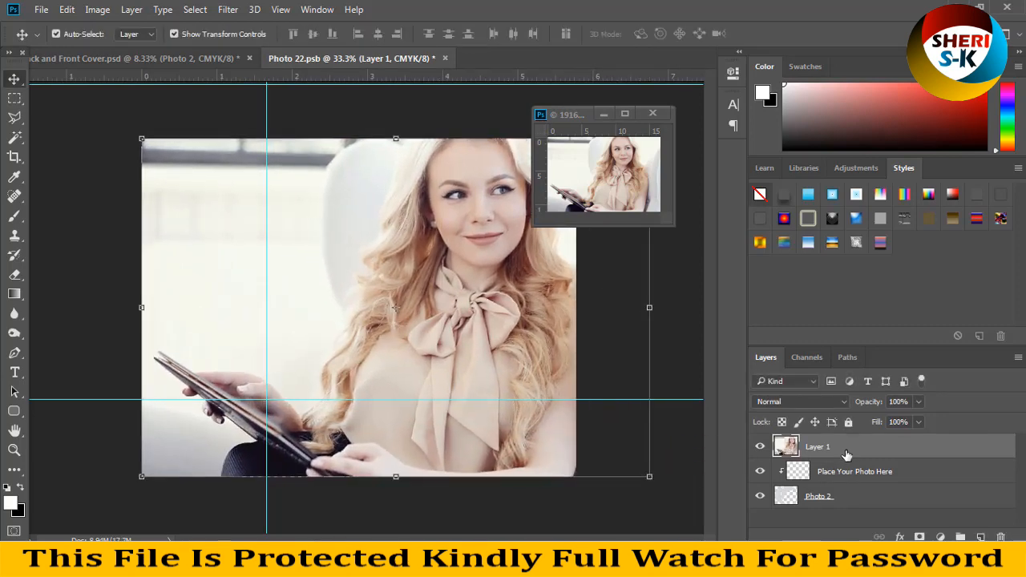